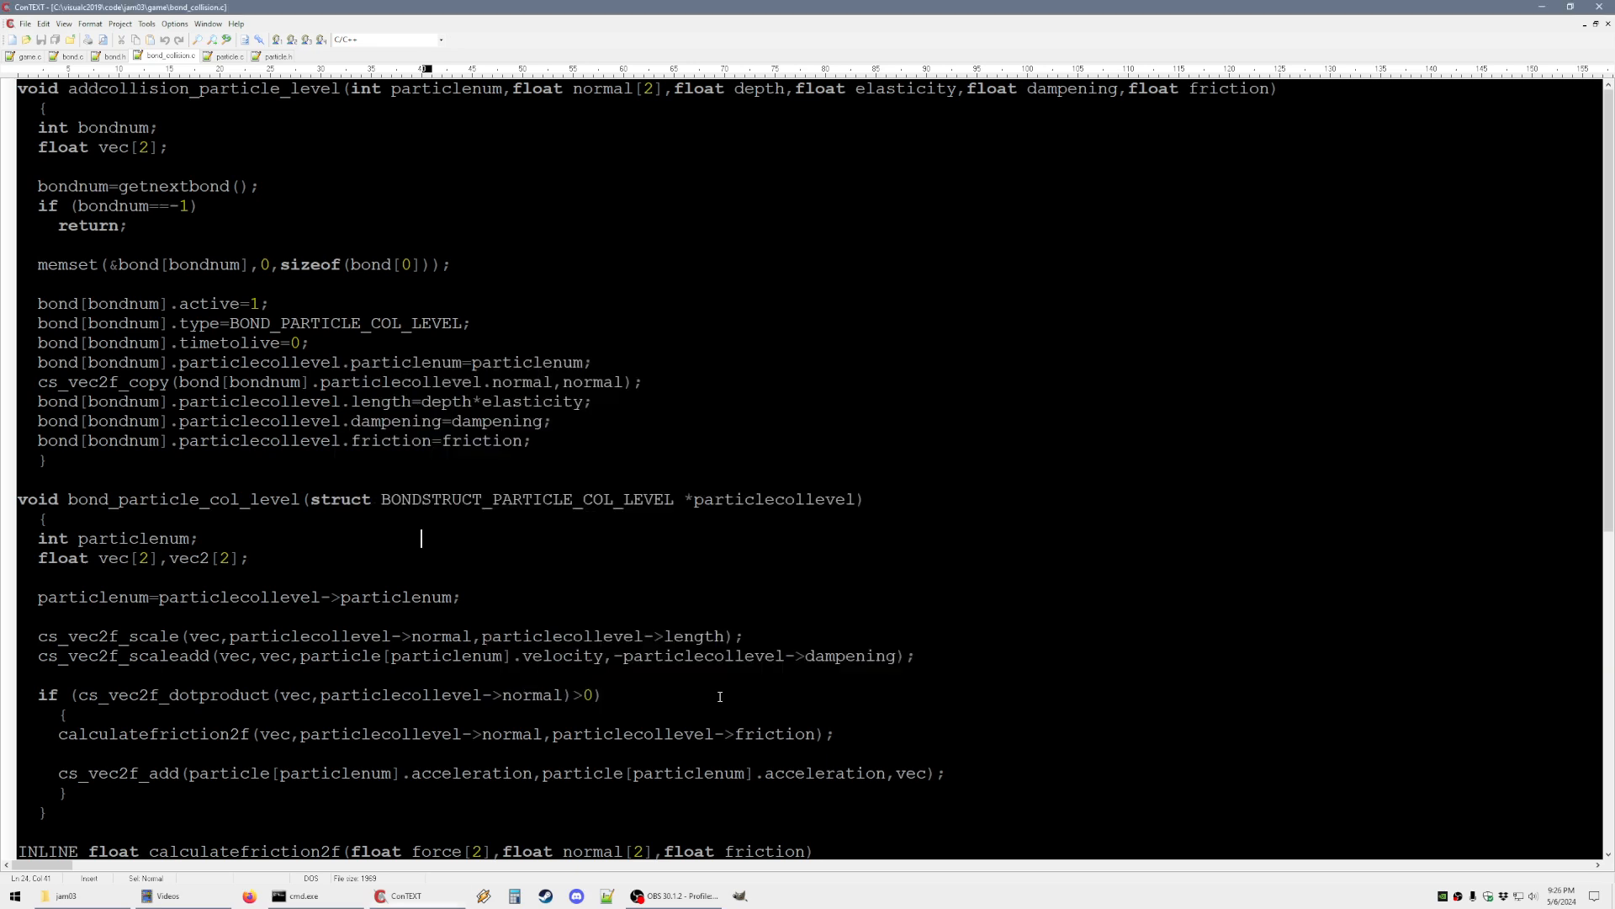
# Add cs_vertex2f(-64.0f,0.0f) and cs_vertex2f(64.0f,0.0f) ground-line points in game.c before the bond colour line
pyautogui.click(20, 81)
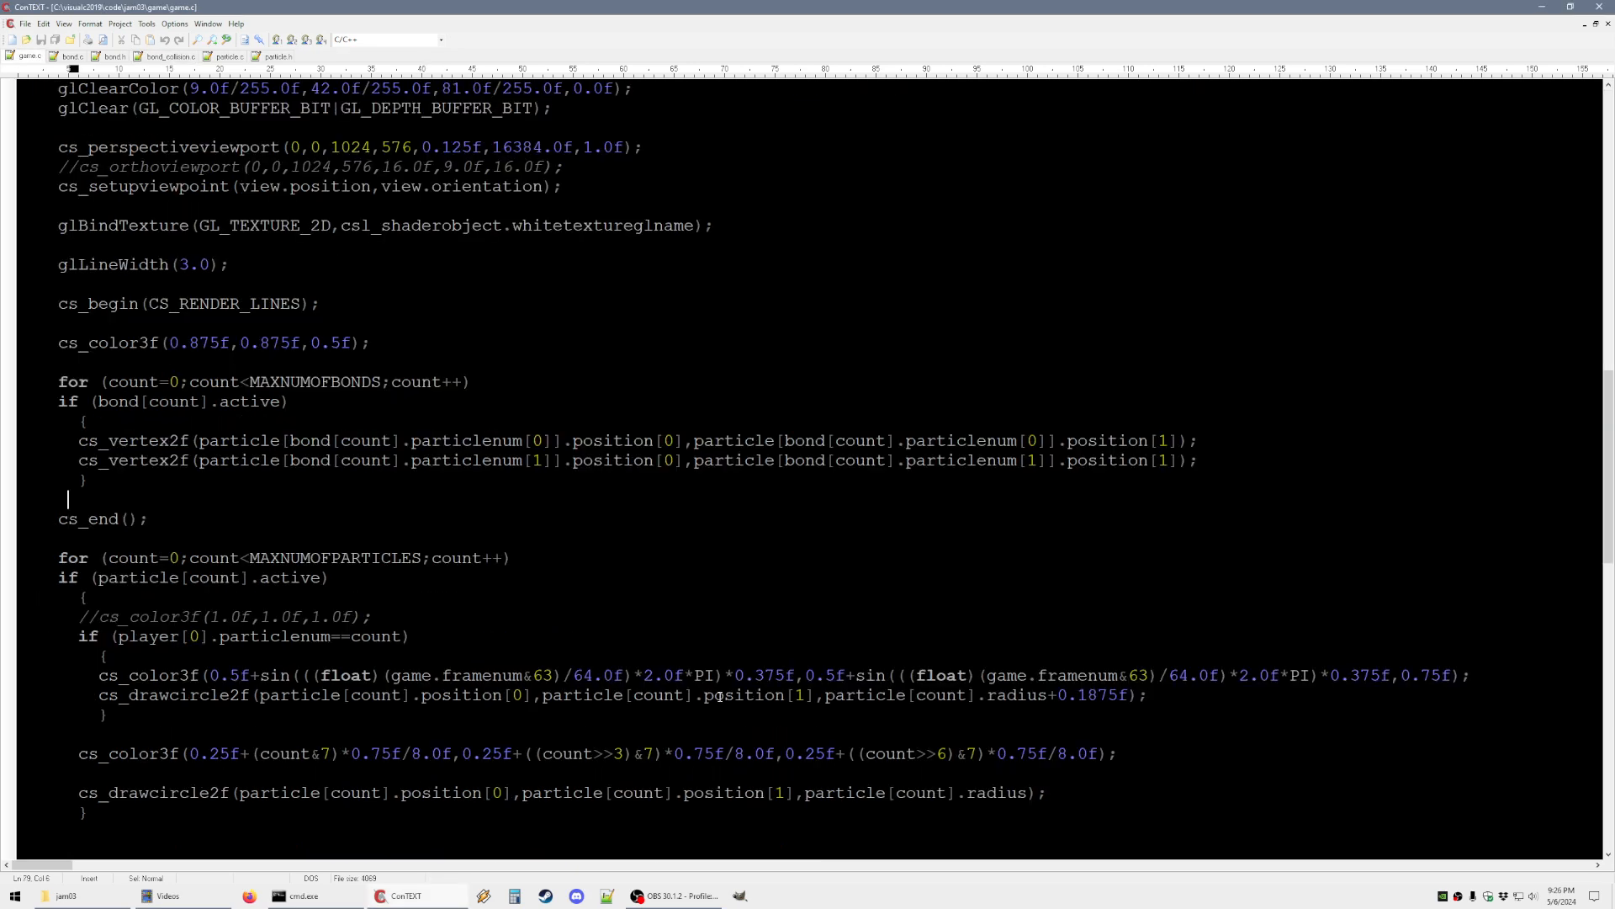
pyautogui.click(60, 343)
pyautogui.write('cs')
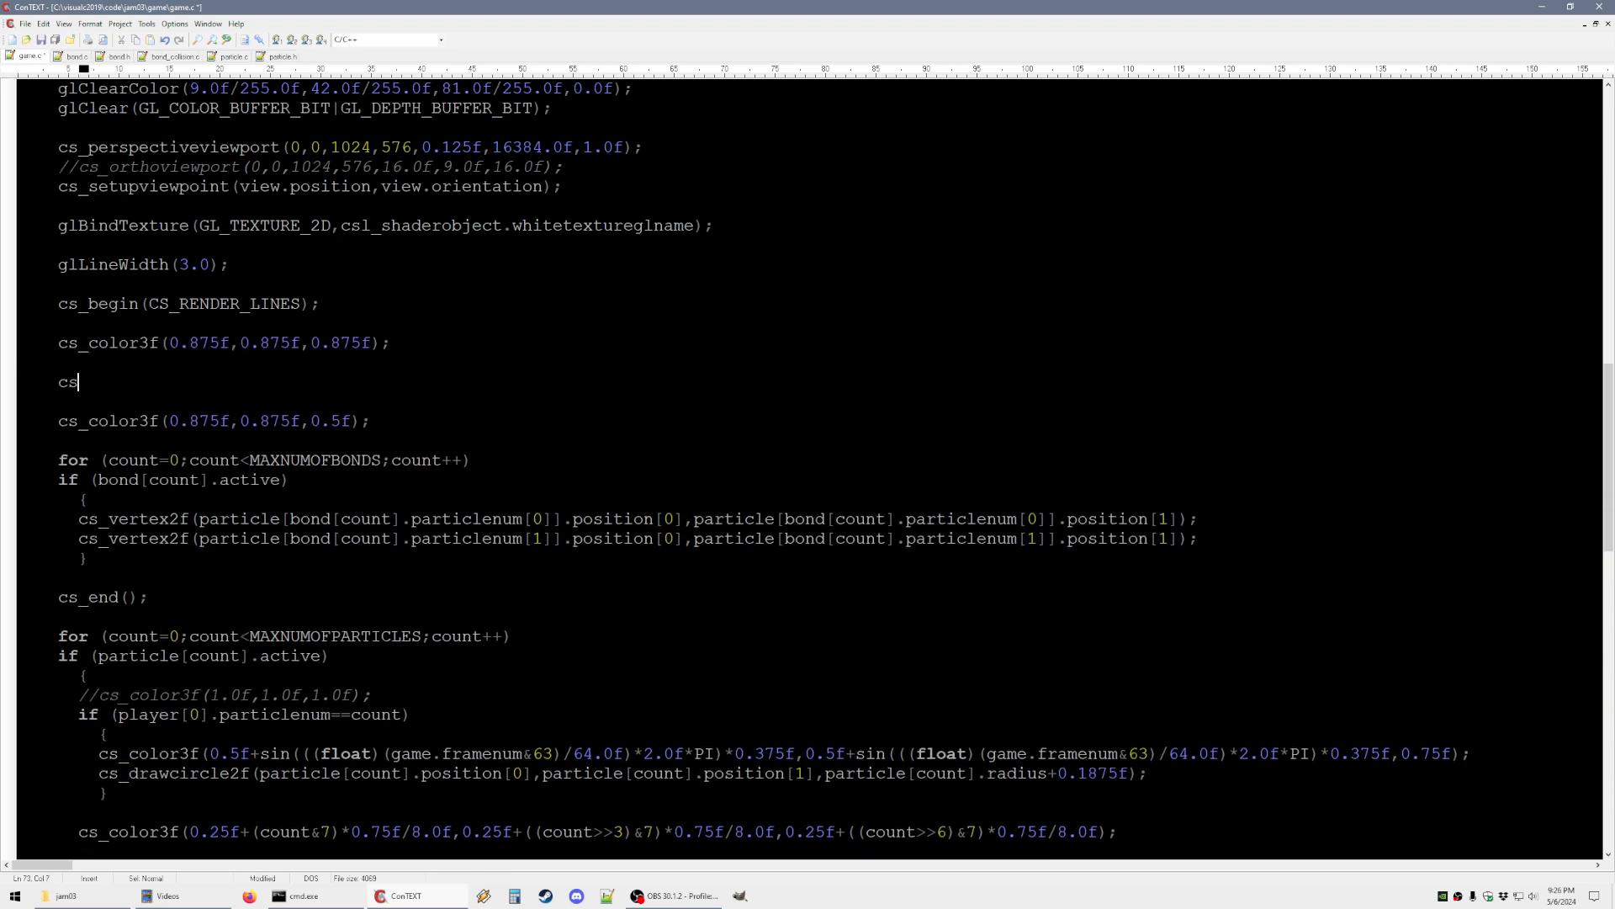
pyautogui.write('_vertex')
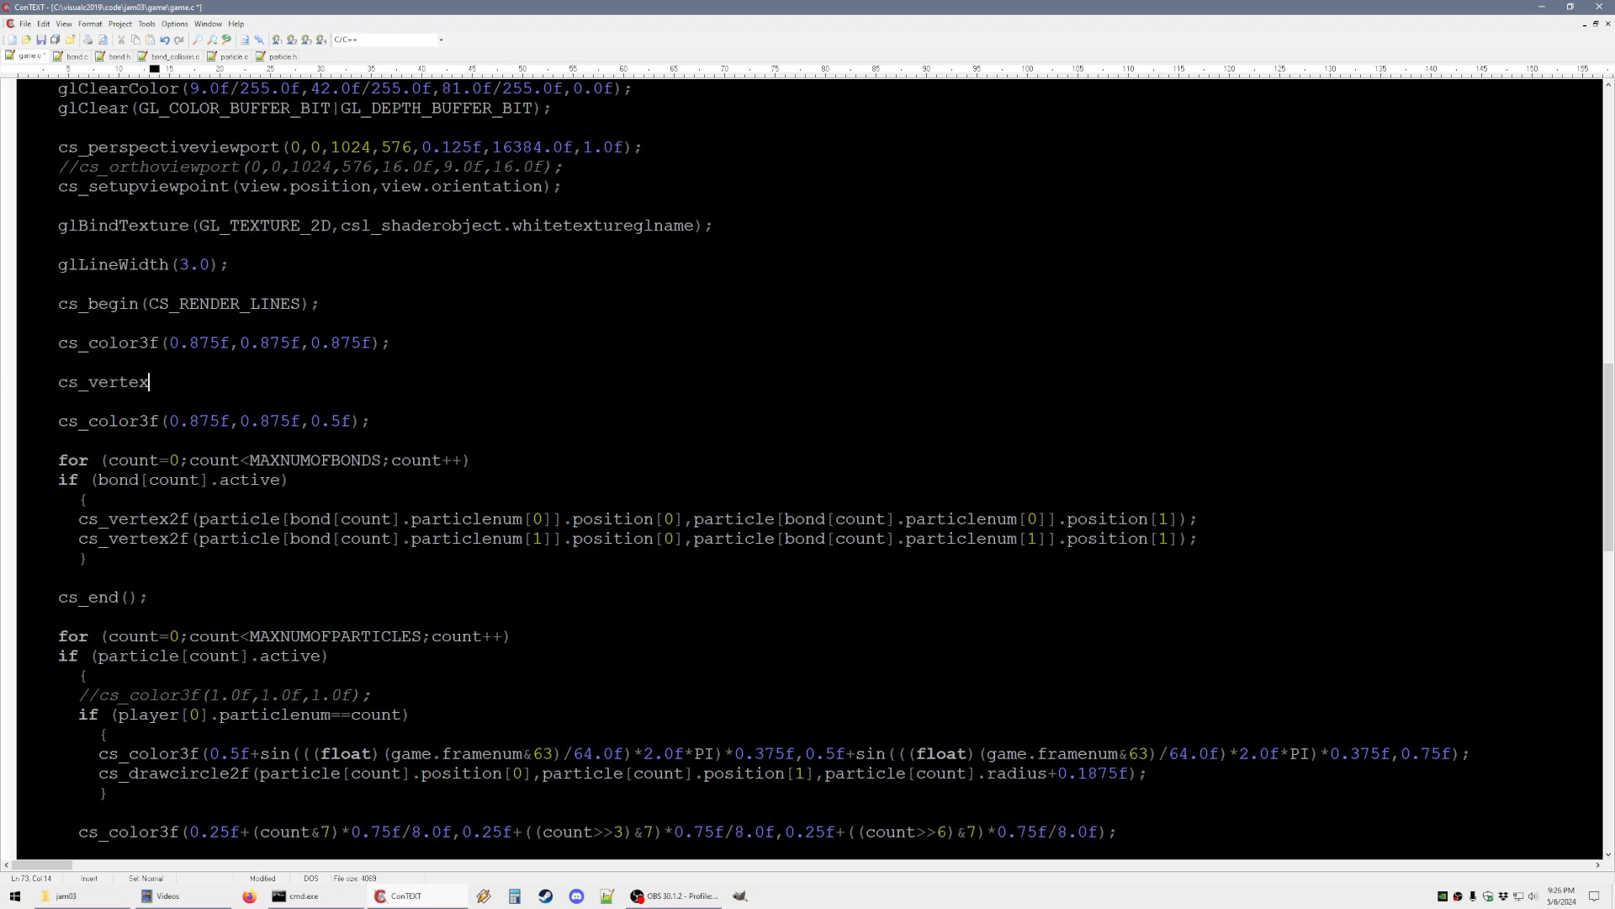
pyautogui.write('2f')
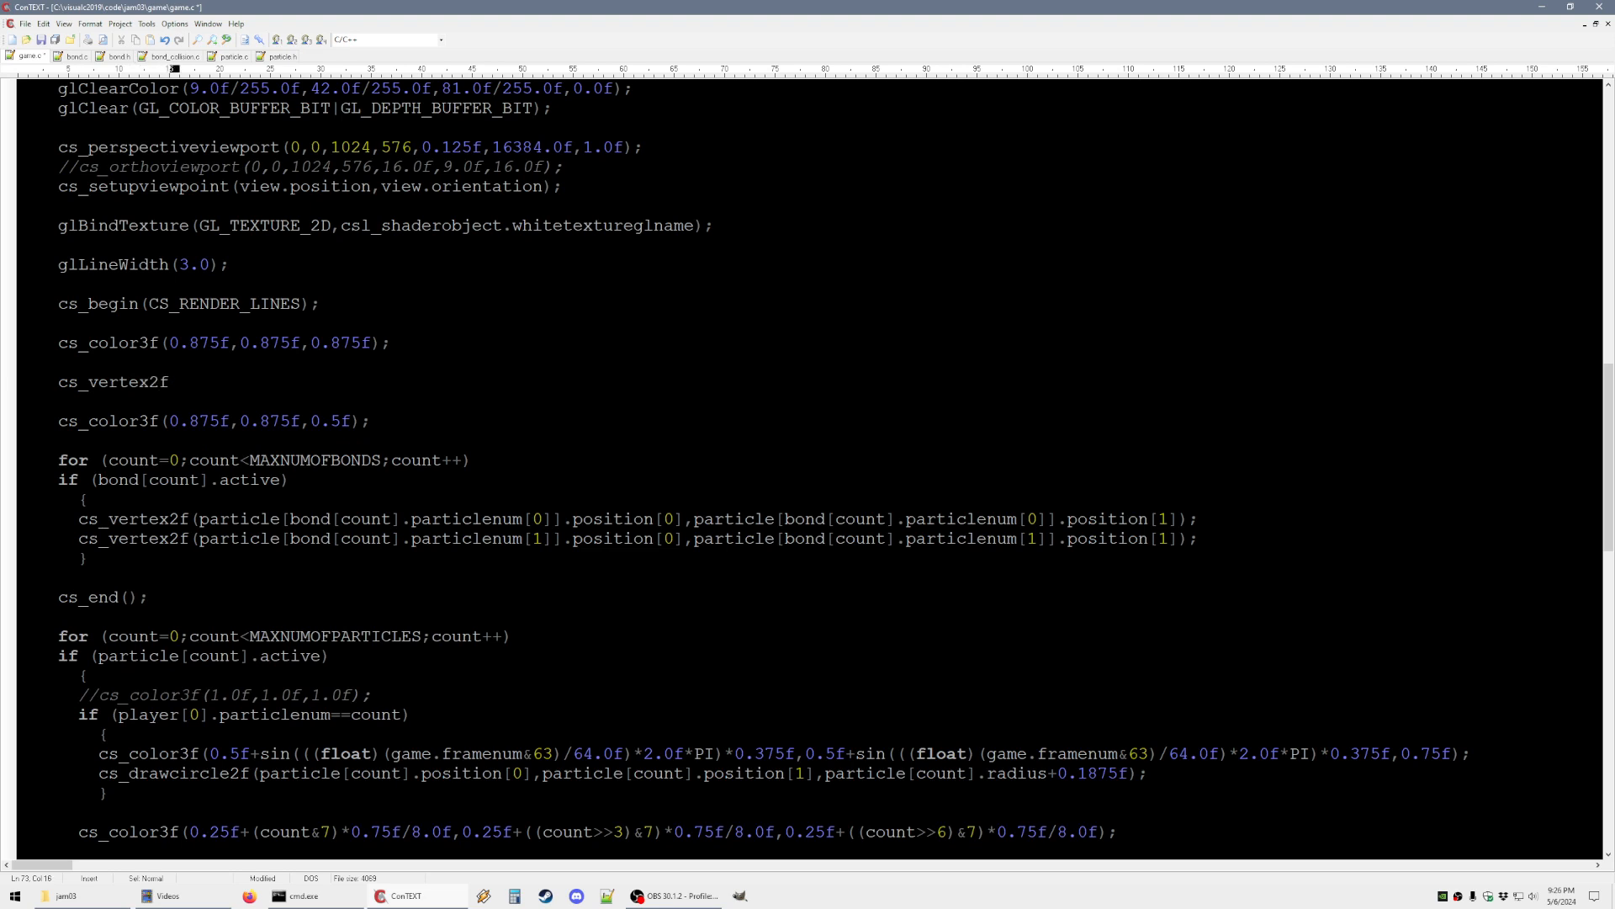
pyautogui.write('(-64.0df')
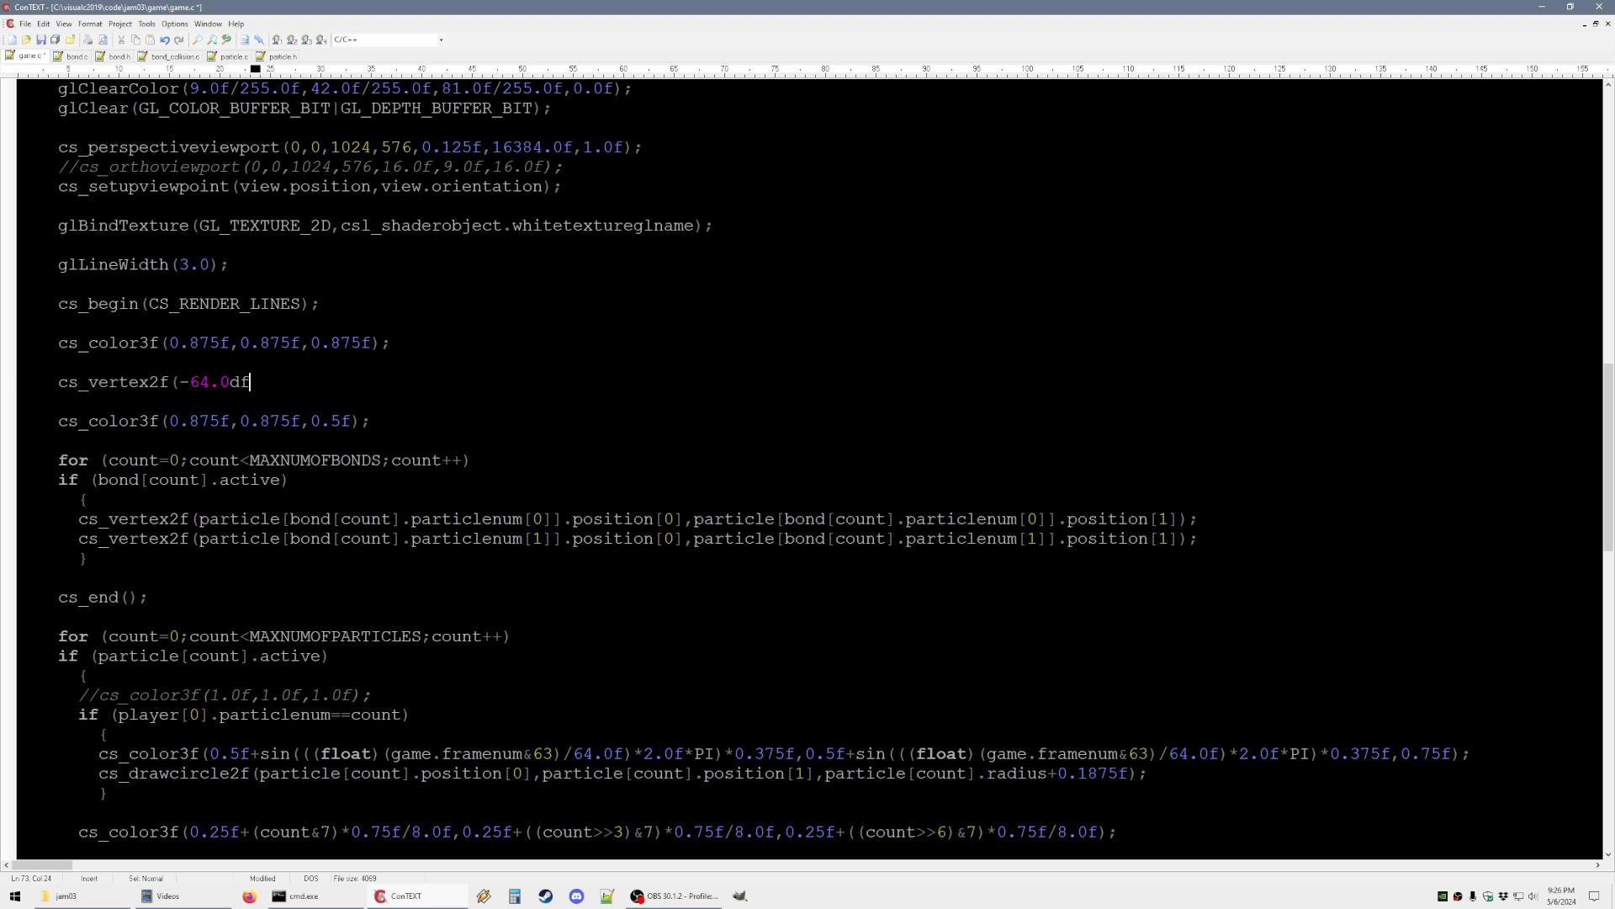
pyautogui.write('f,0.0')
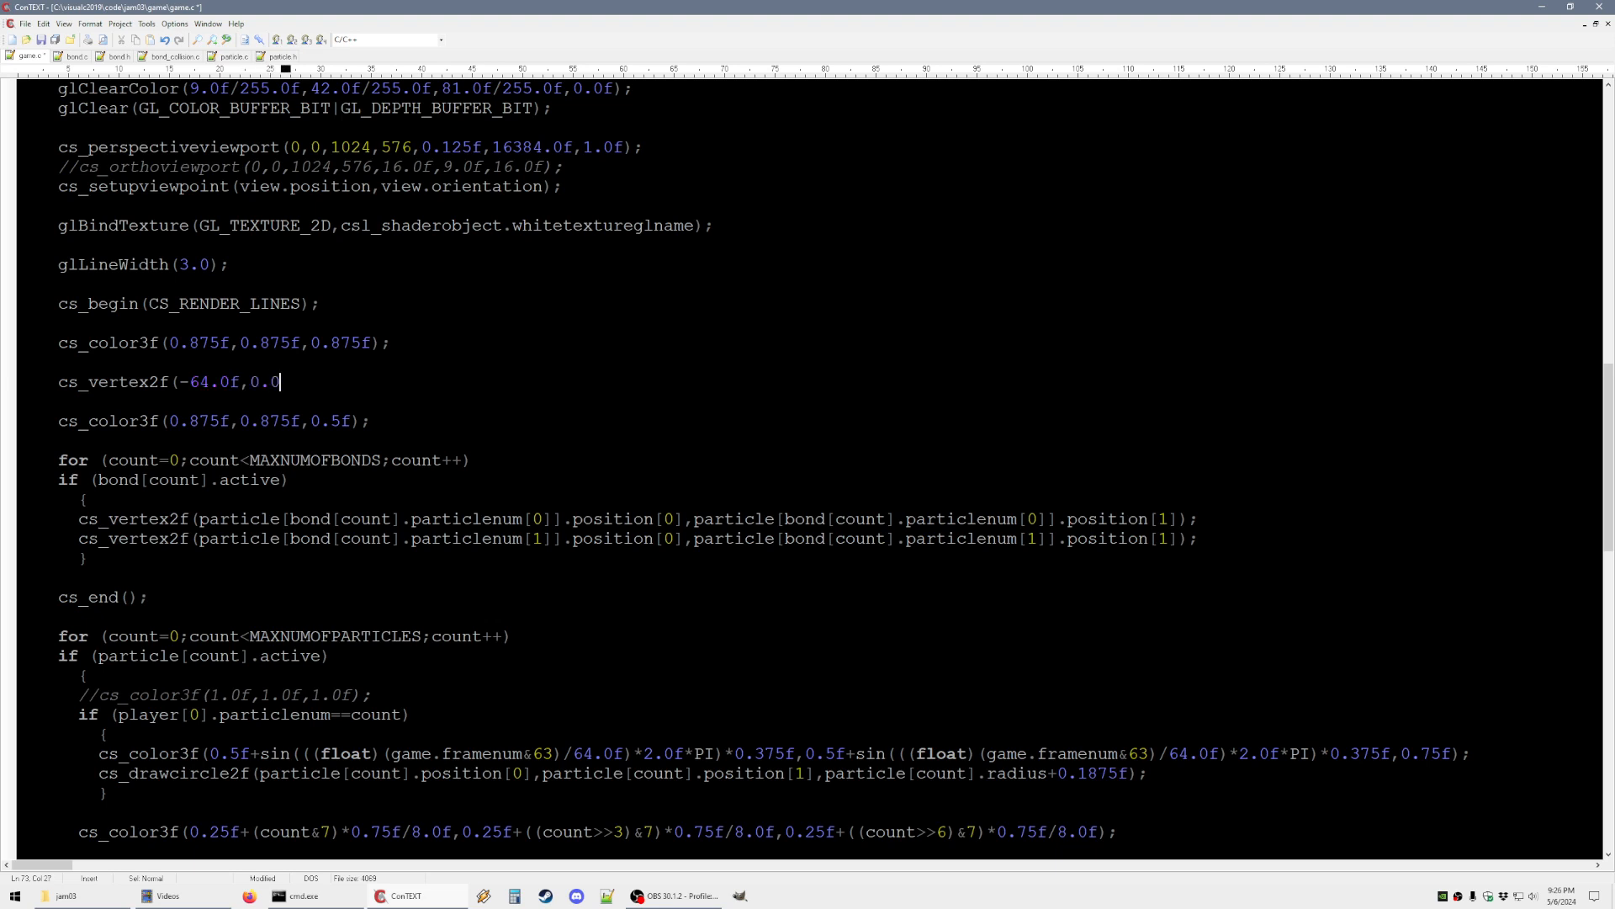
pyautogui.write(');')
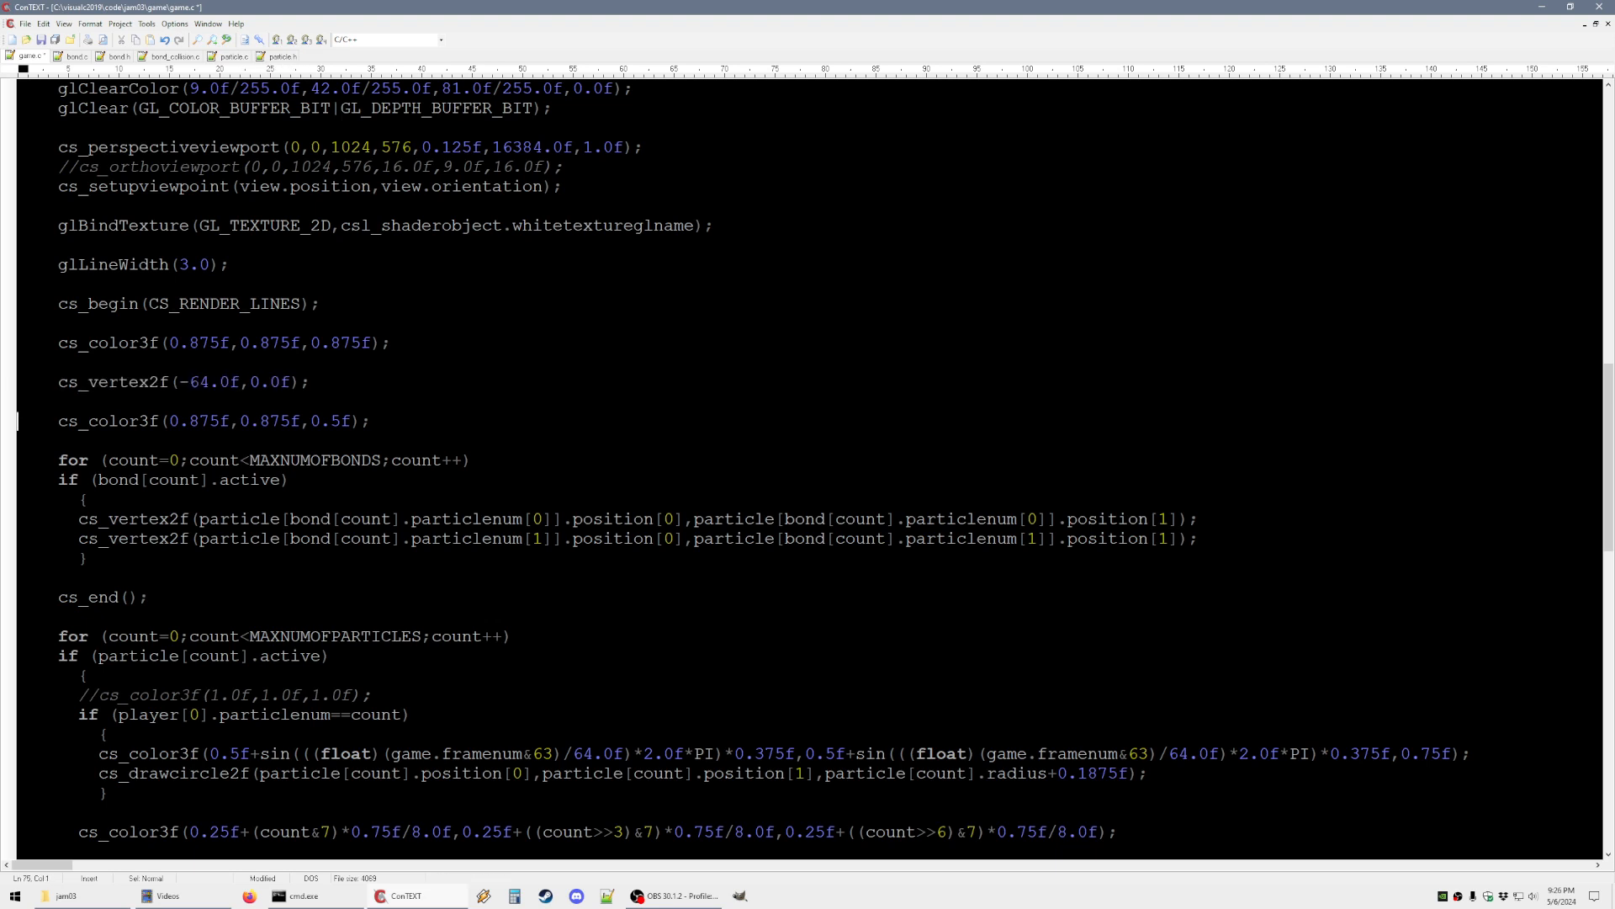
pyautogui.write('cs_vertex2f(64.0f,0.0f);')
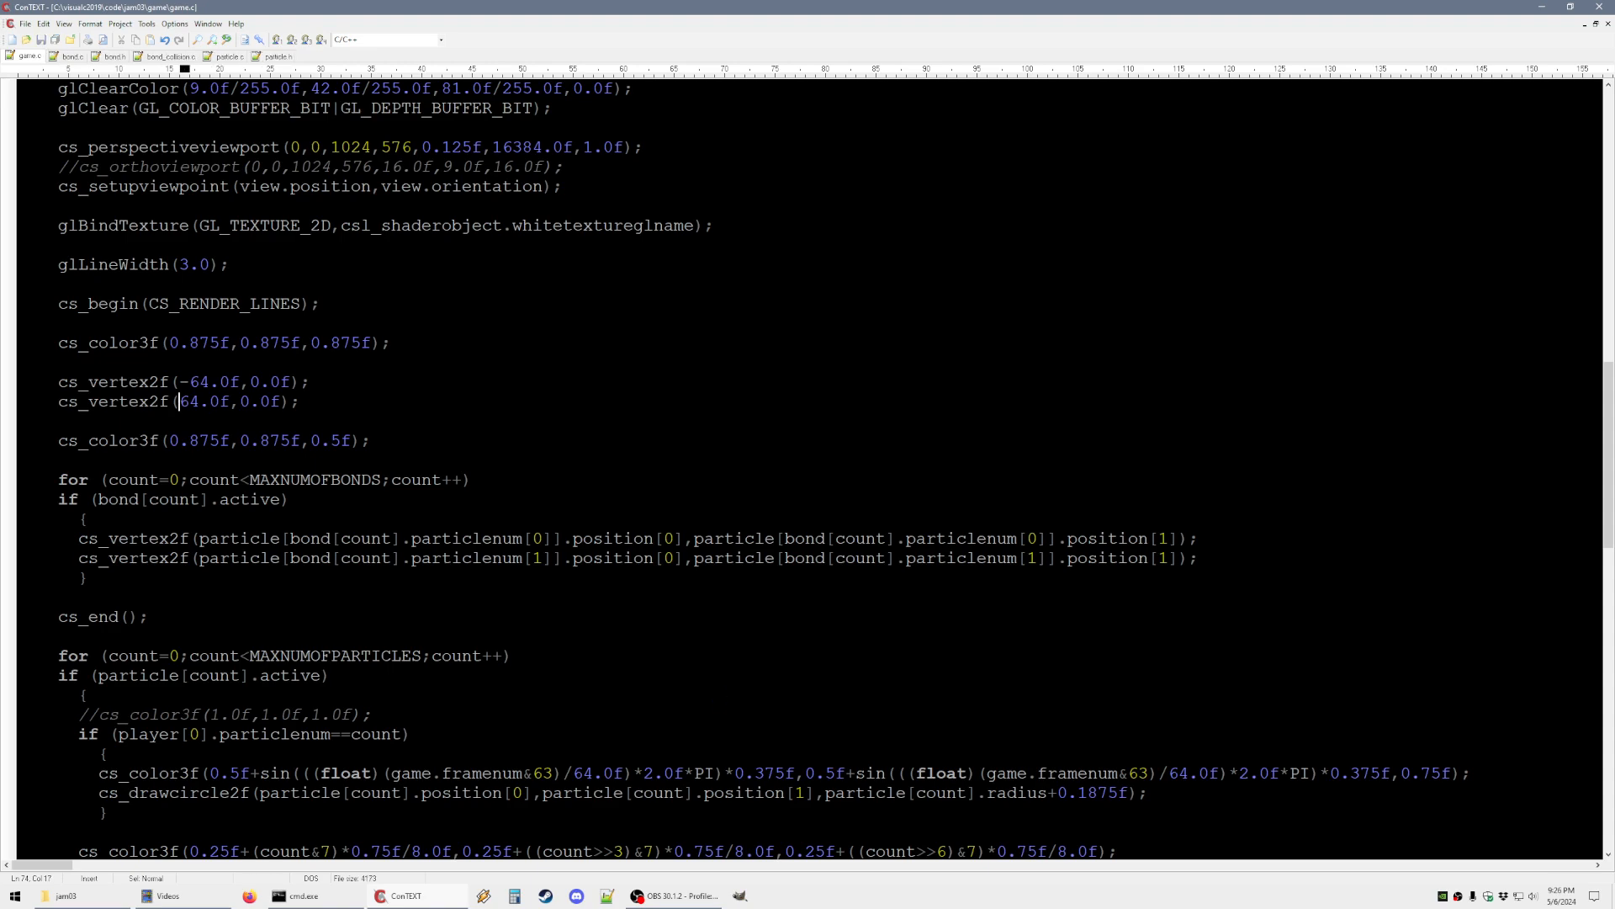
pyautogui.click(295, 896)
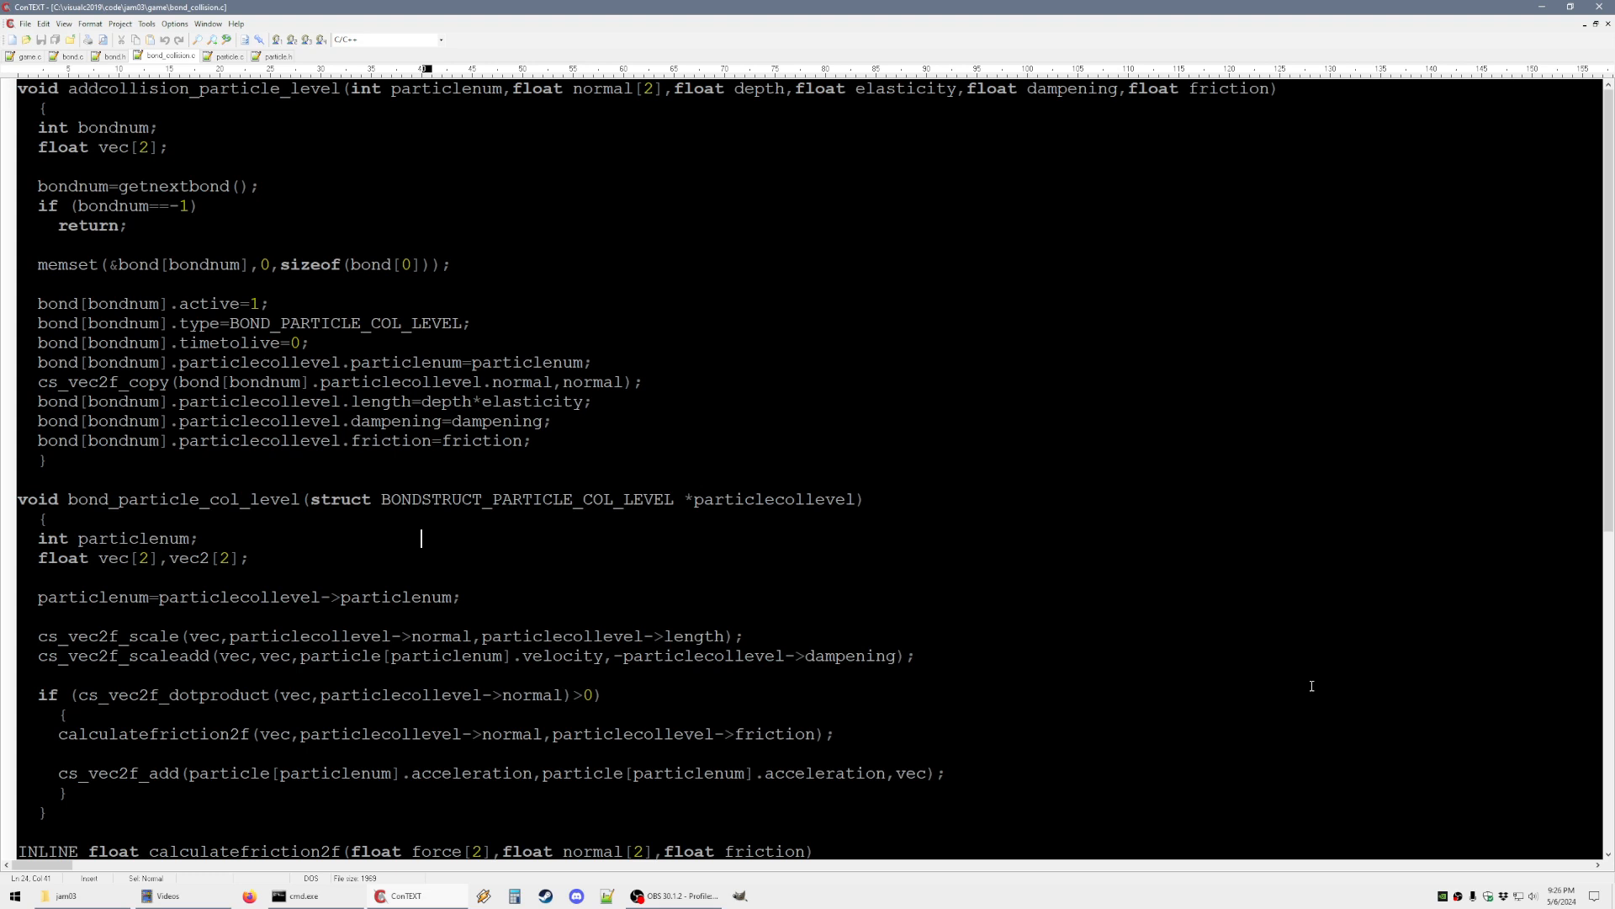
# Browse bond.h structs, bond_collision.c and bond.c's simulation loop, ending in particle.c
pyautogui.click(118, 57)
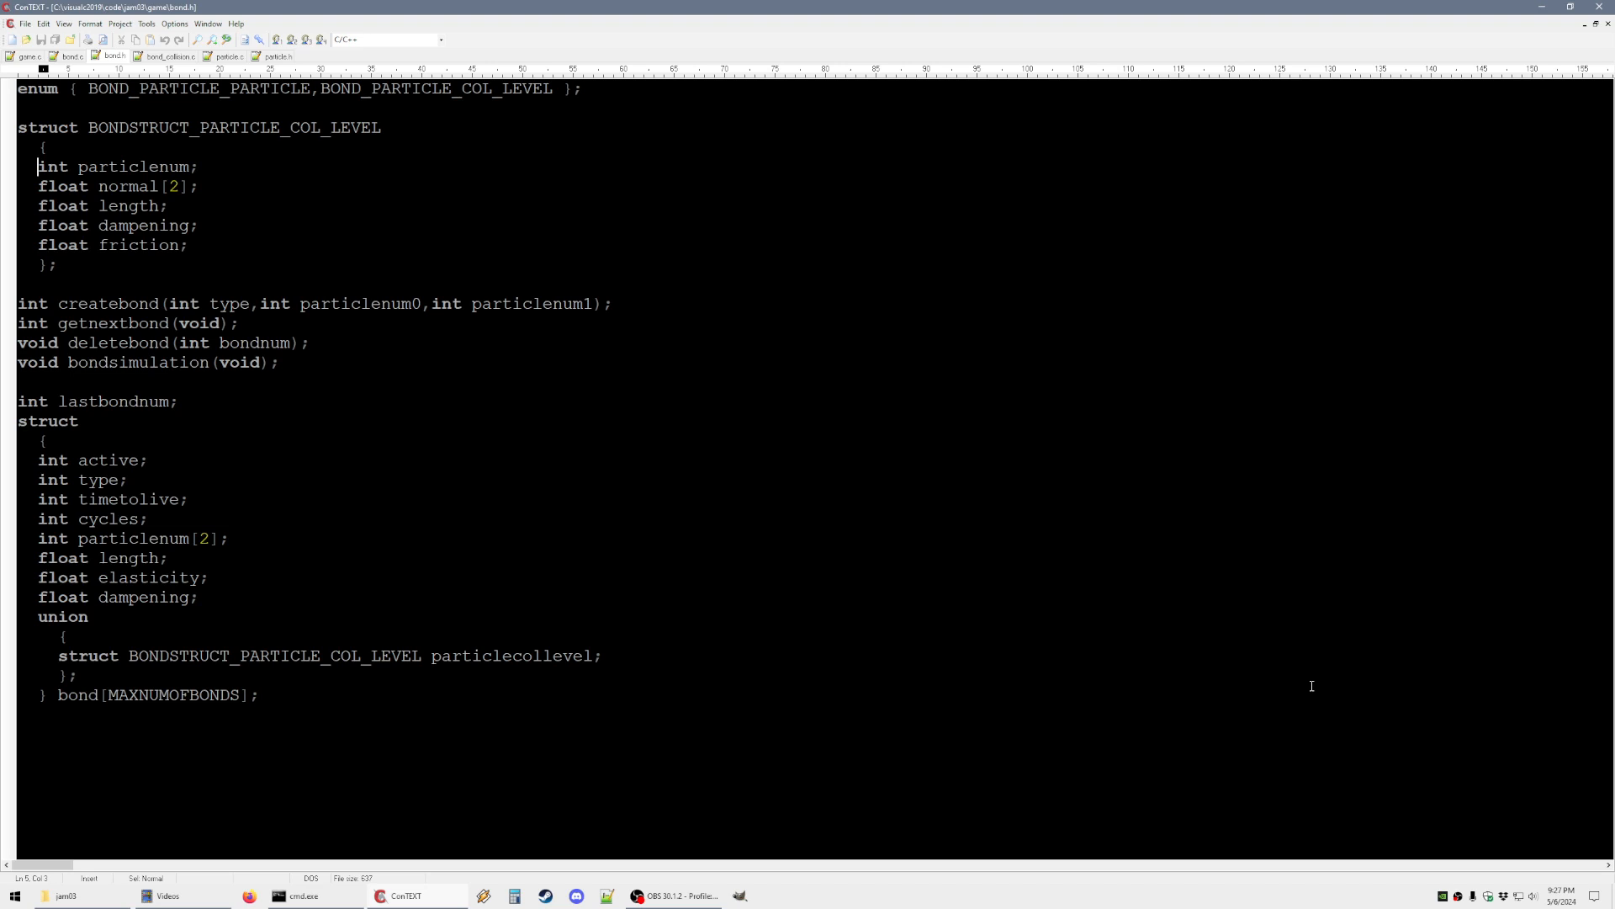
pyautogui.click(58, 186)
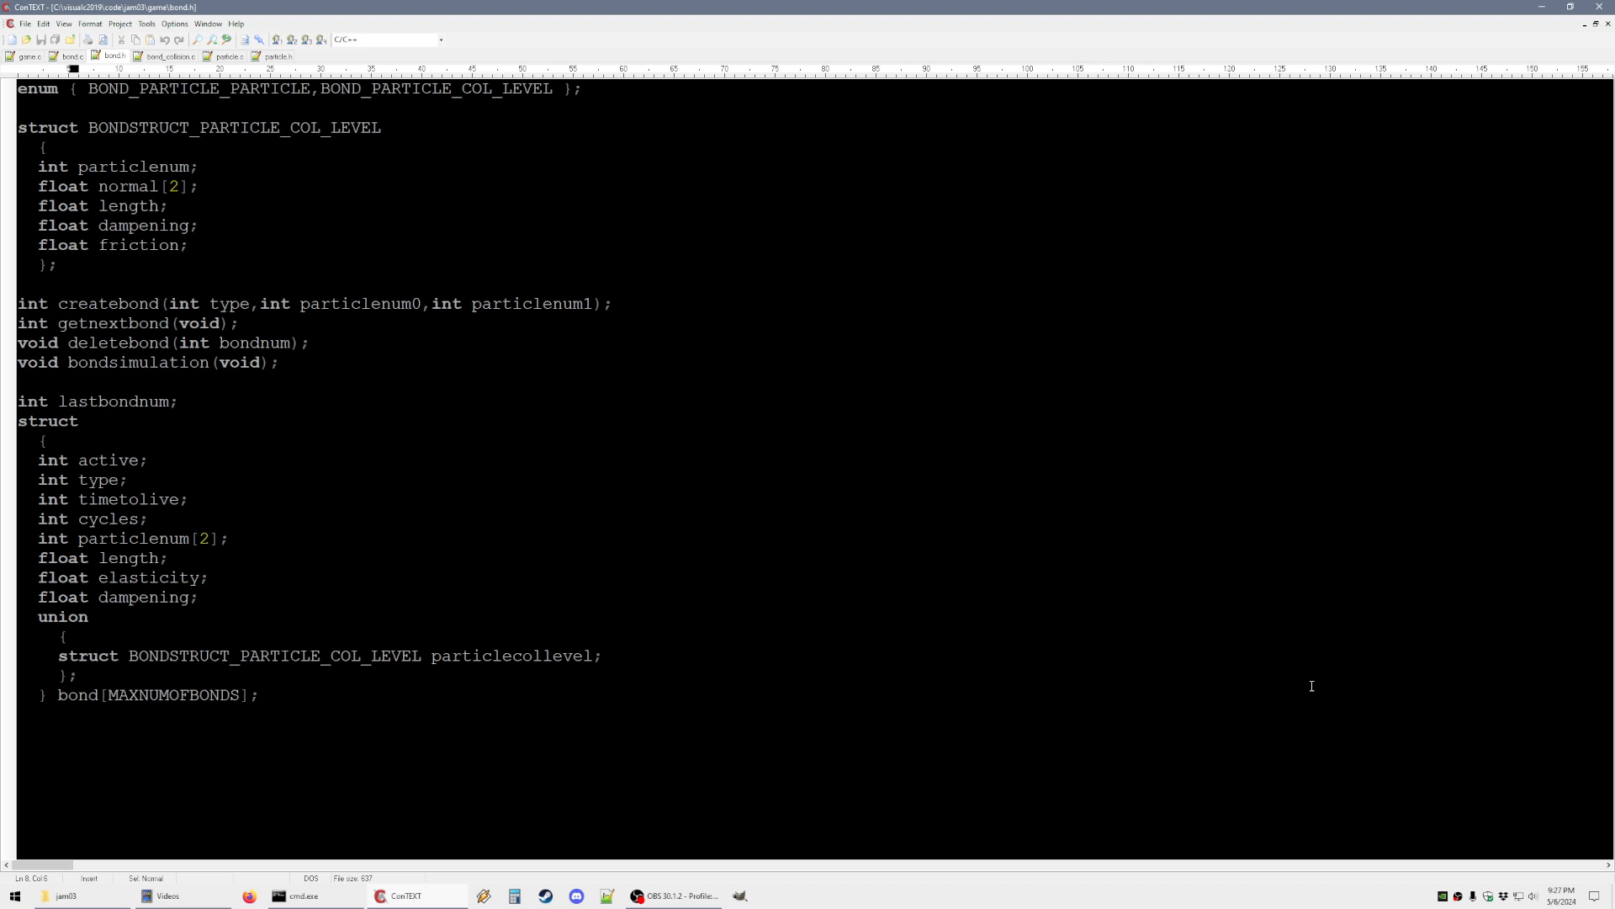
pyautogui.click(172, 58)
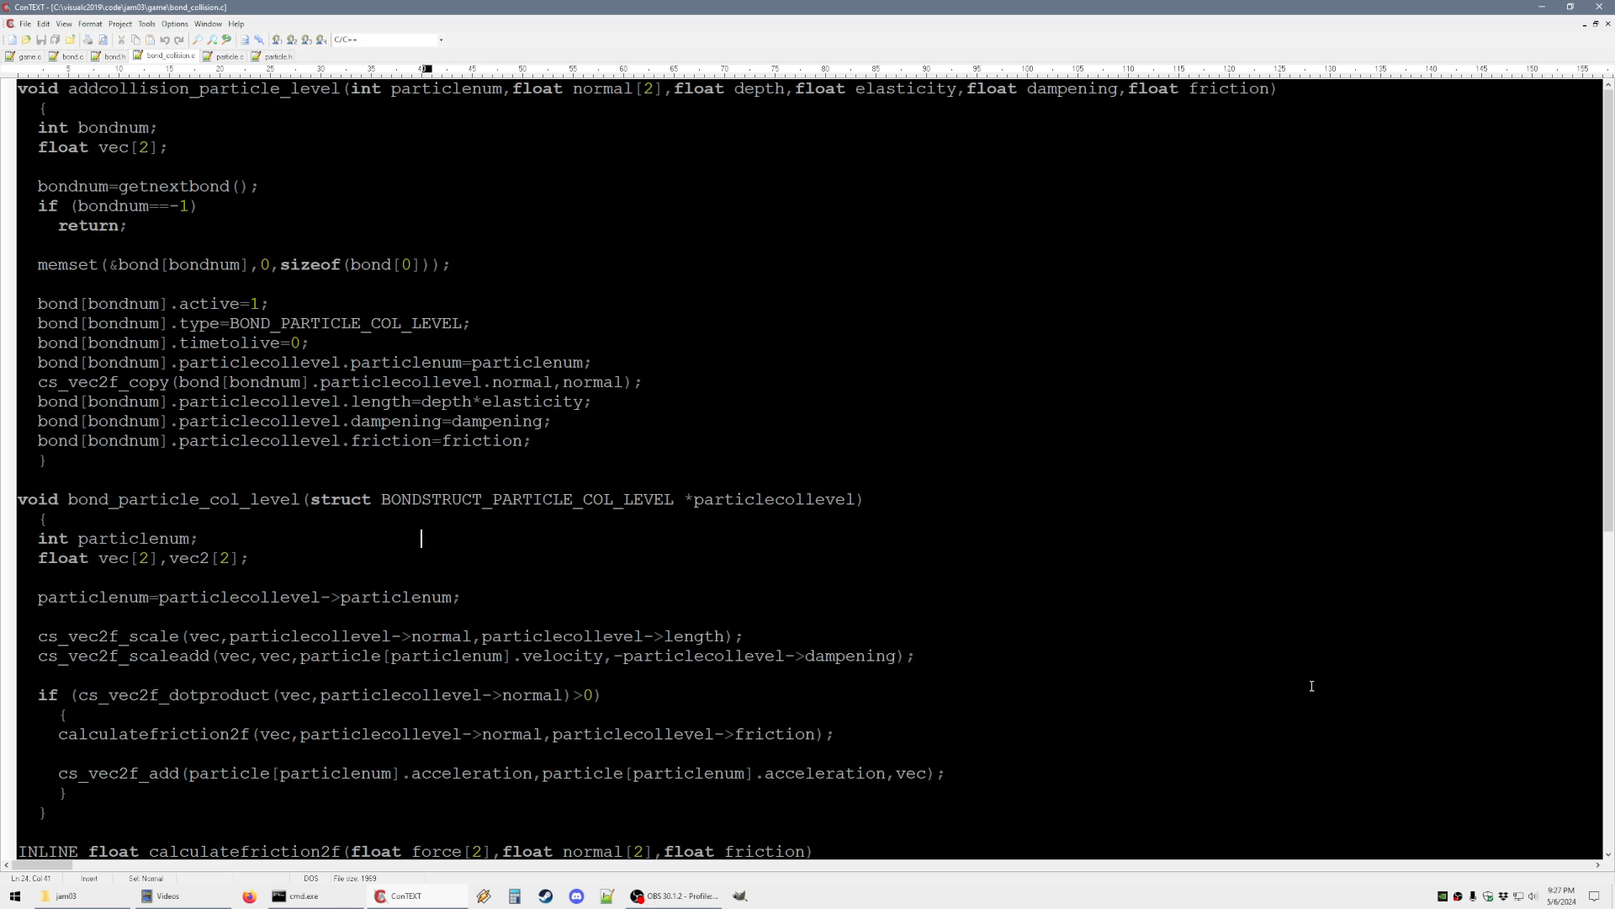
pyautogui.moveTo(734, 537)
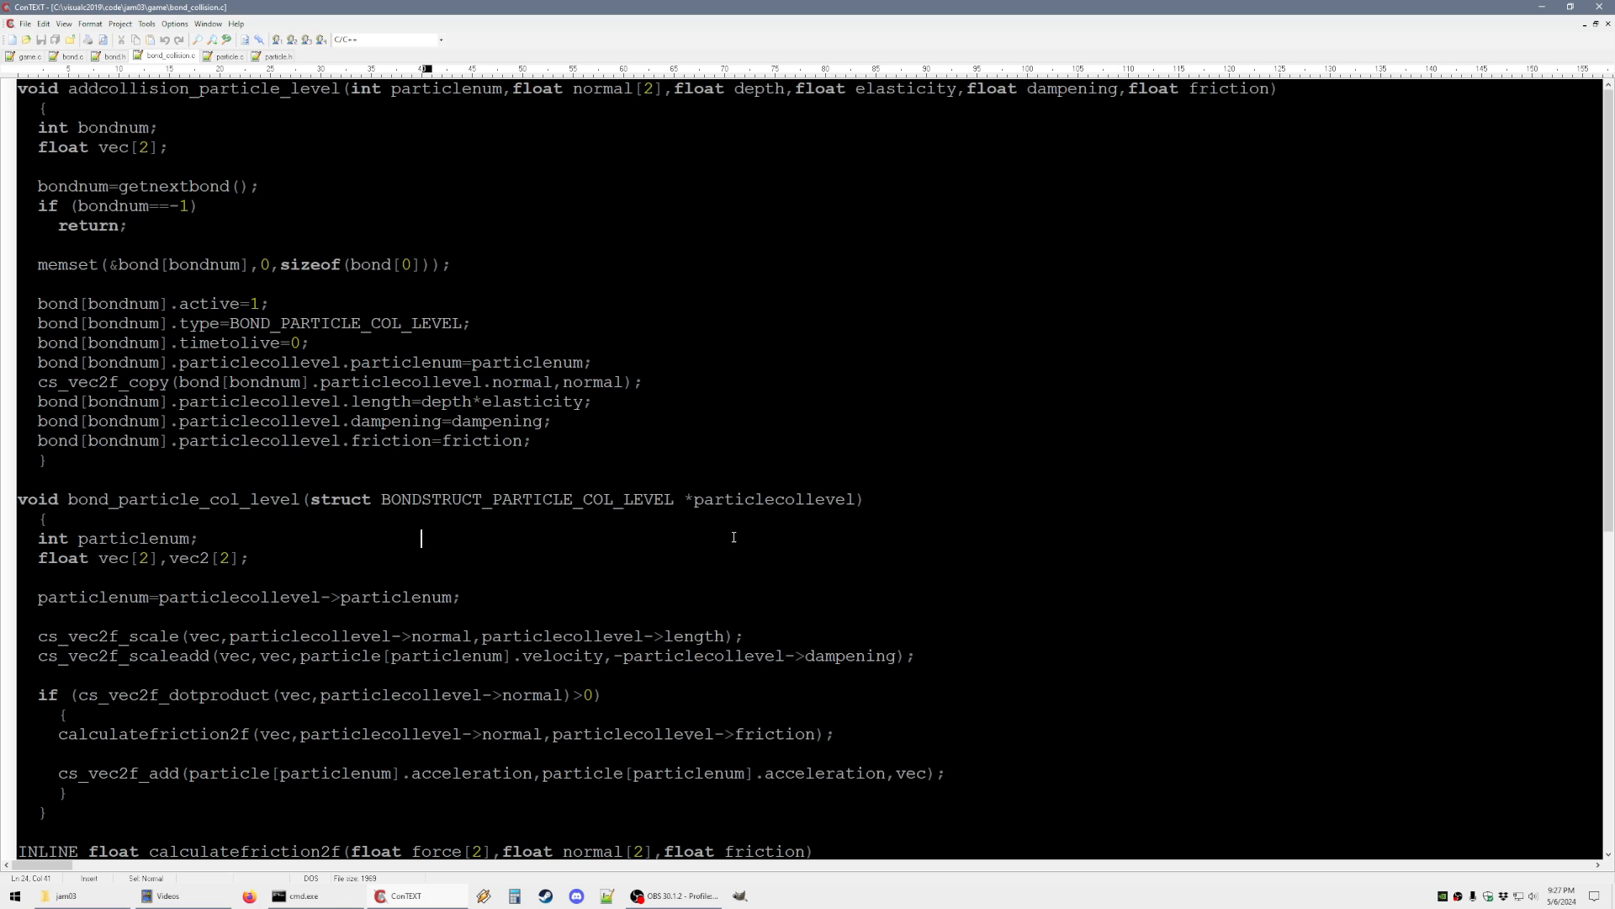
pyautogui.click(66, 57)
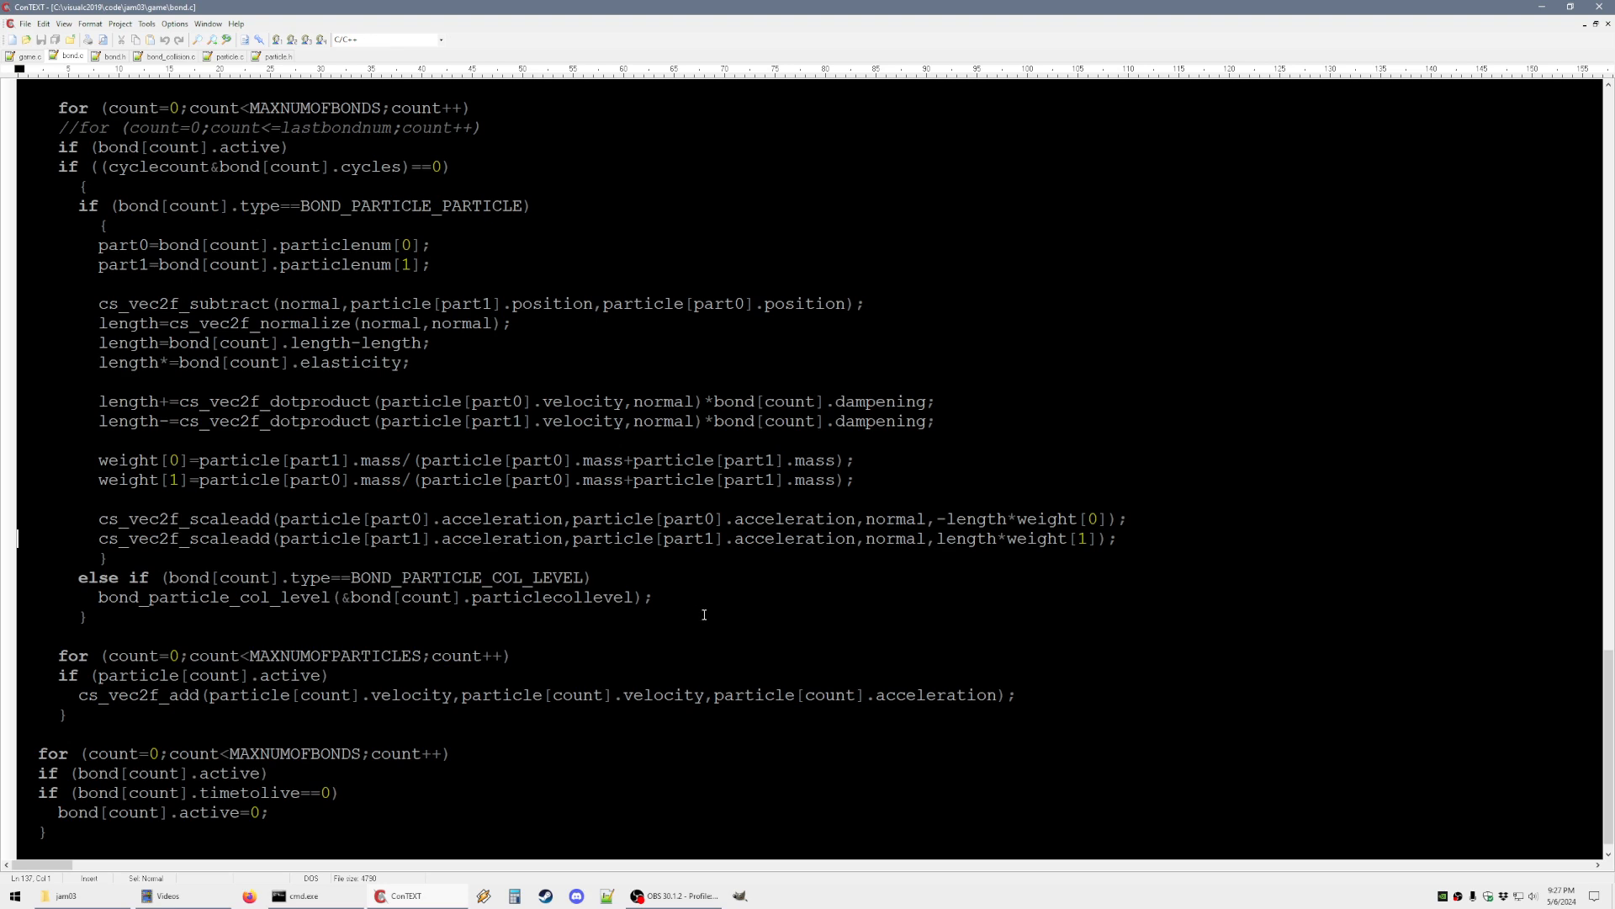
pyautogui.click(165, 57)
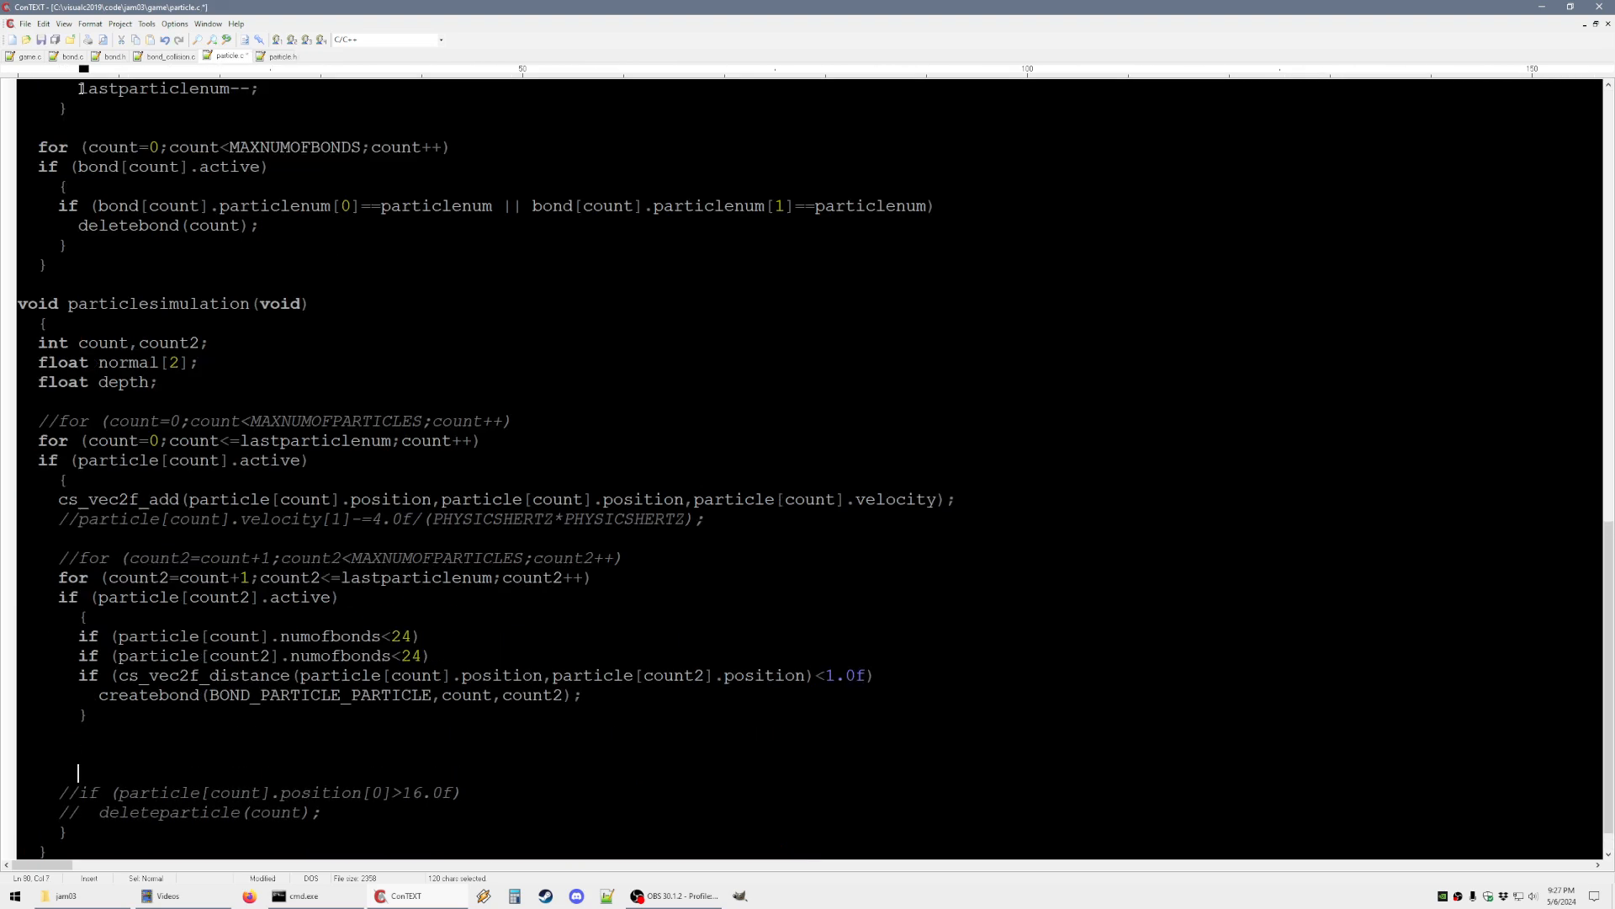
# Add an if position[1]<0.0f check calling addcollision_particle_level with normal and depth arguments
pyautogui.write('if (partic')
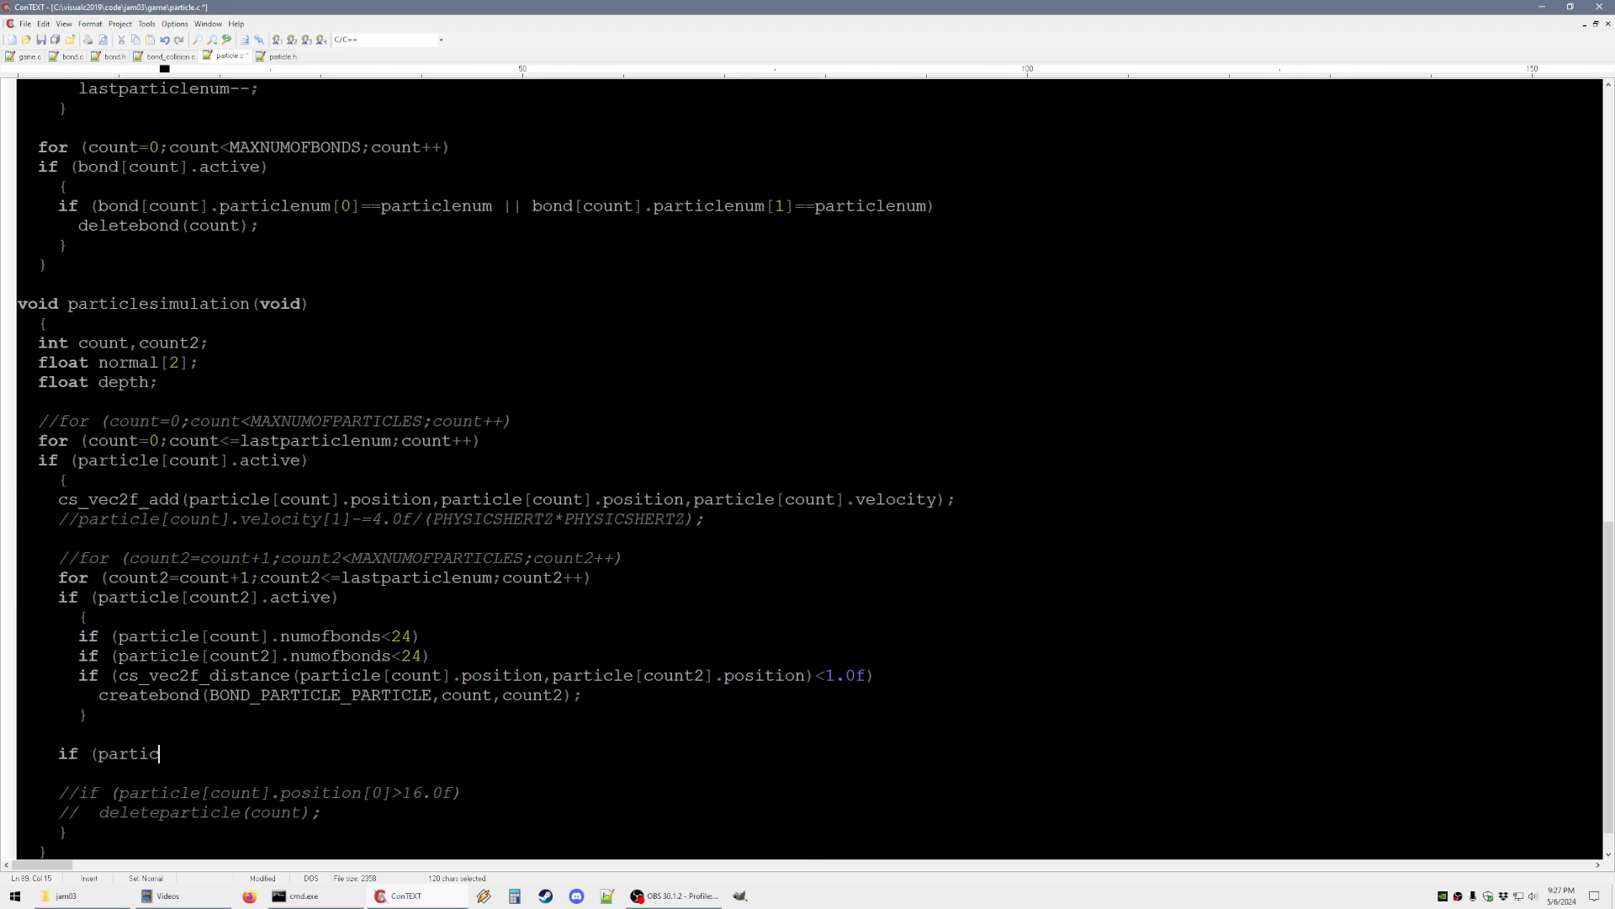
pyautogui.write('le[count].pos')
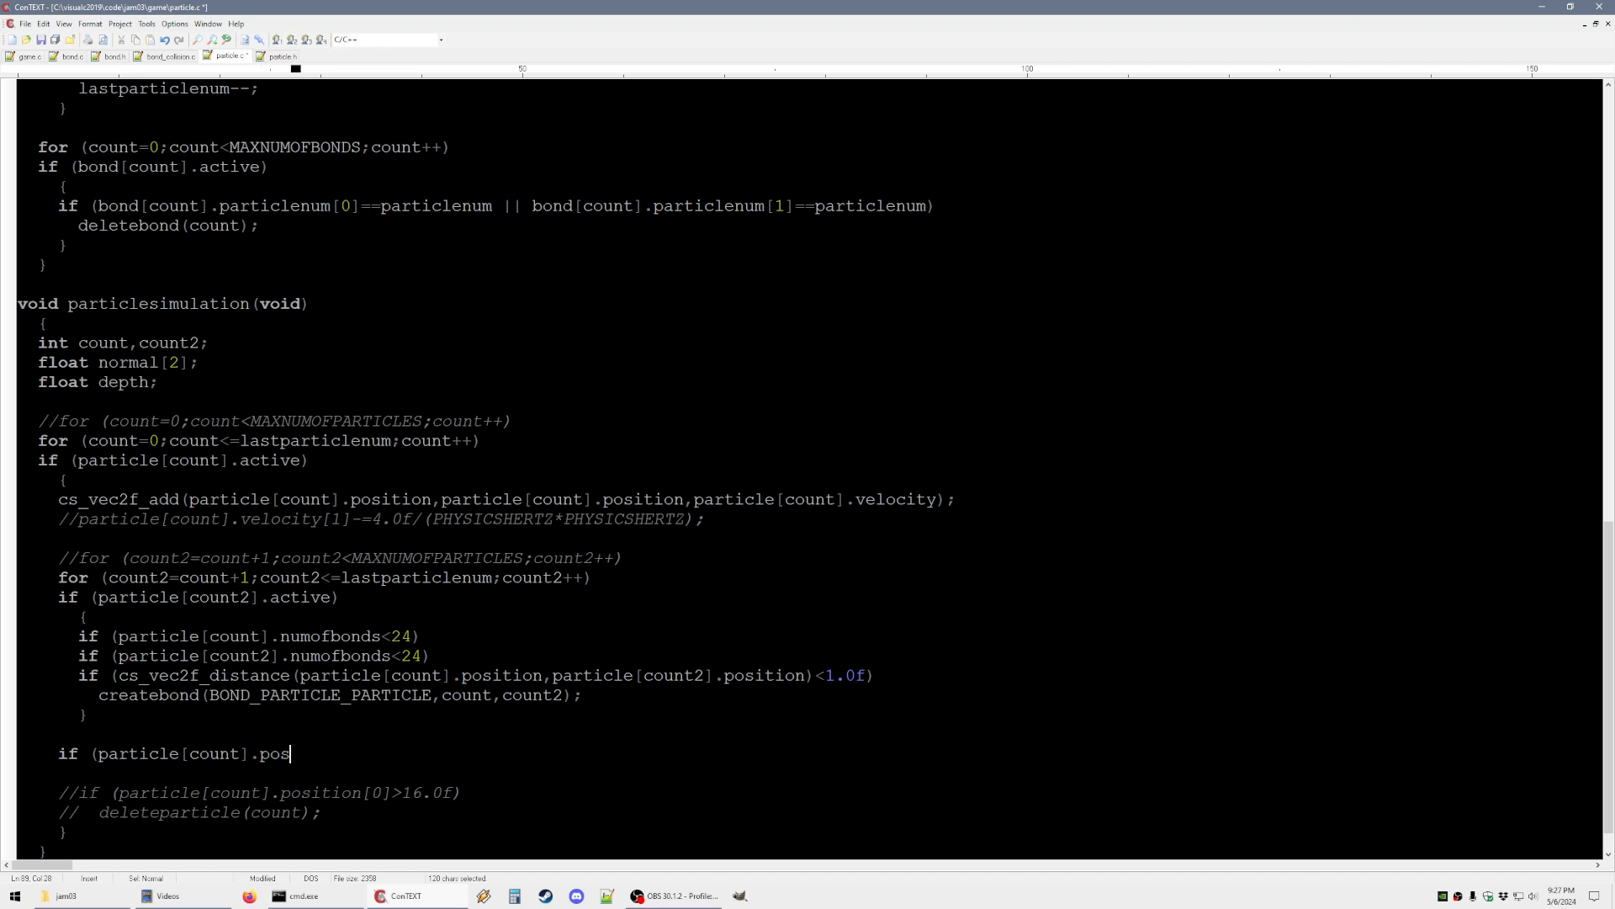
pyautogui.write('ition[1]<0.0f')
pyautogui.write('{')
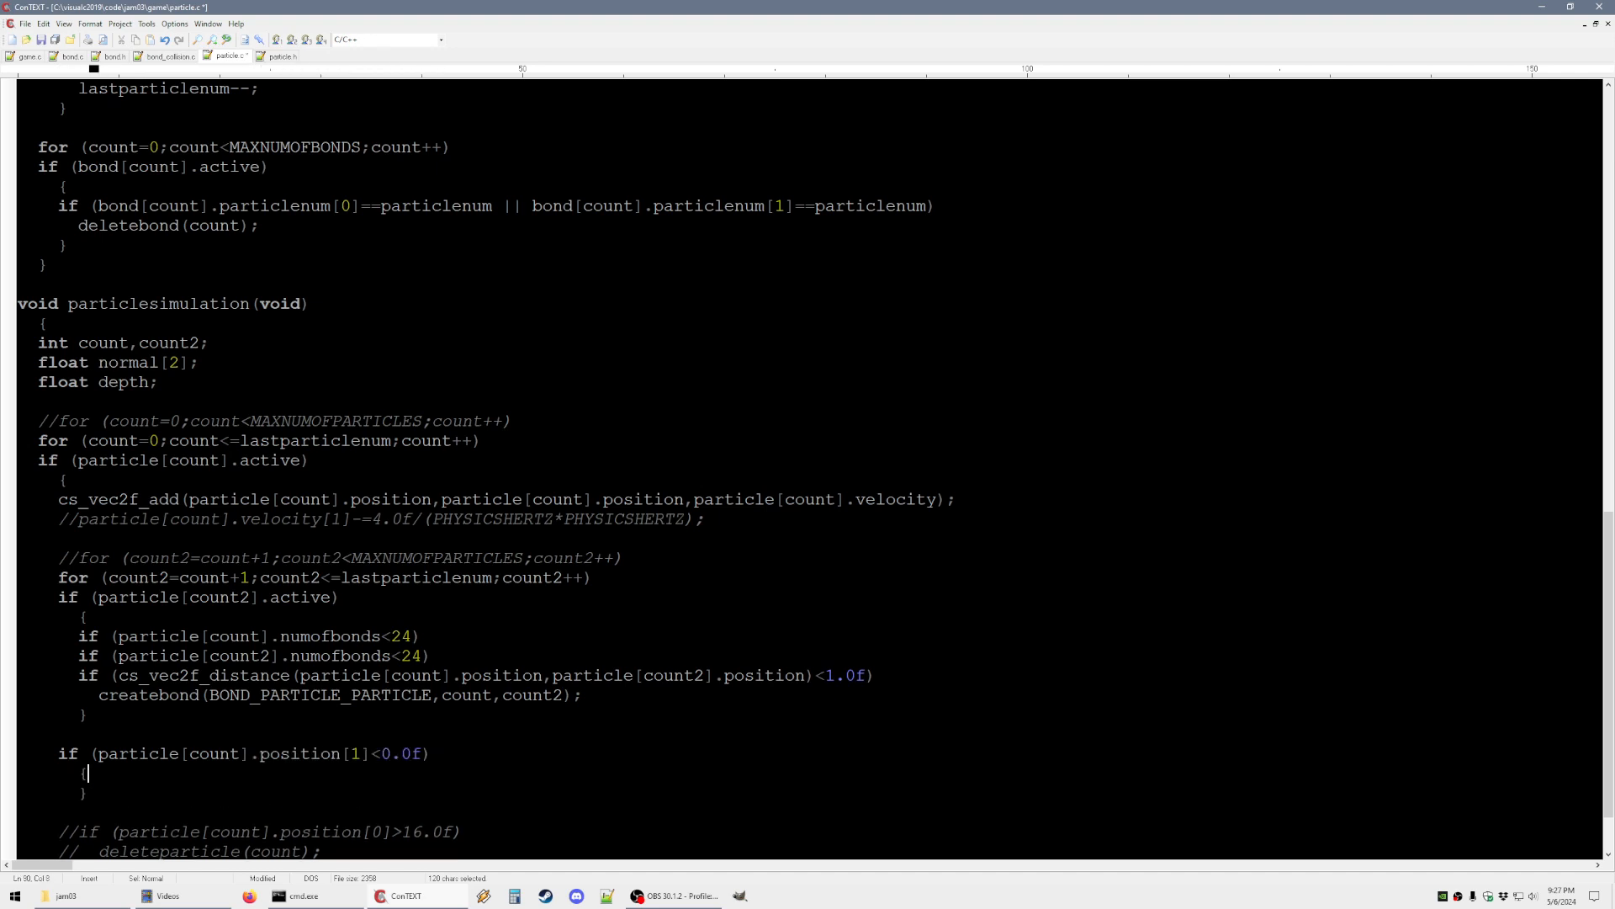
pyautogui.write('addcollision_particle_level(int particlenum,float normal[2],float depth,float elasticity,float dampening,float friction)')
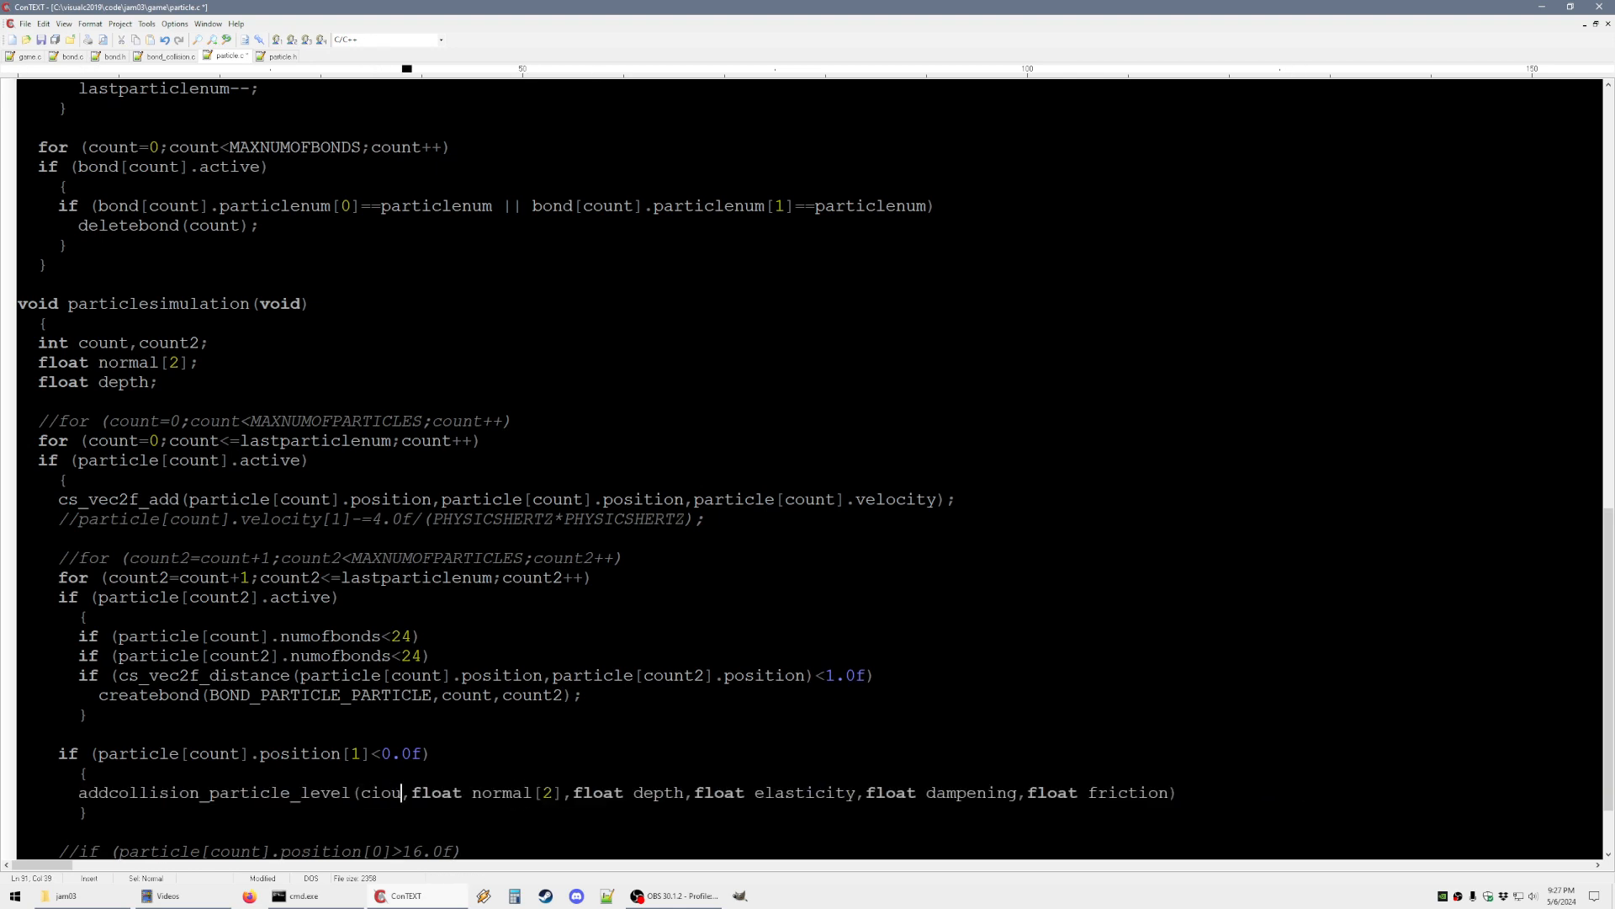
pyautogui.press('BackSpace')
pyautogui.write('nt')
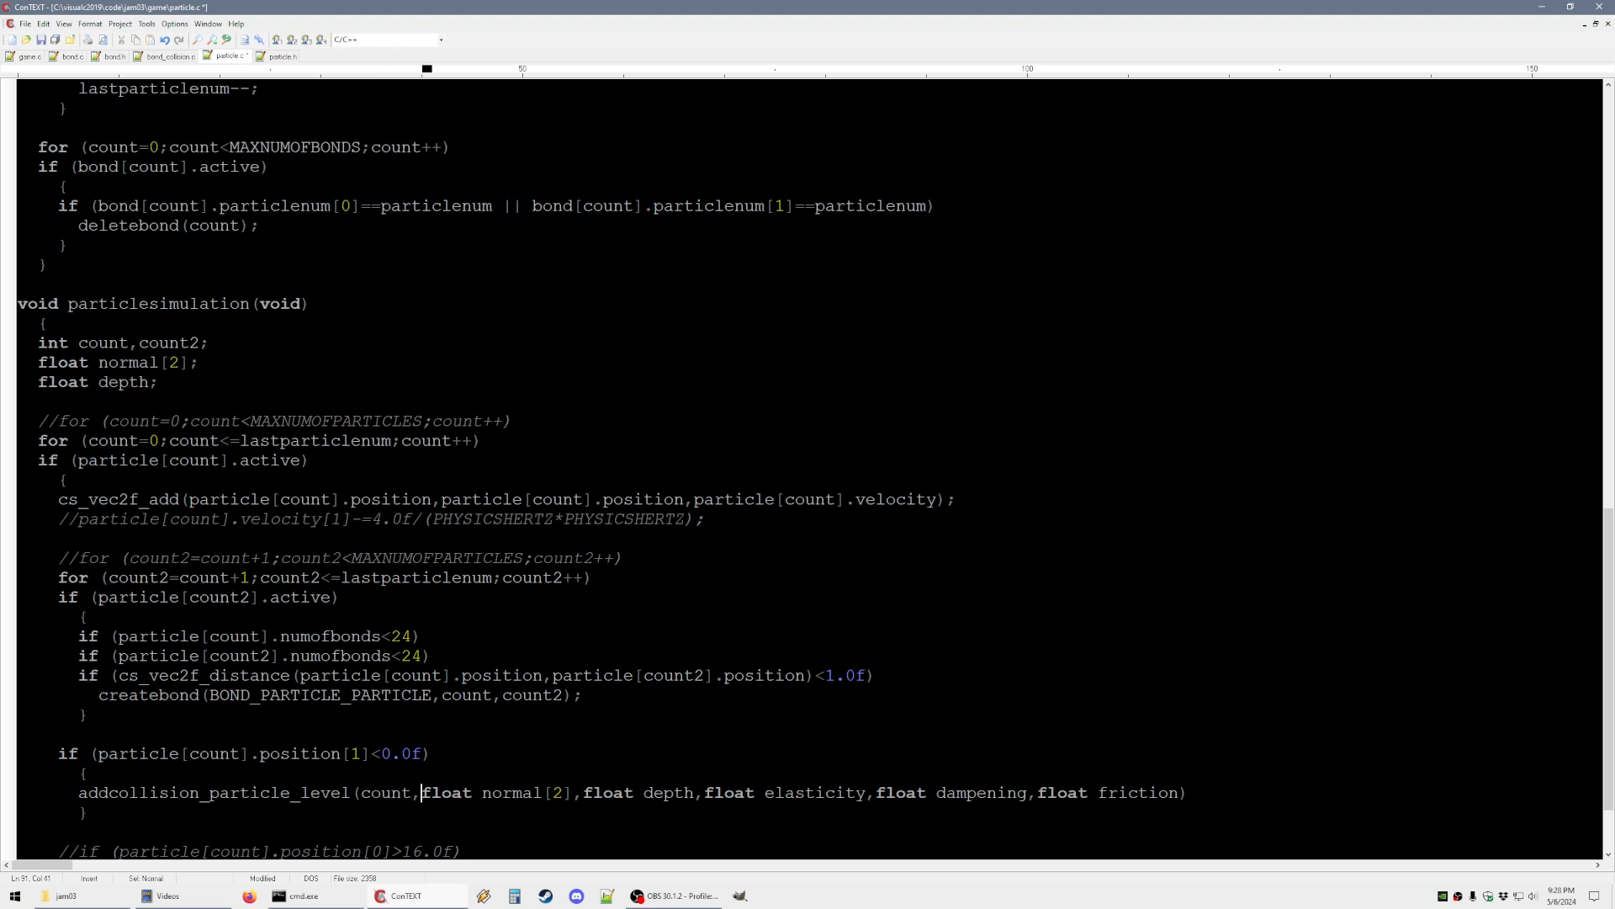
pyautogui.write('norm')
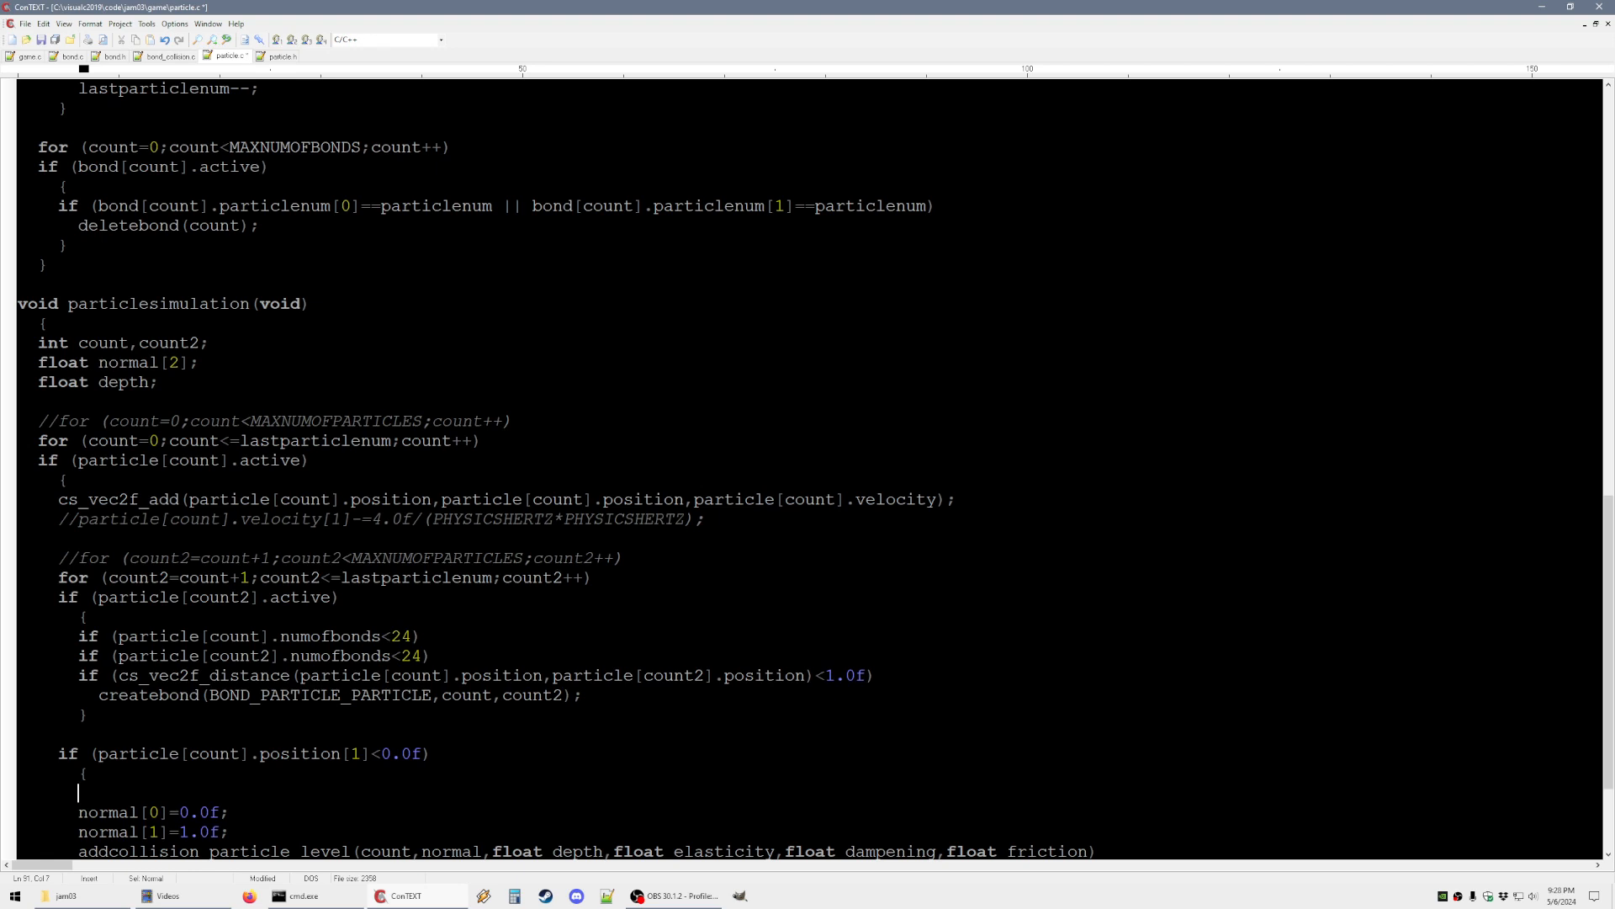
pyautogui.write('depth')
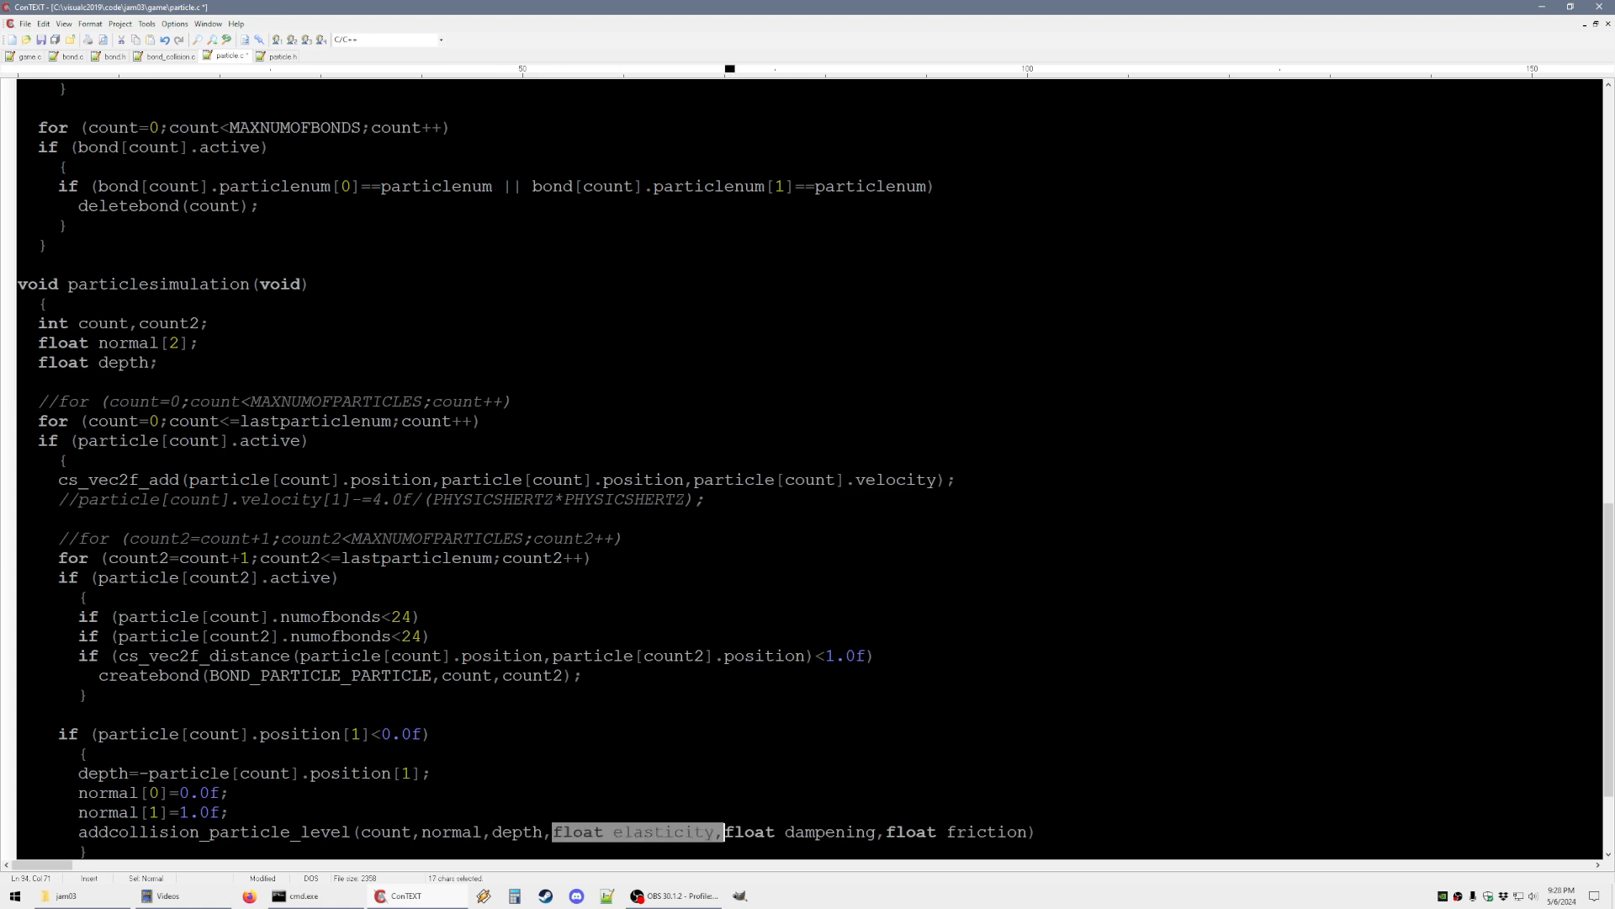
# Complete the ground collision call with coefficients 0.0625f, 0.125f and 0.3f
pyautogui.write('0.0625f')
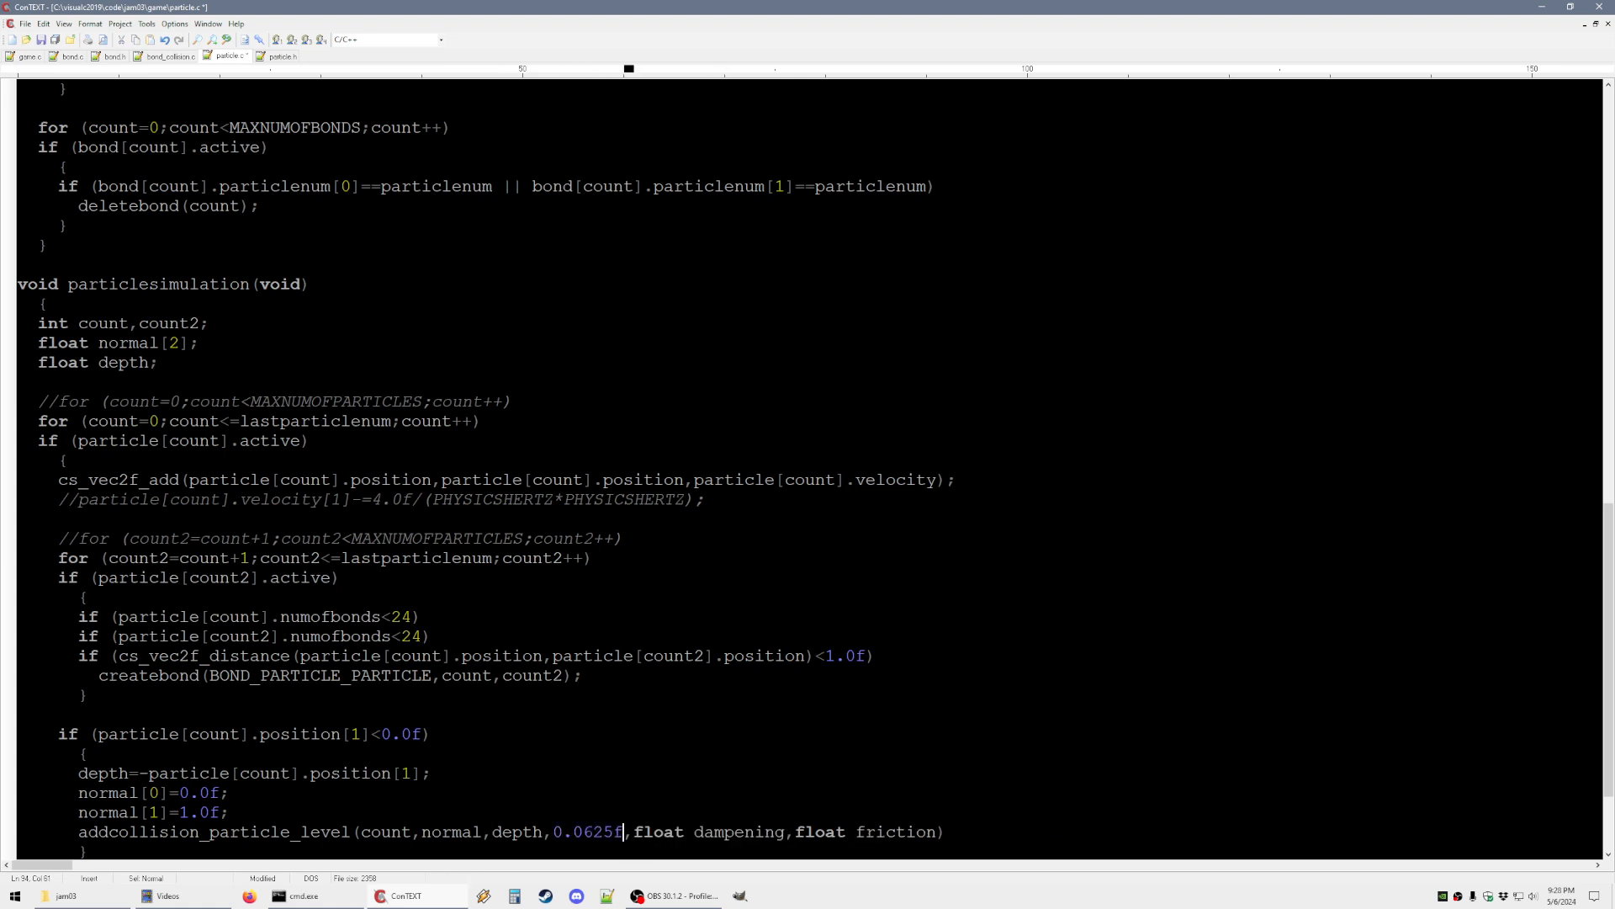
pyautogui.write('0.125f')
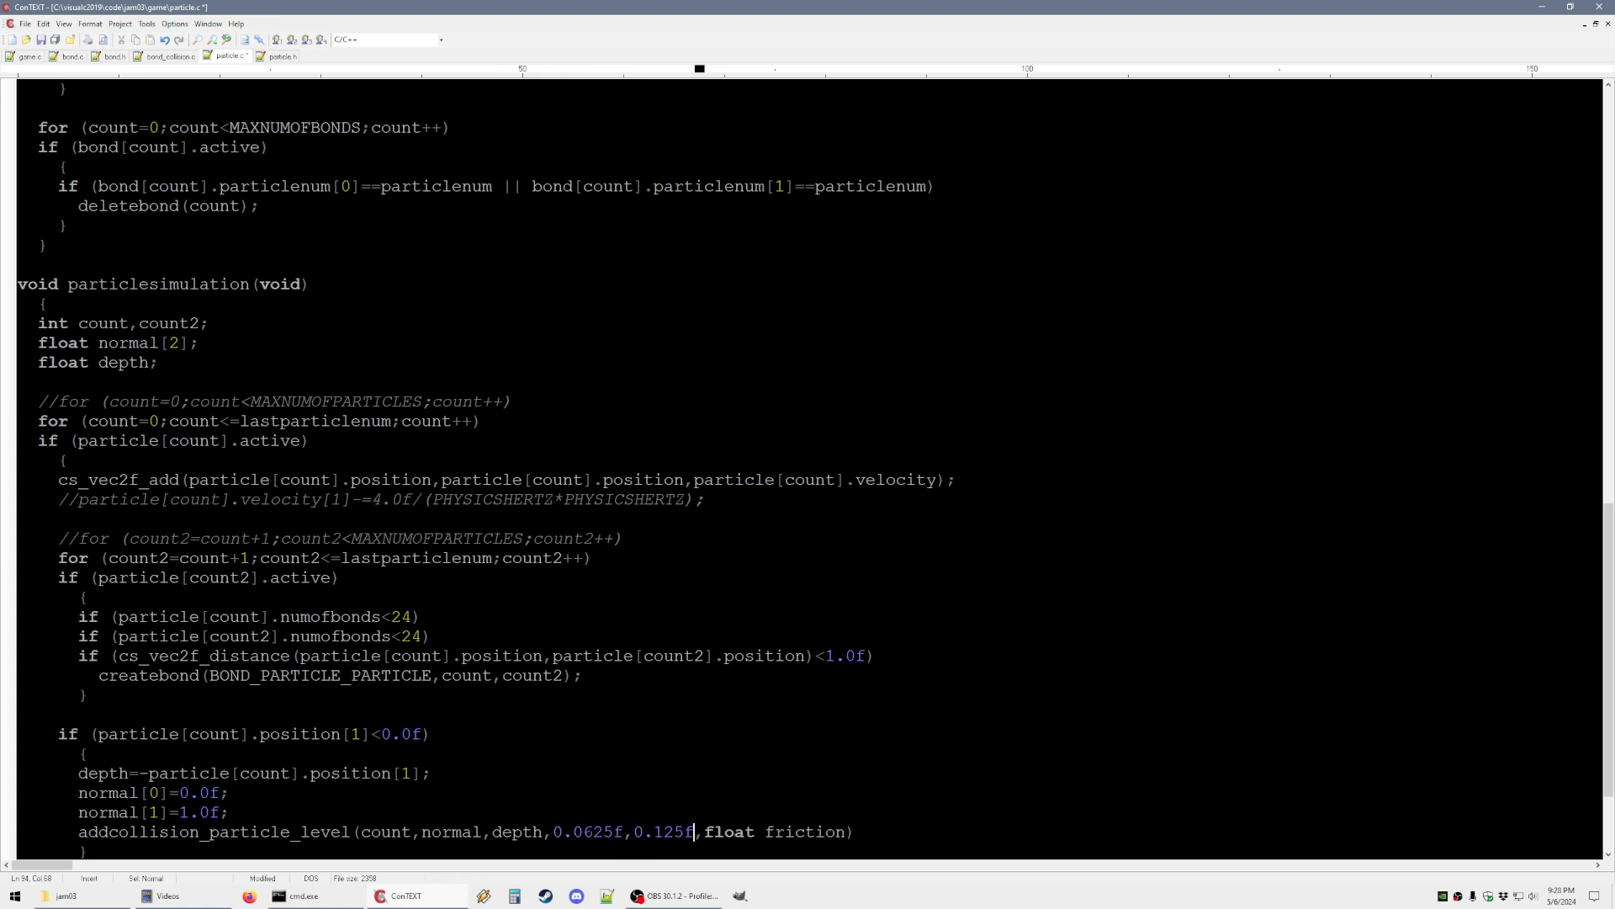
pyautogui.write('0.3f')
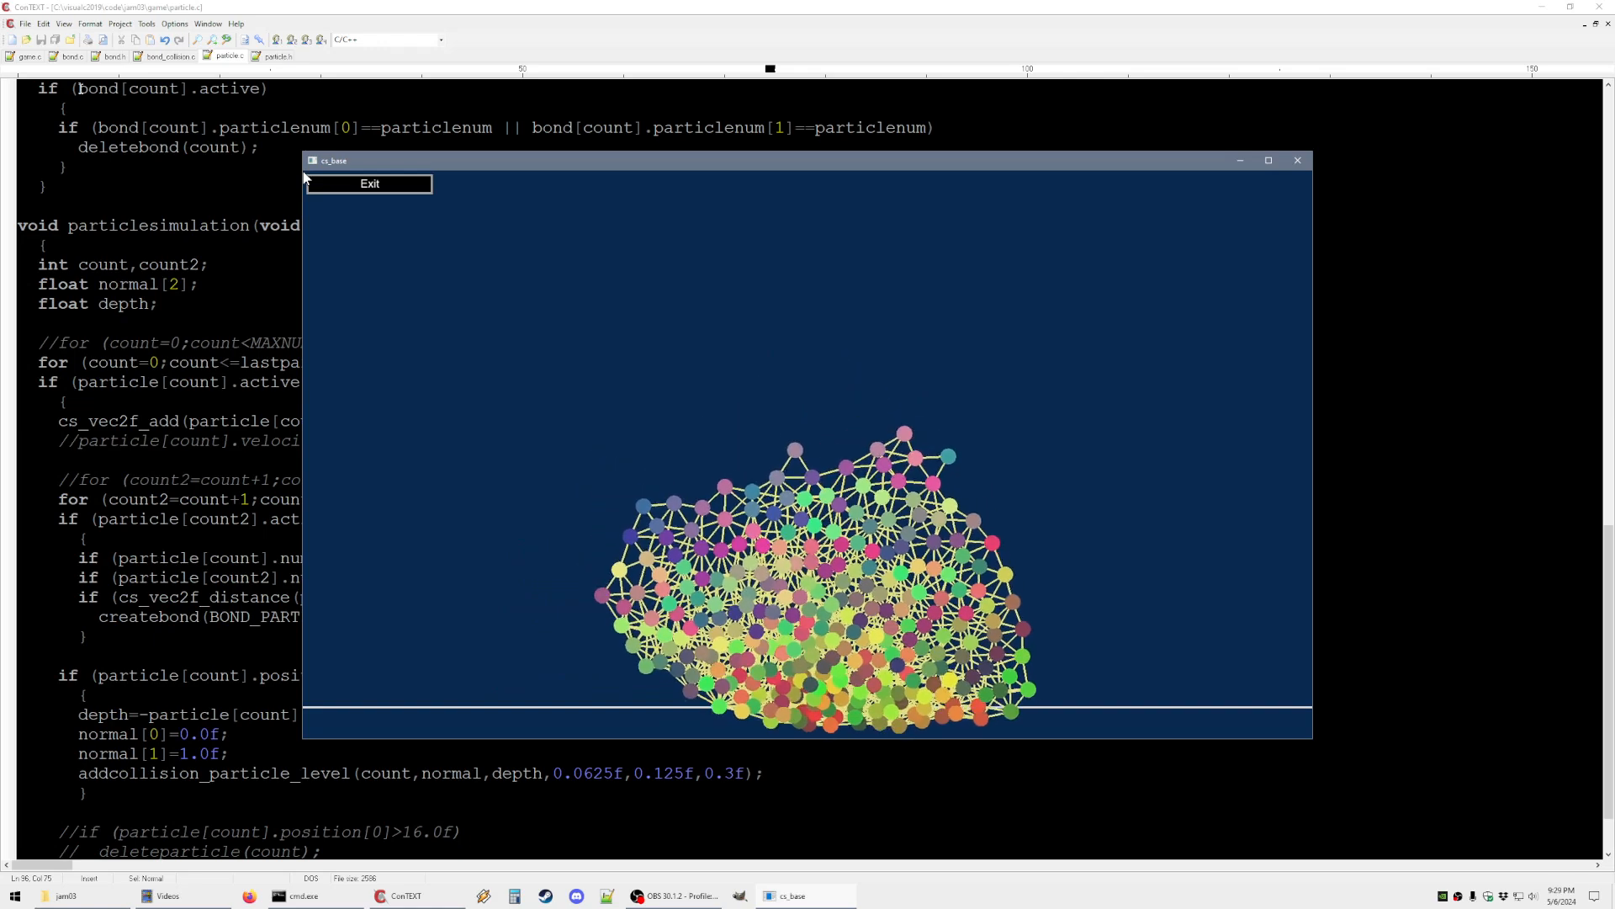
# Let the bonded particle cluster settle on the ground line, then exit cs_base
pyautogui.click(368, 184)
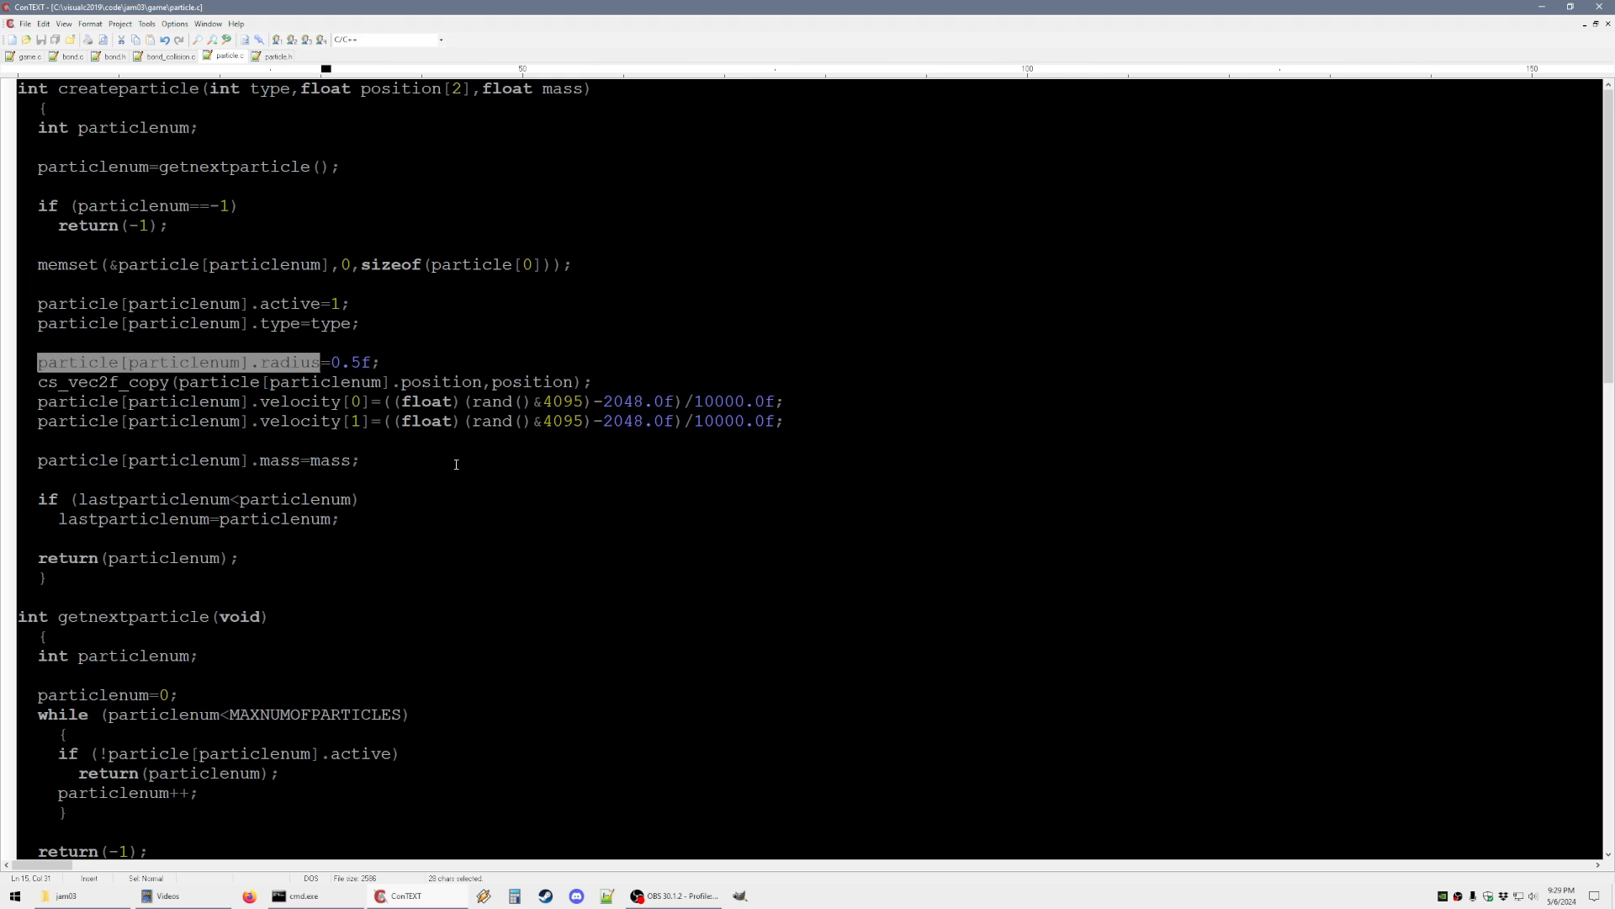
# Add the particle radius to the height<0.0f test and compute depth as radius minus height
pyautogui.scroll(-3)
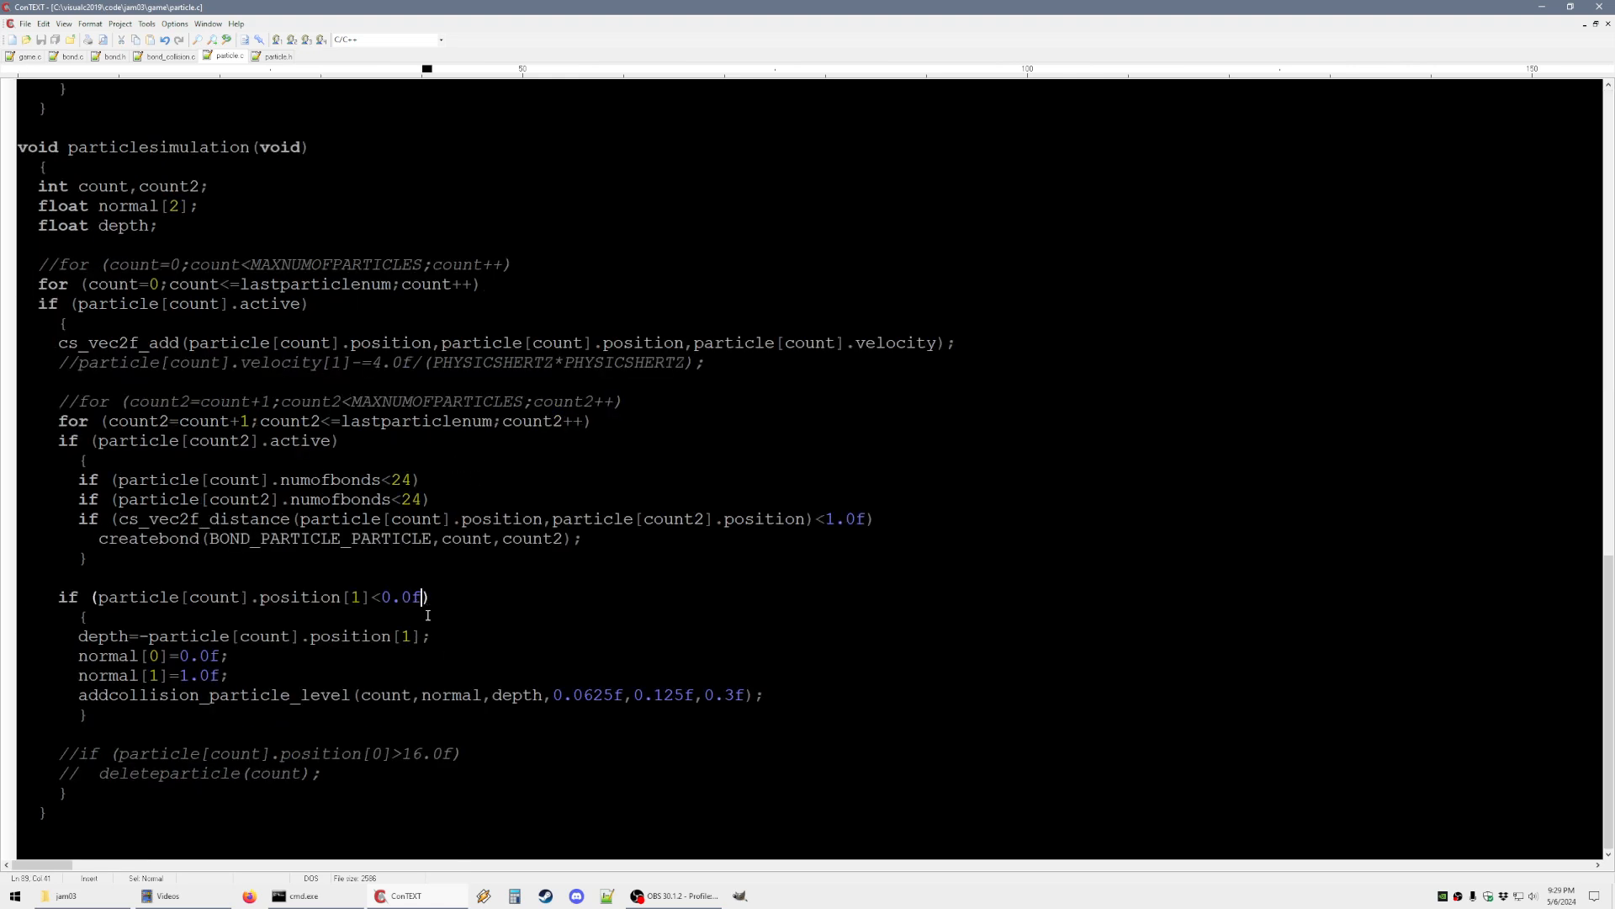
pyautogui.write('+particle[particlenum].radius')
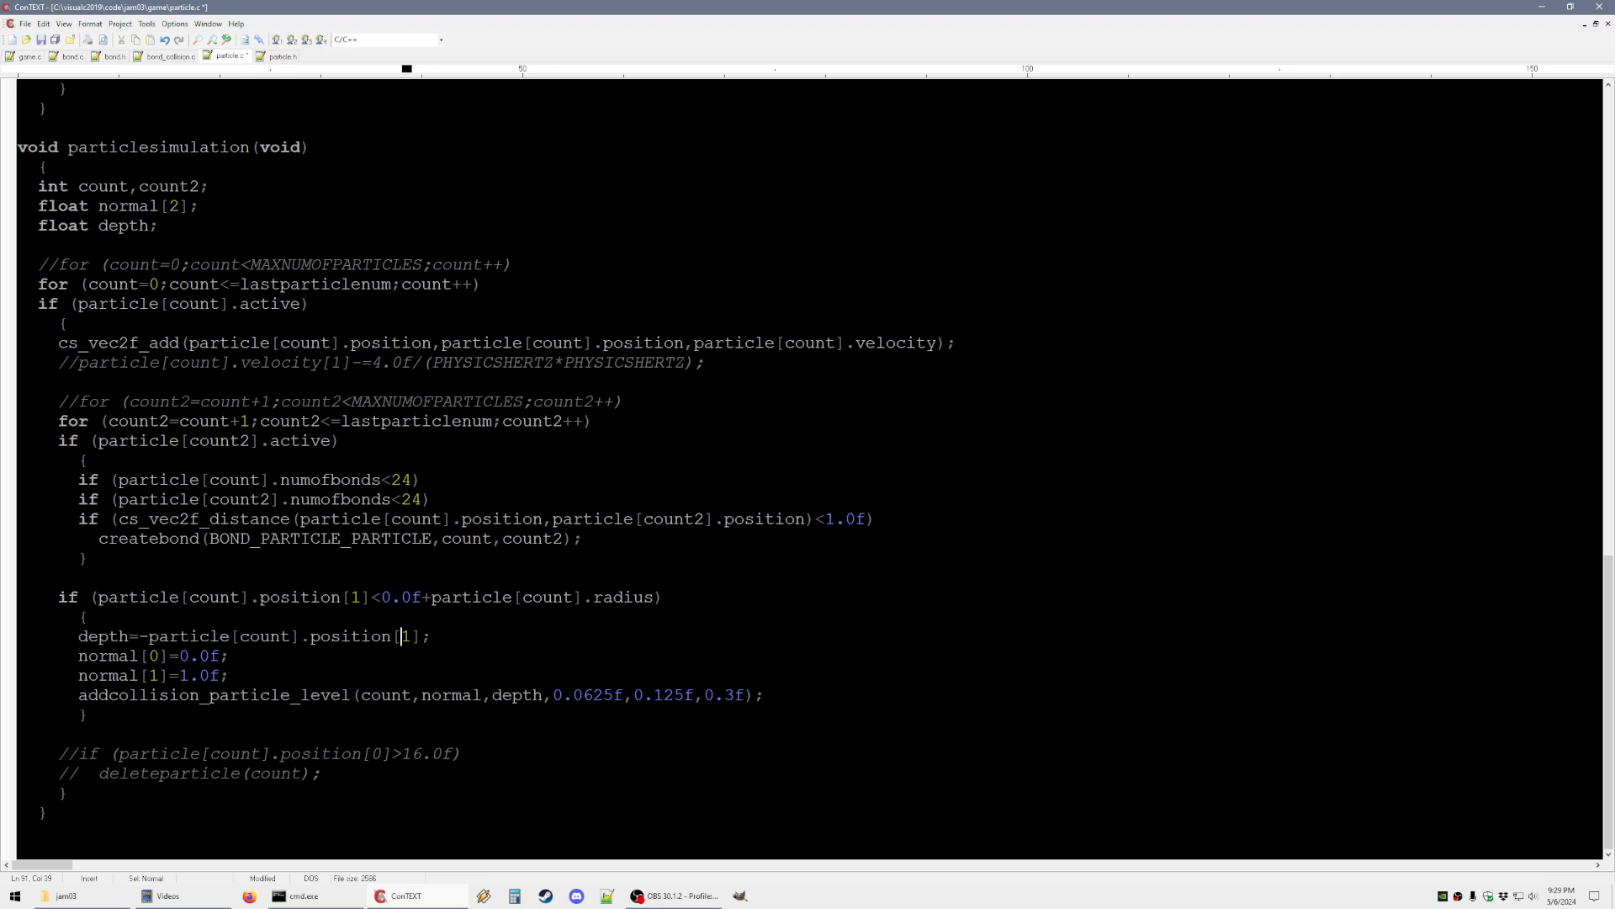
pyautogui.write('particle[count].radius-')
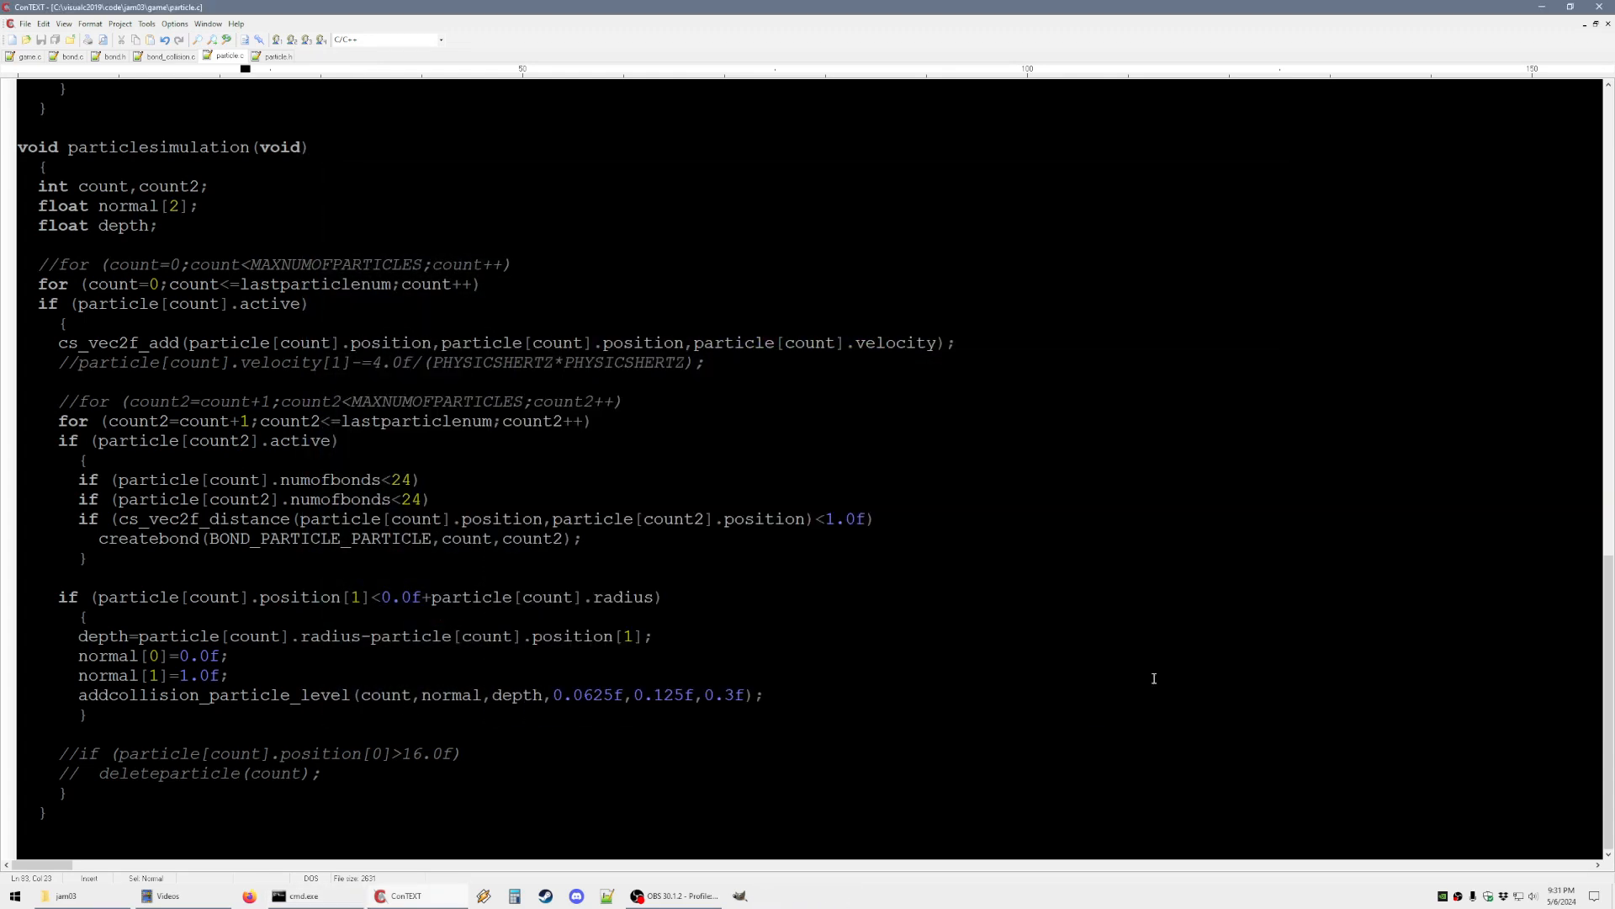
pyautogui.click(300, 895)
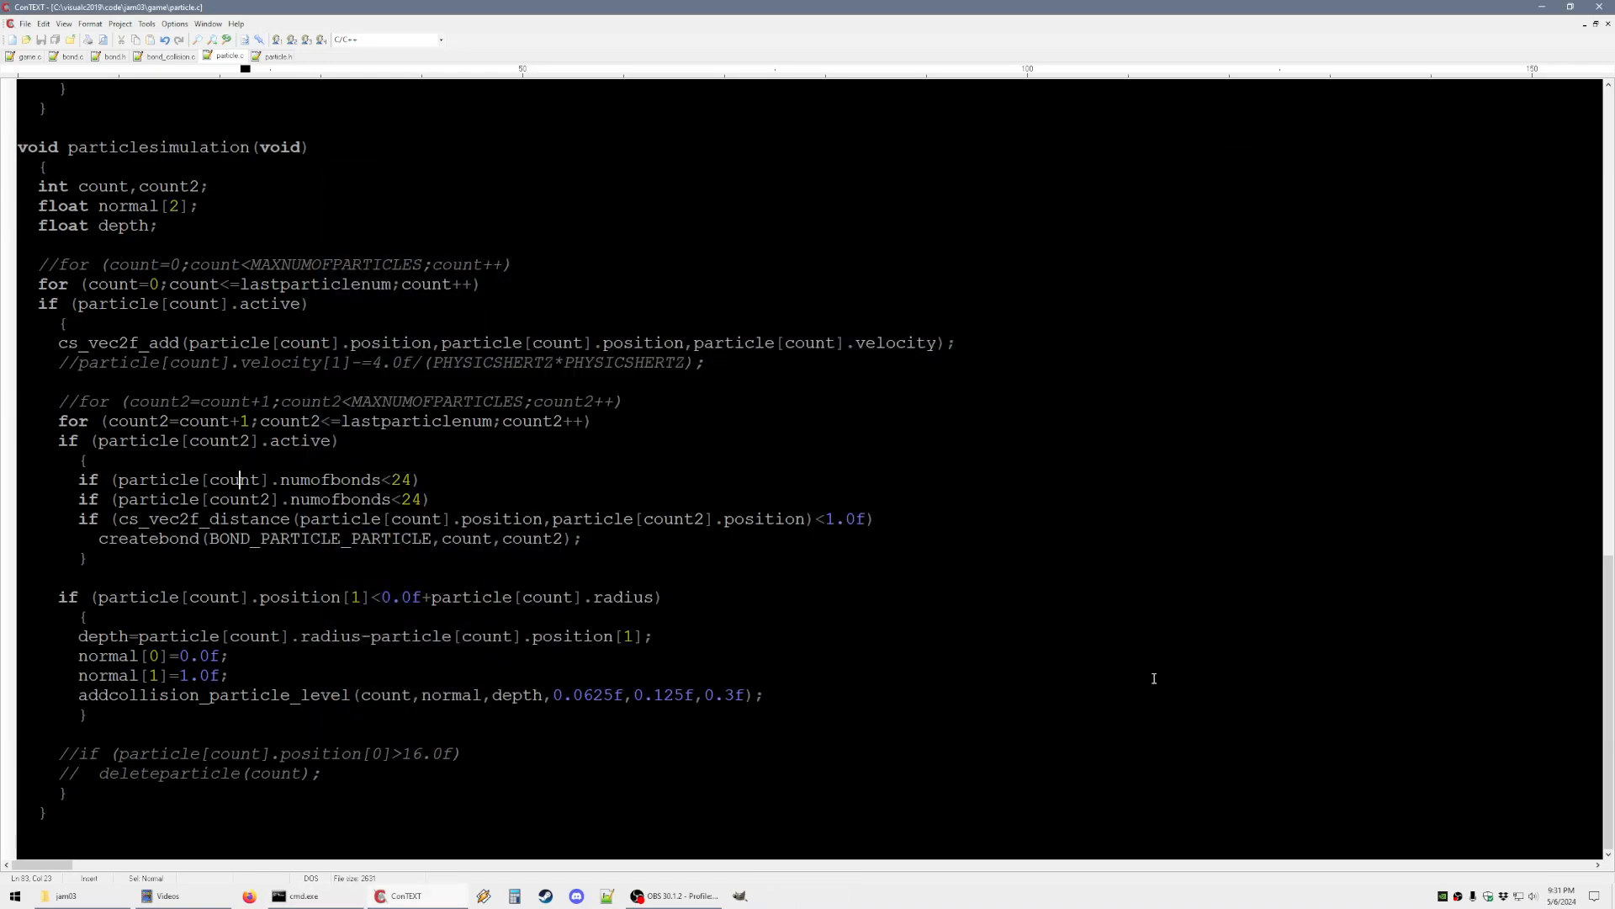
# Change bond.c's cyclecount loop limit from 1 to 8 and move down to createbond
pyautogui.click(71, 57)
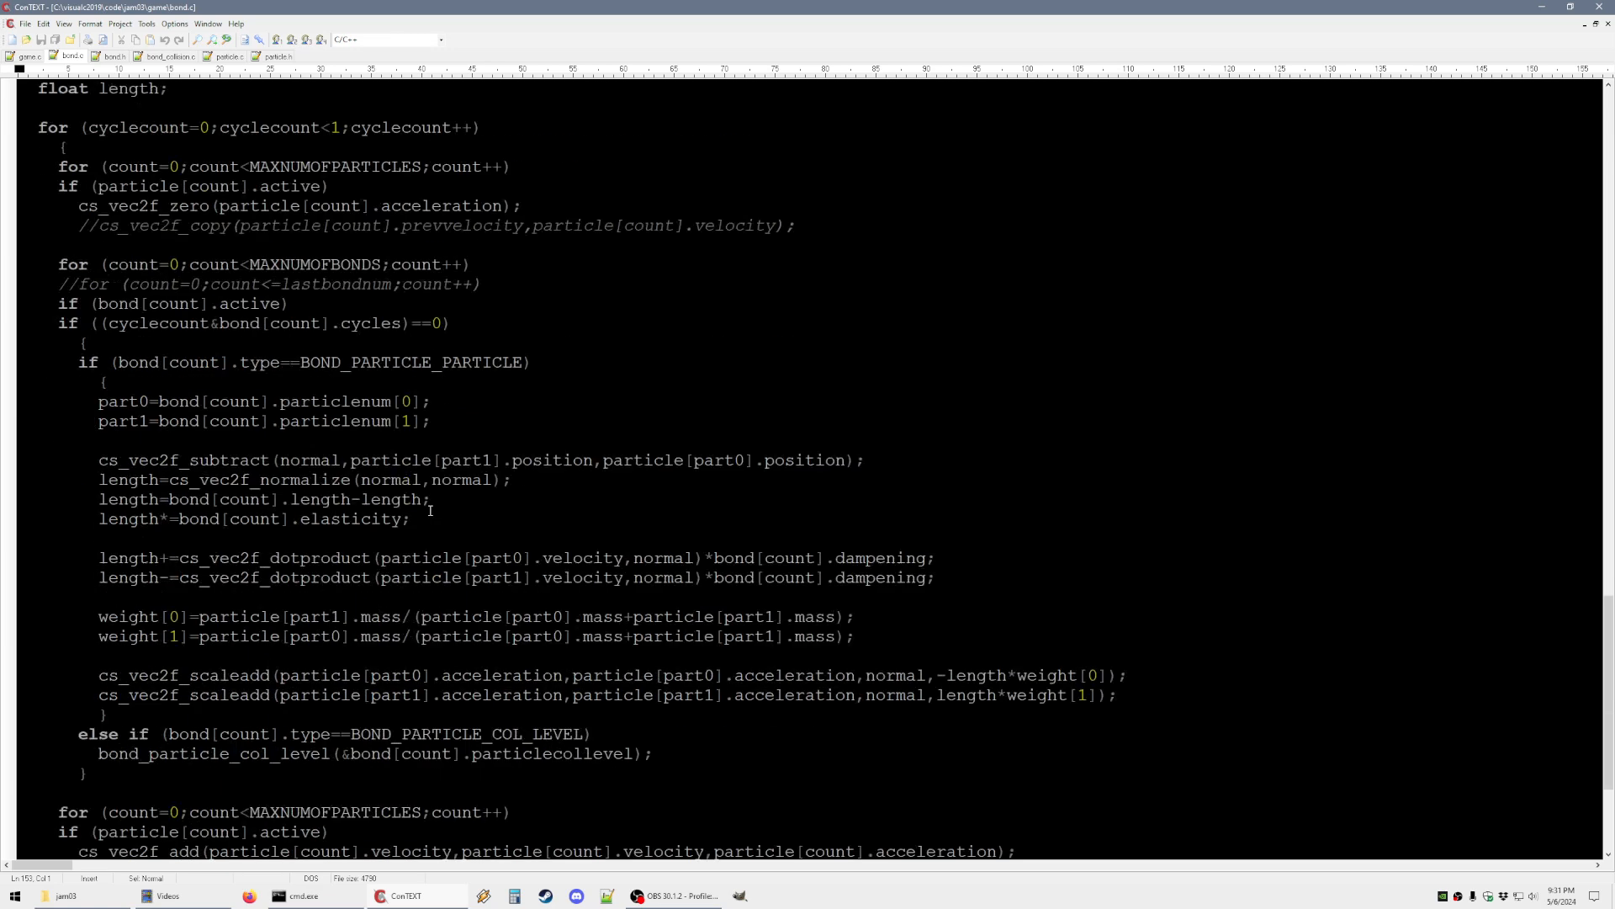
pyautogui.click(537, 226)
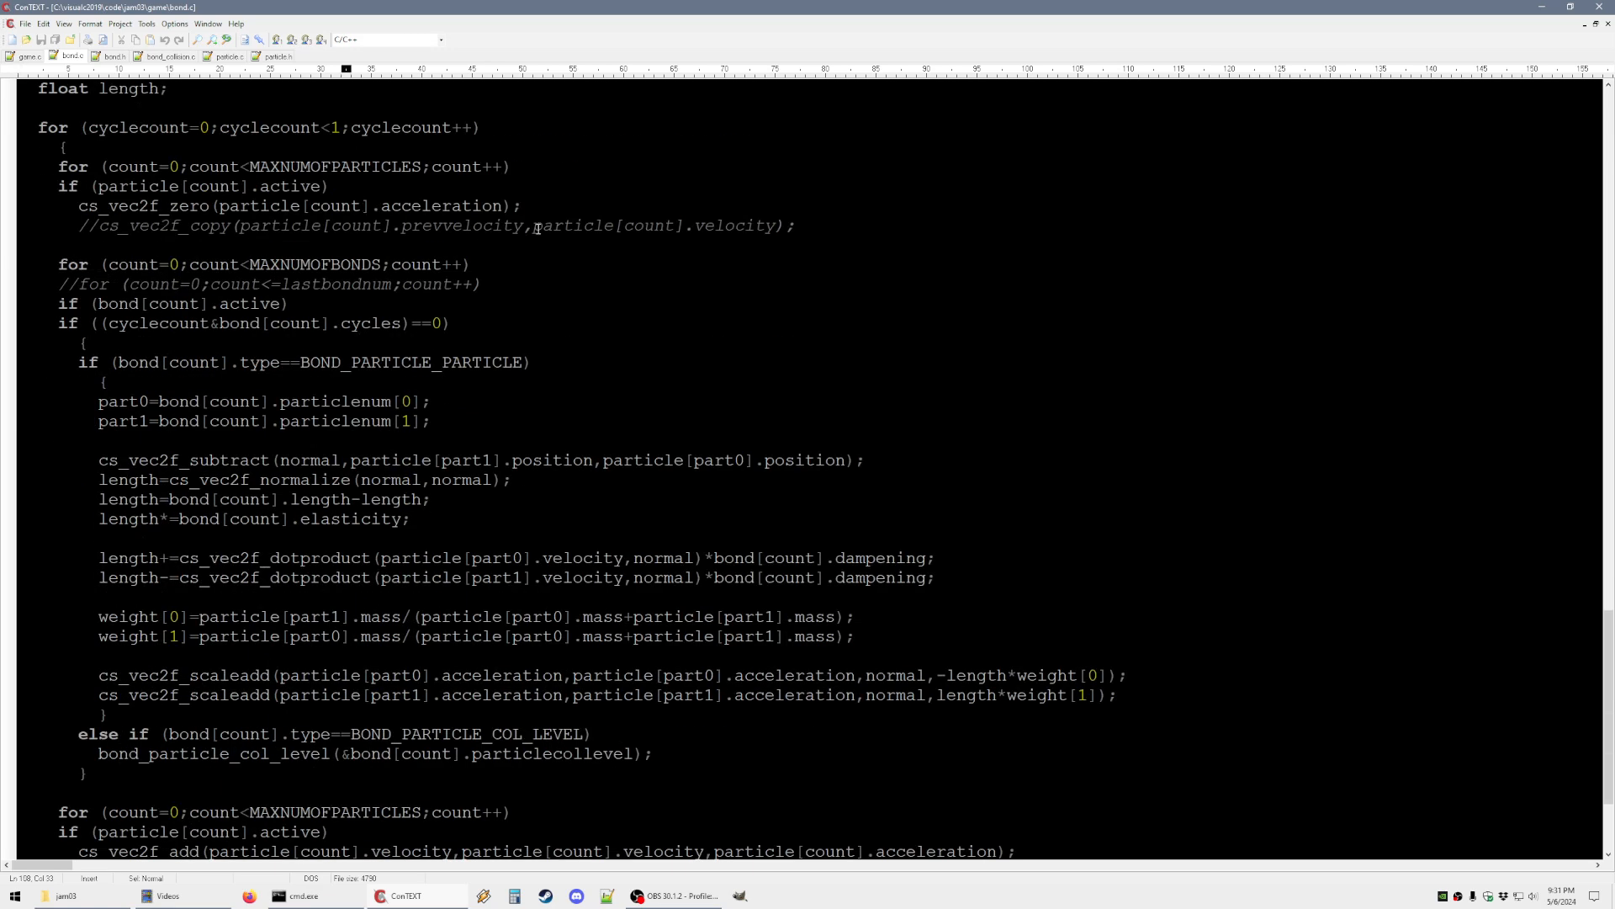
pyautogui.click(333, 128)
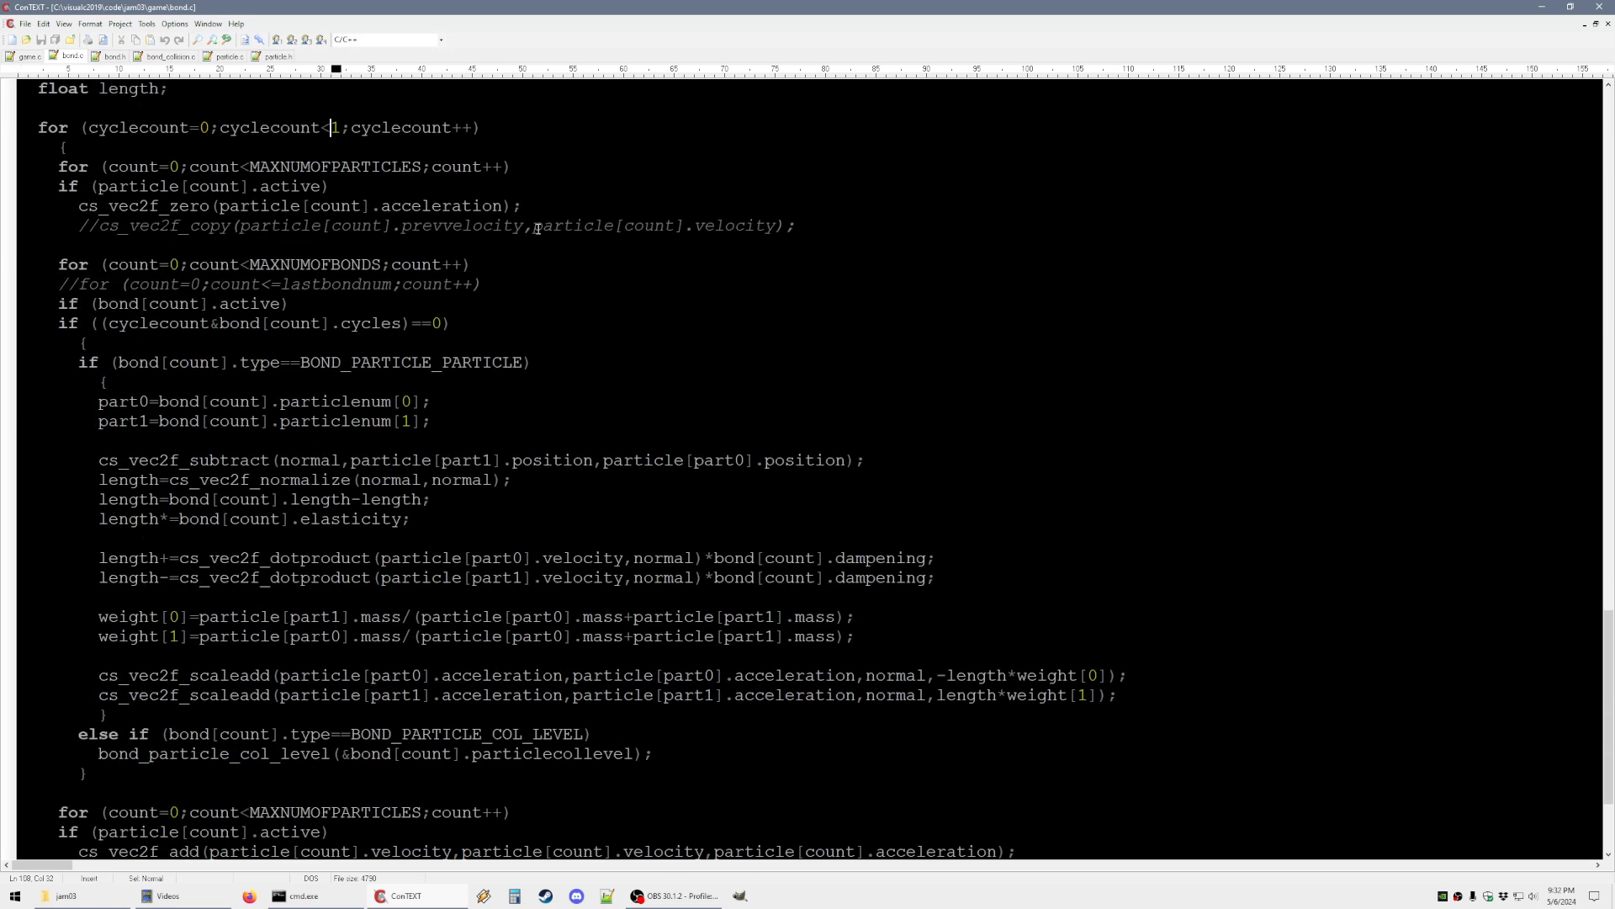
pyautogui.write('8')
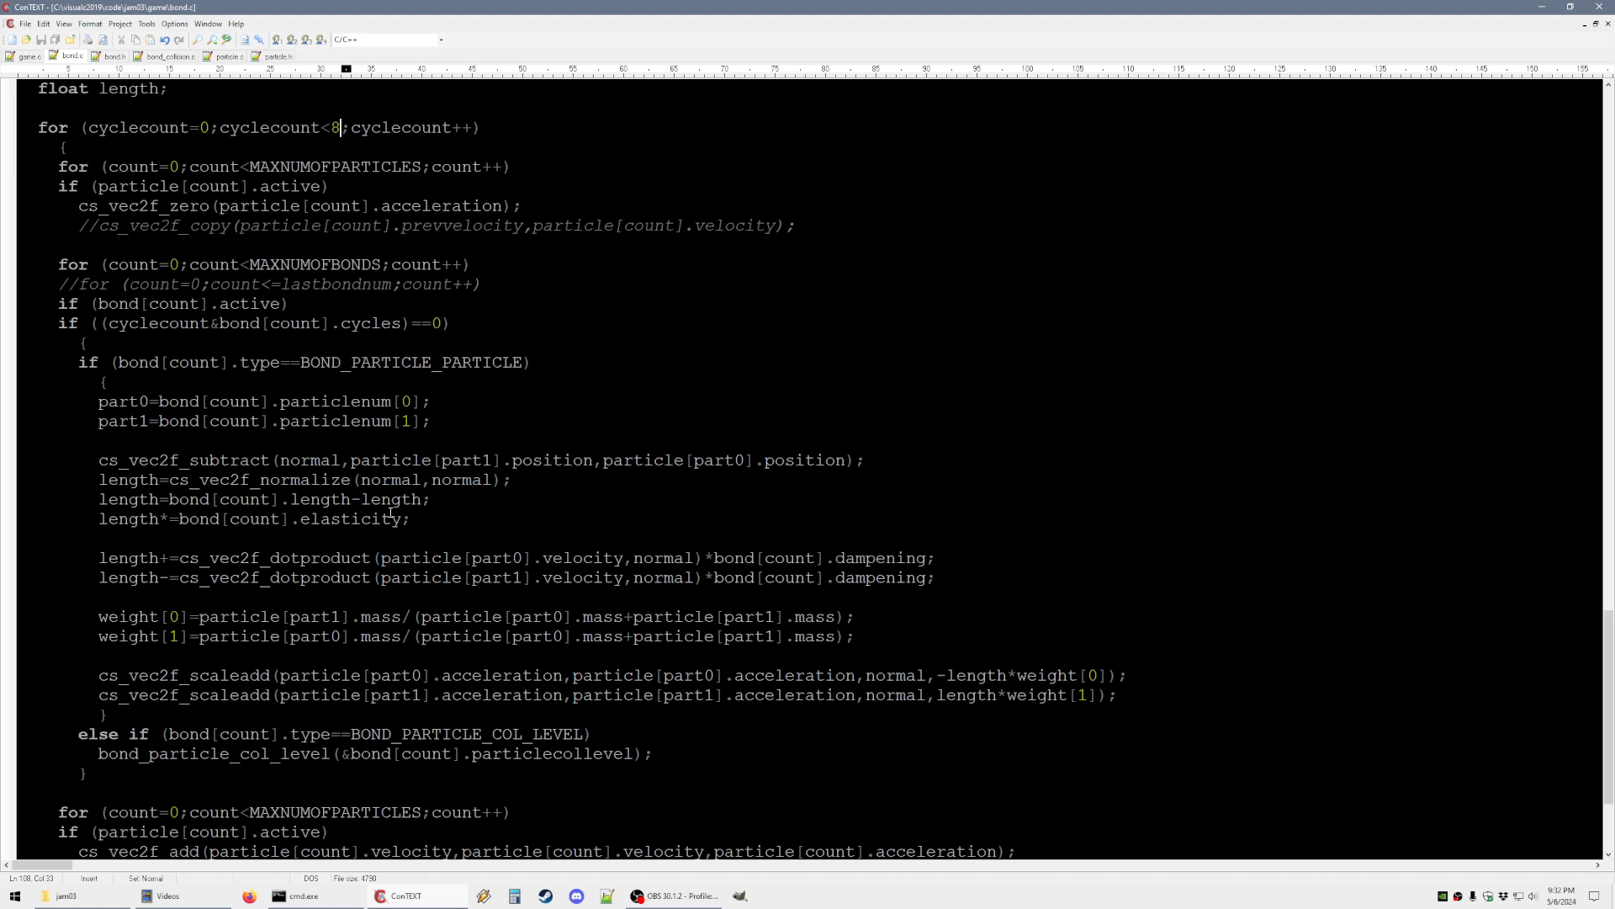
pyautogui.scroll(-3)
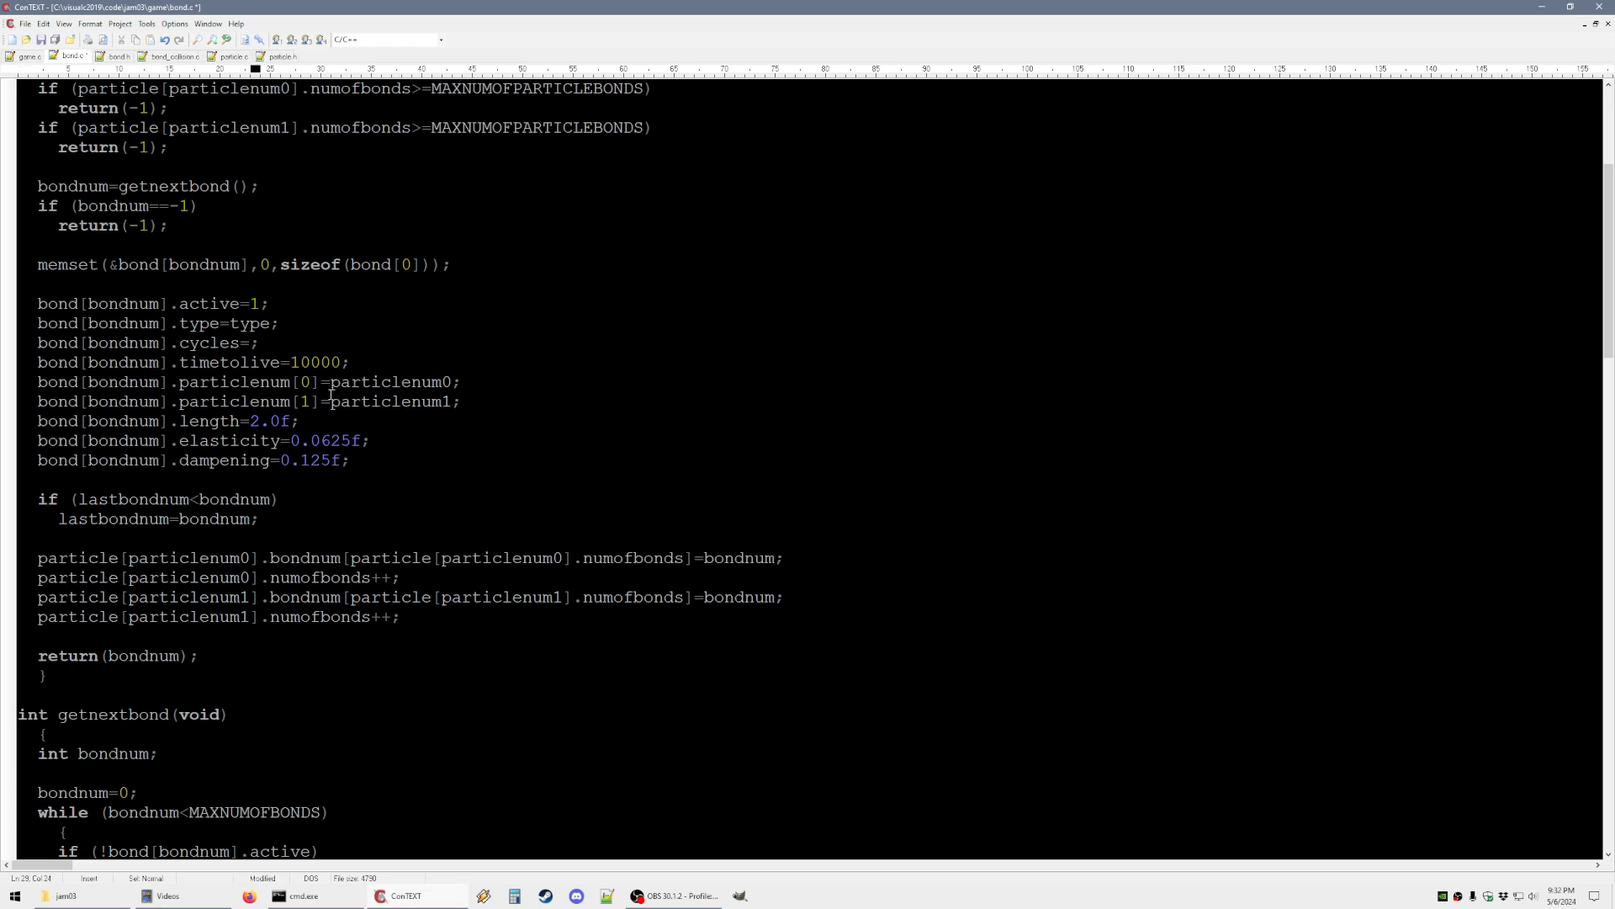
# Set new bonds' cycles to 7 in createbond and return to particle.c's gravity line
pyautogui.write('7')
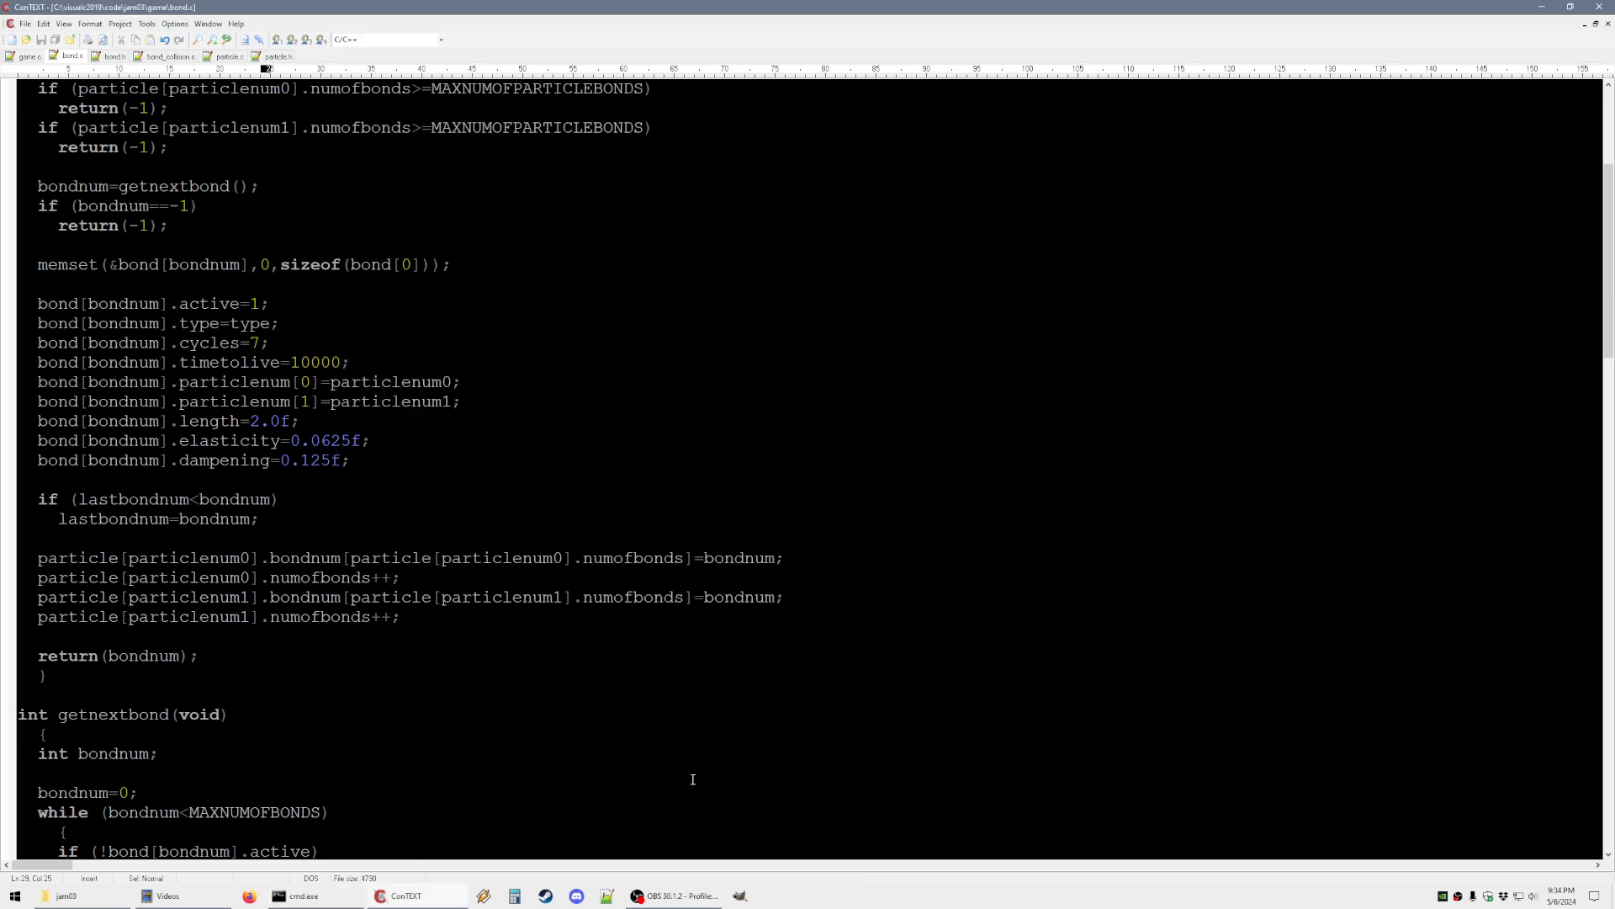
pyautogui.click(226, 57)
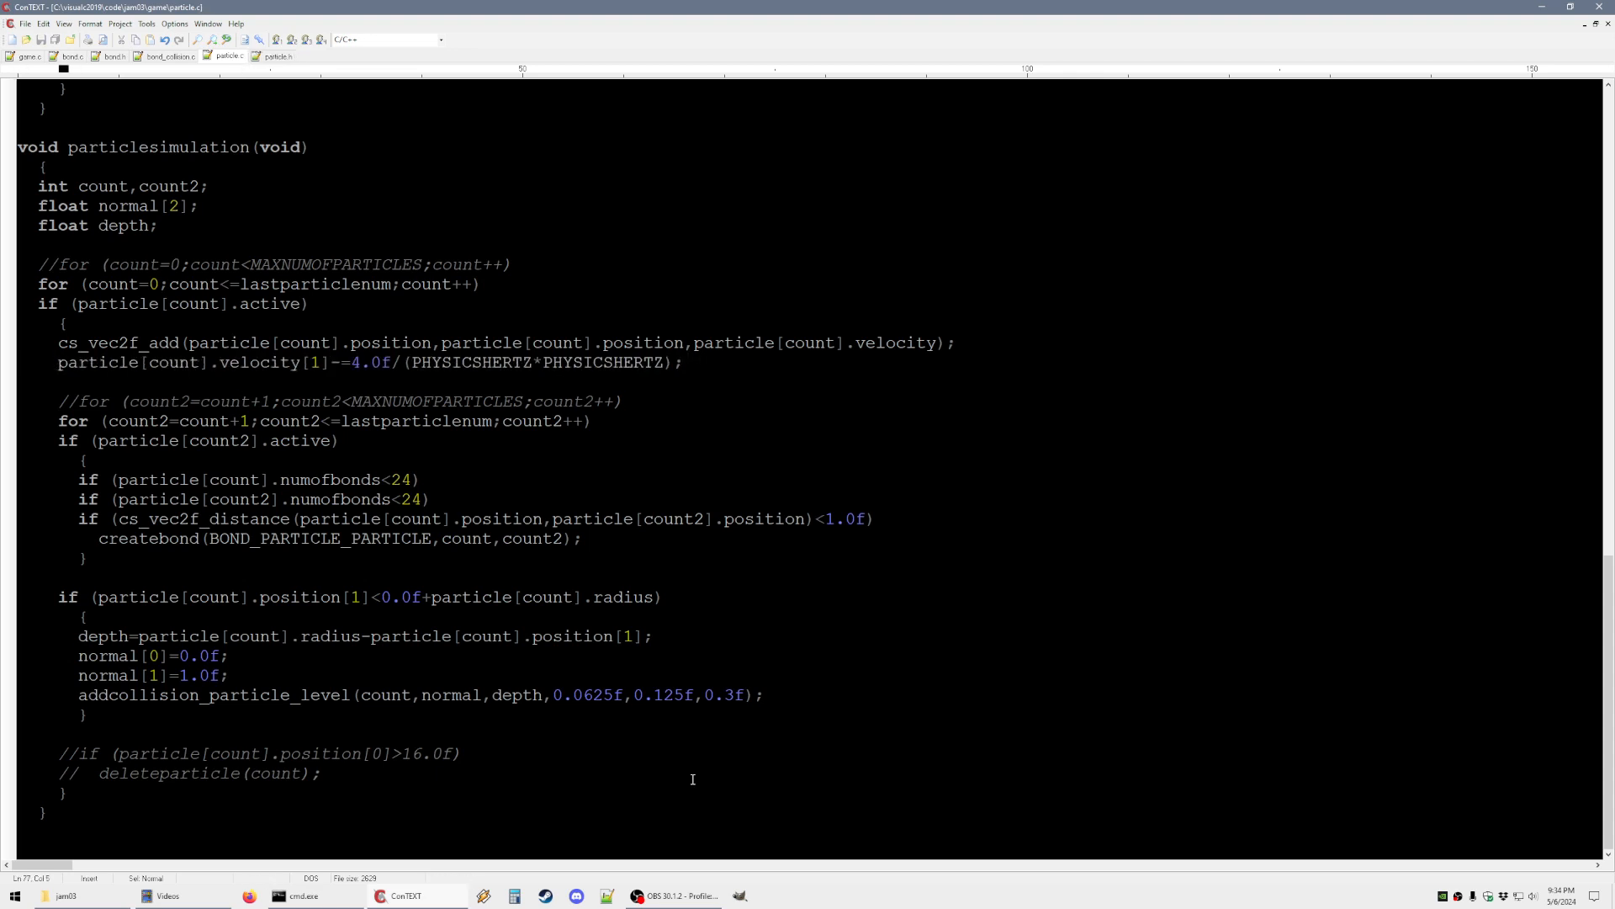
# Try gravity 12.0f in the velocity[1] line, run and exit the sim, settling on 8.0f
pyautogui.click(296, 896)
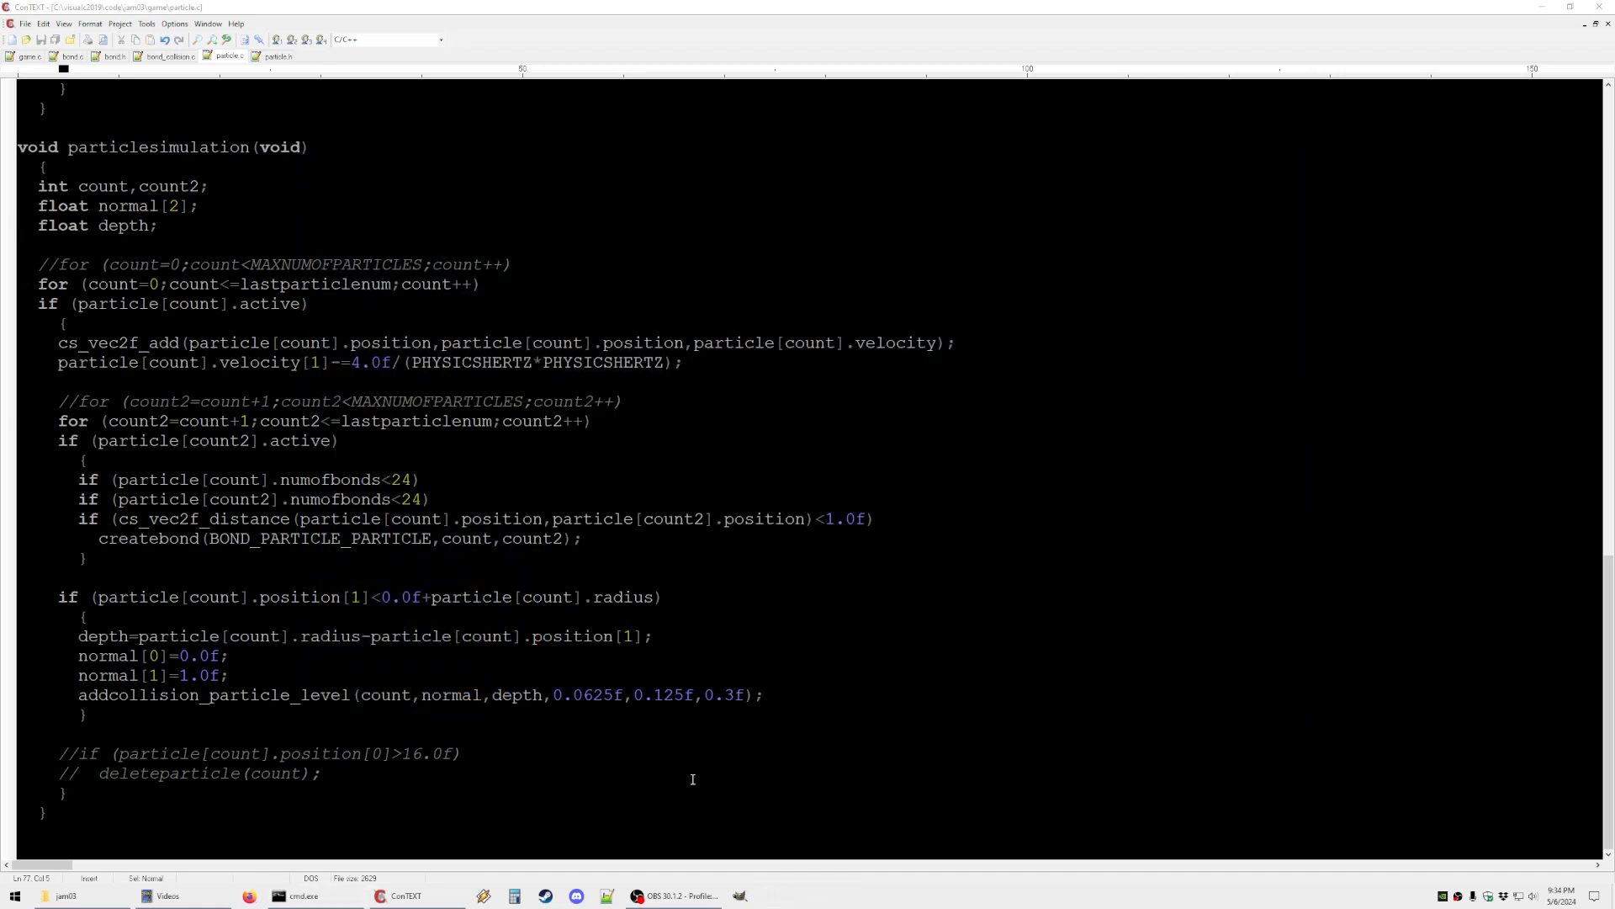
pyautogui.write('12')
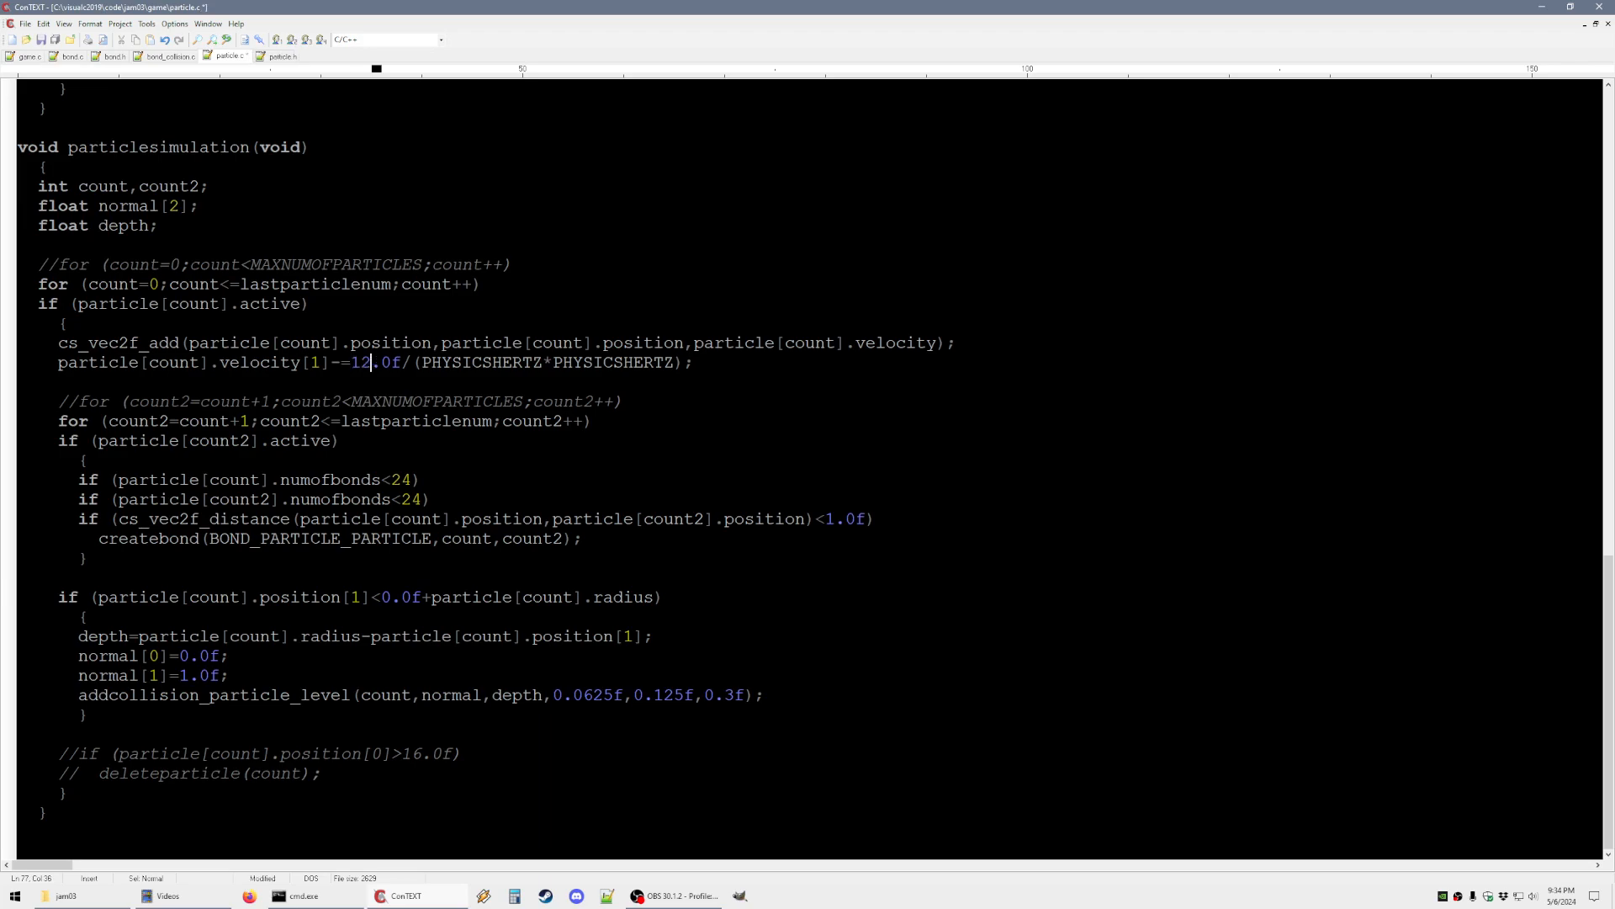
pyautogui.click(300, 895)
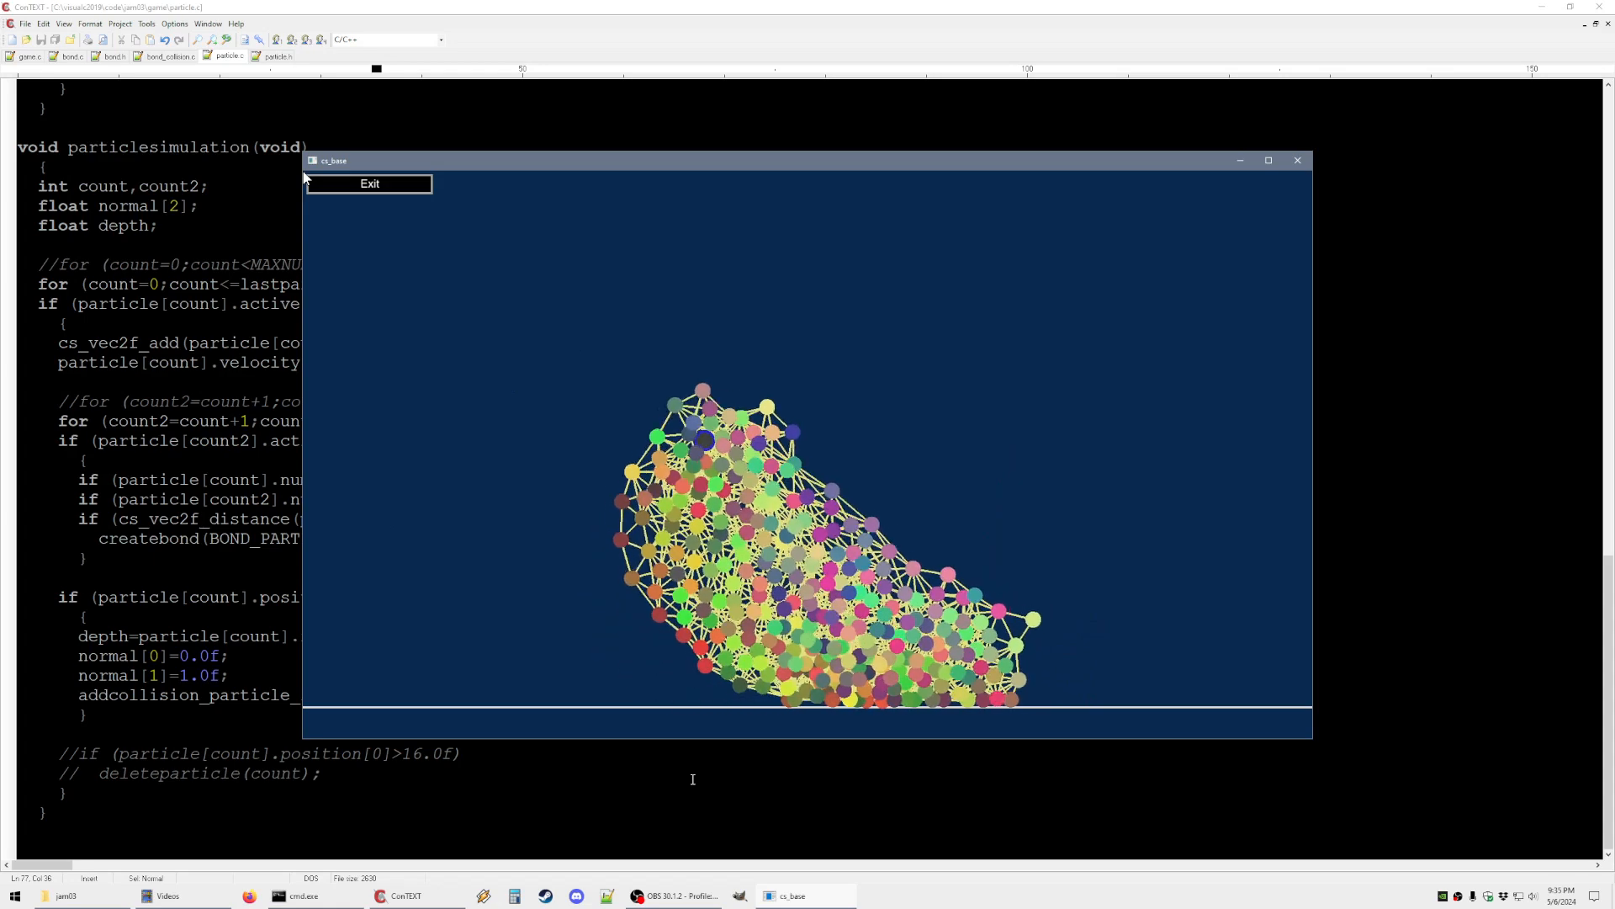
pyautogui.click(1297, 160)
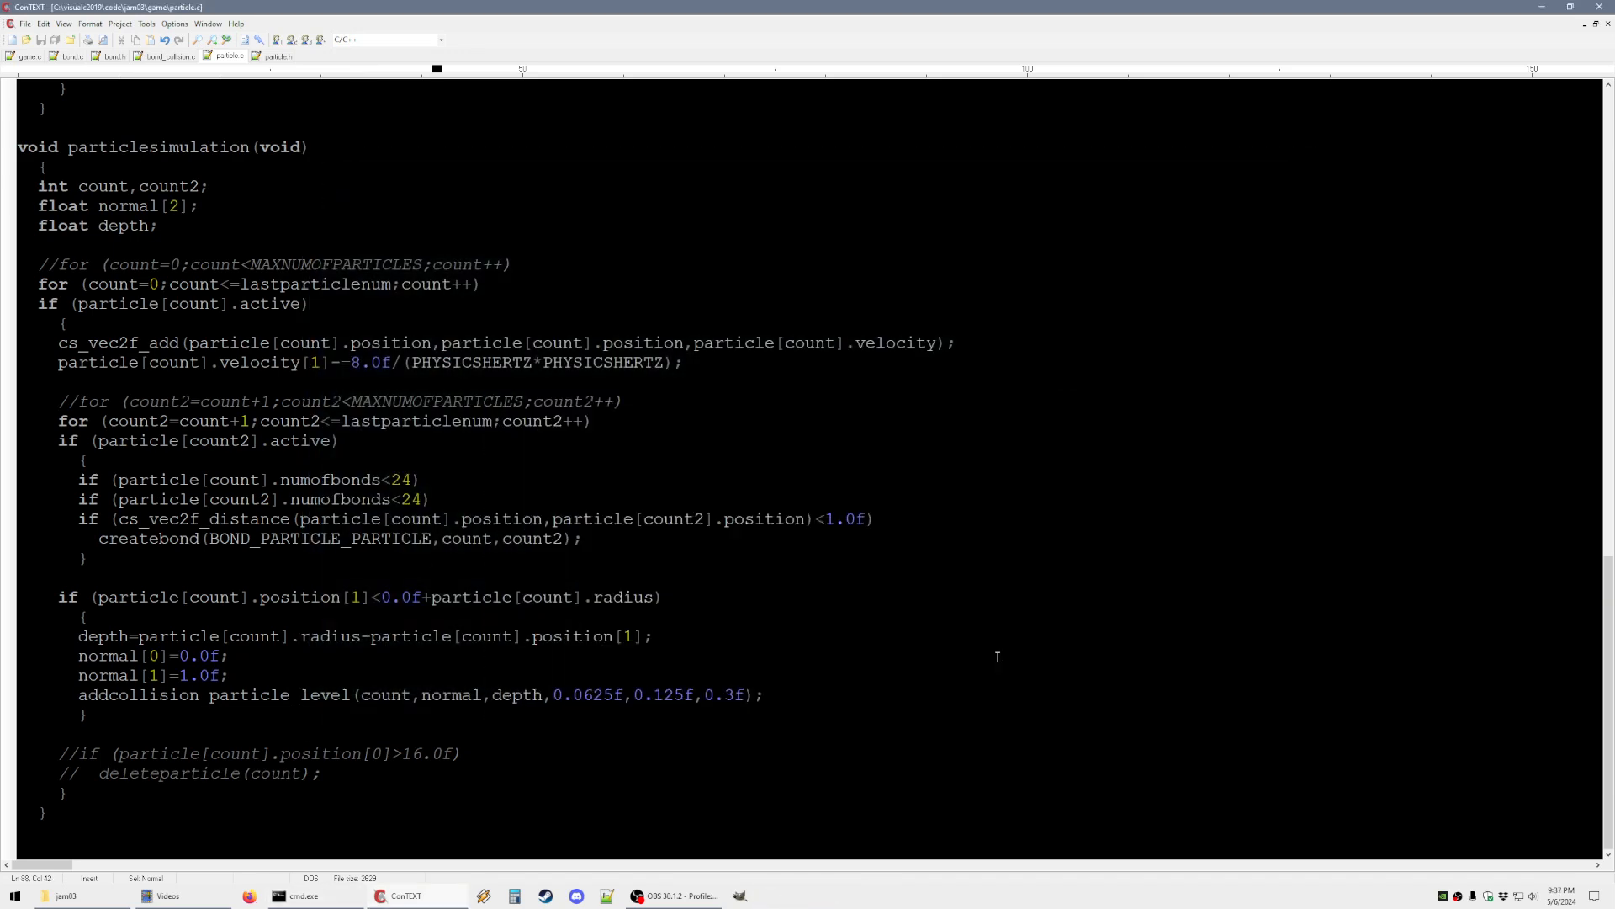
# Change createbond's new bond cycles value from 7 back to 0 in bond.c
pyautogui.click(429, 498)
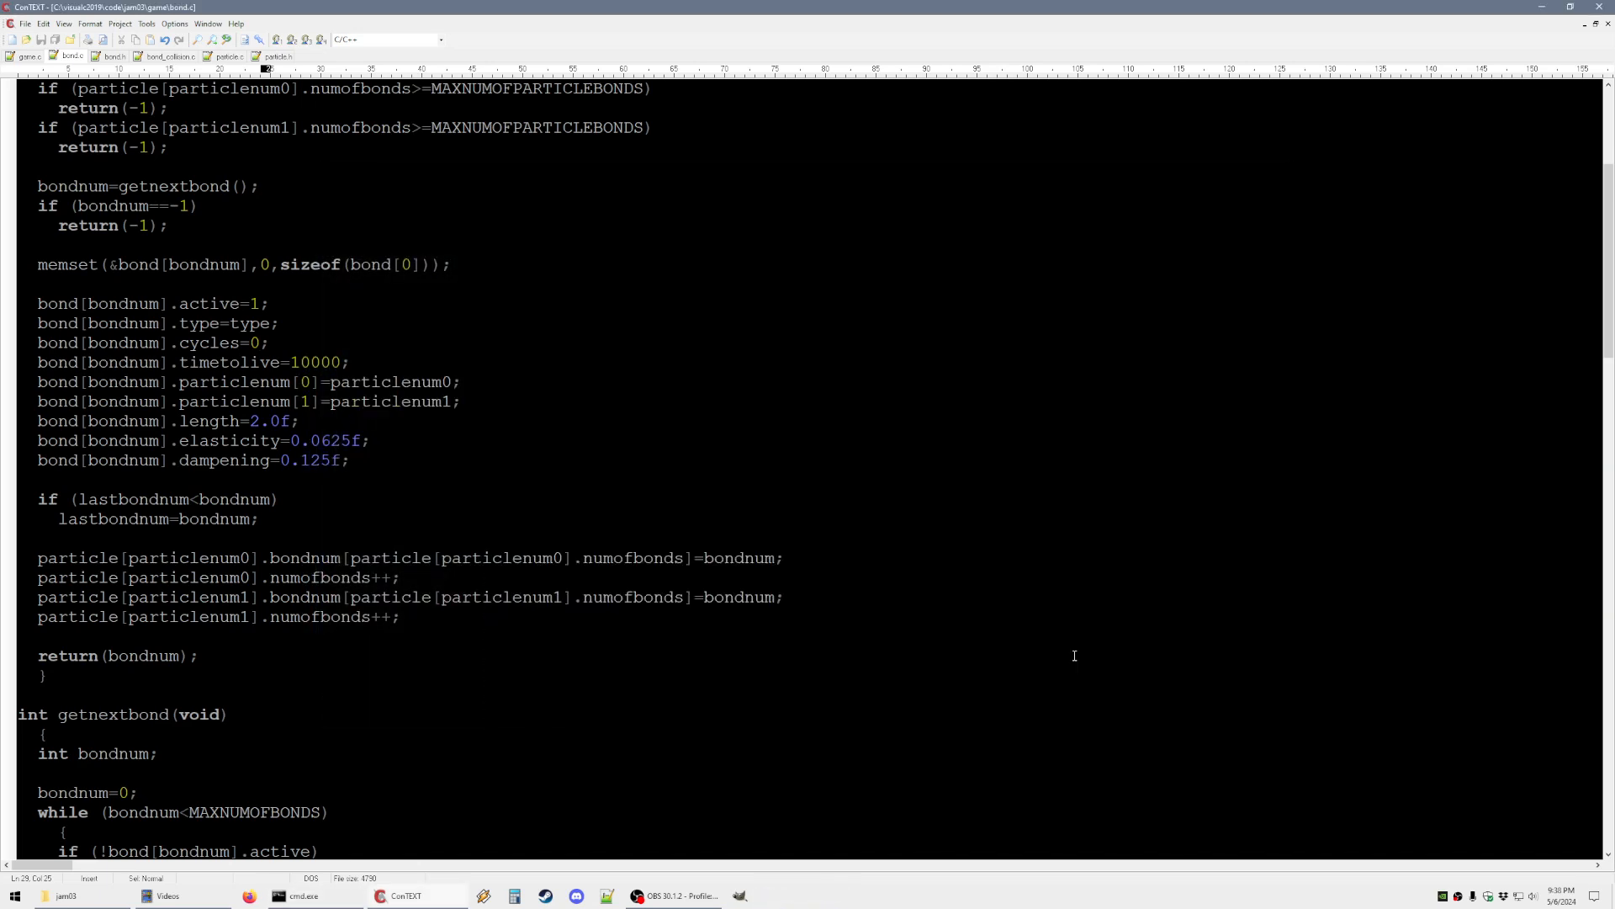
# Raise the first particle's mass in game_reset.c from 32.0f to 128.0f, then return to particle.c's createparticle
pyautogui.click(20, 45)
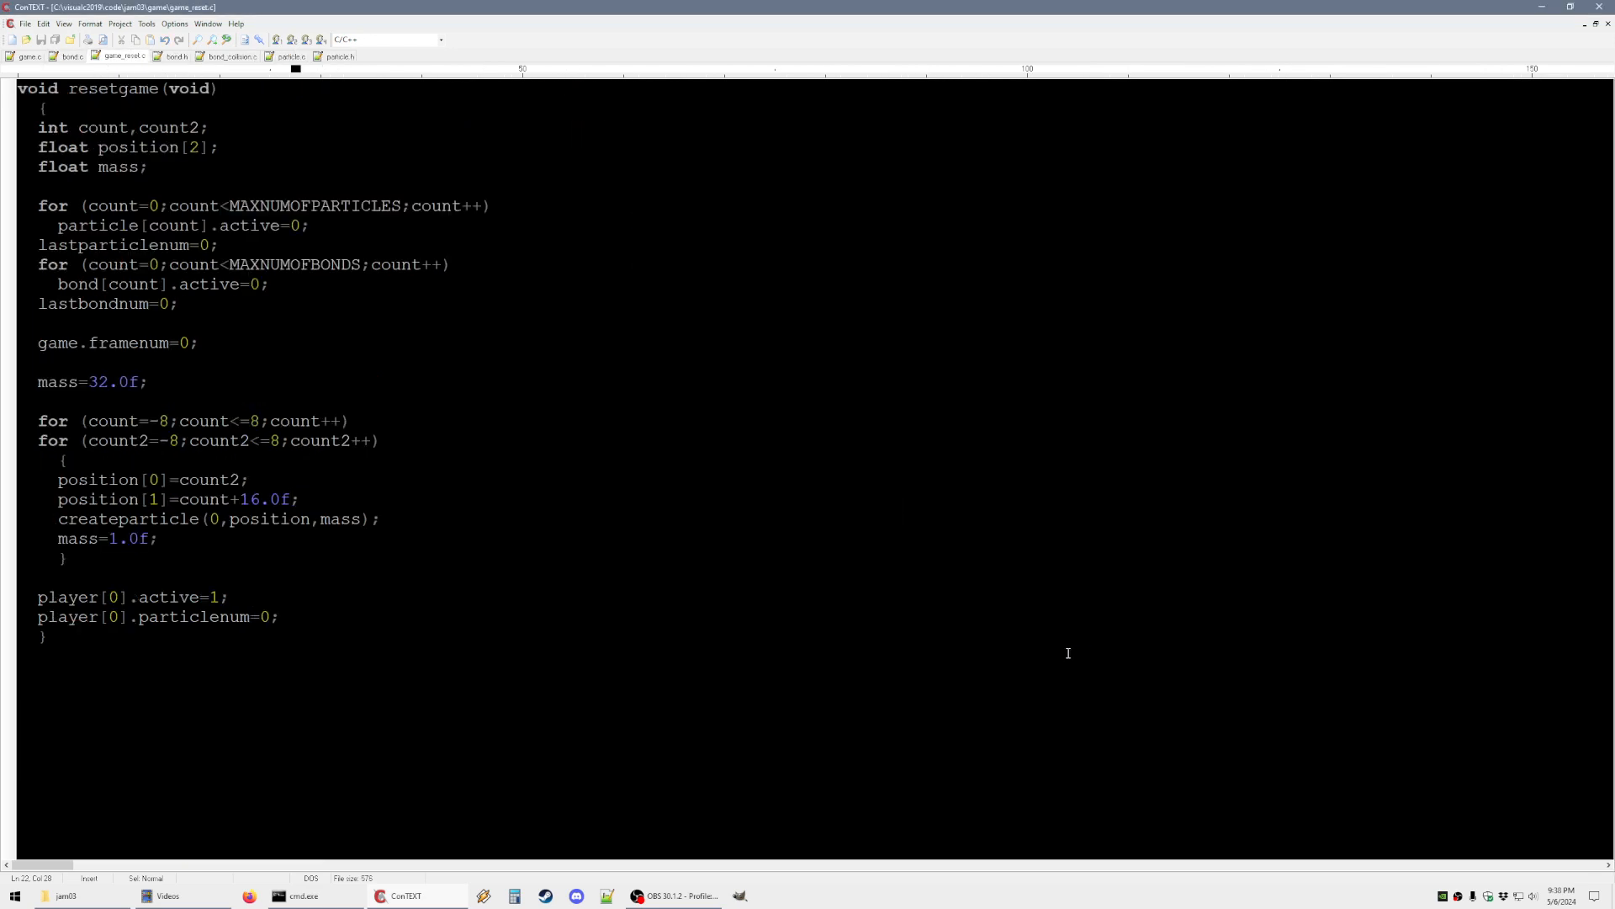
pyautogui.doubleClick(88, 382)
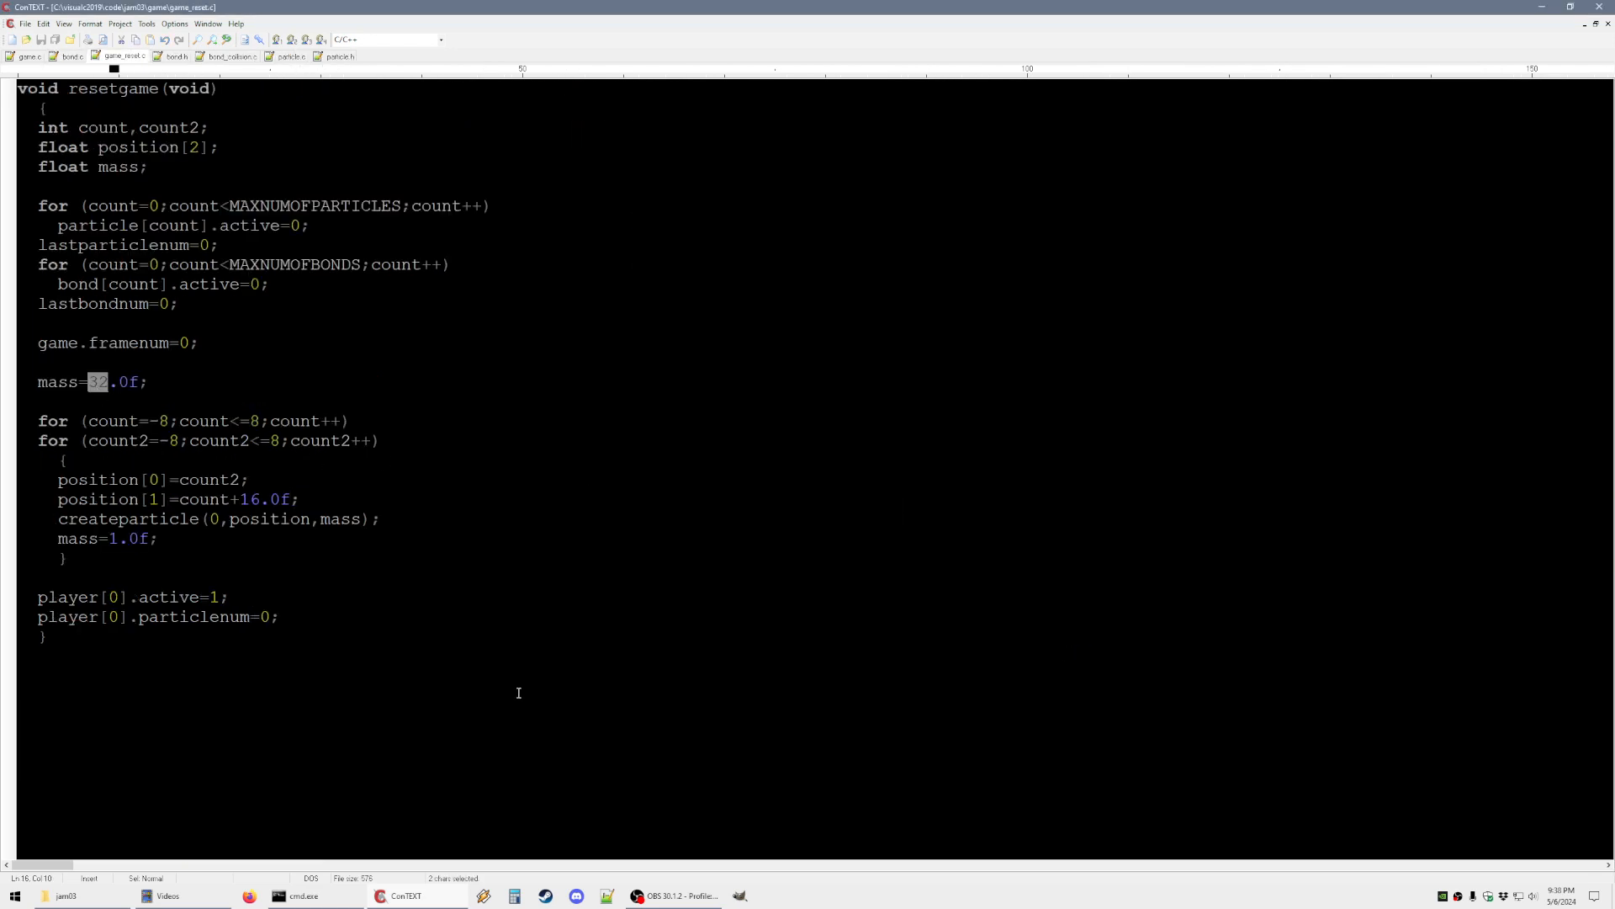
pyautogui.write('128')
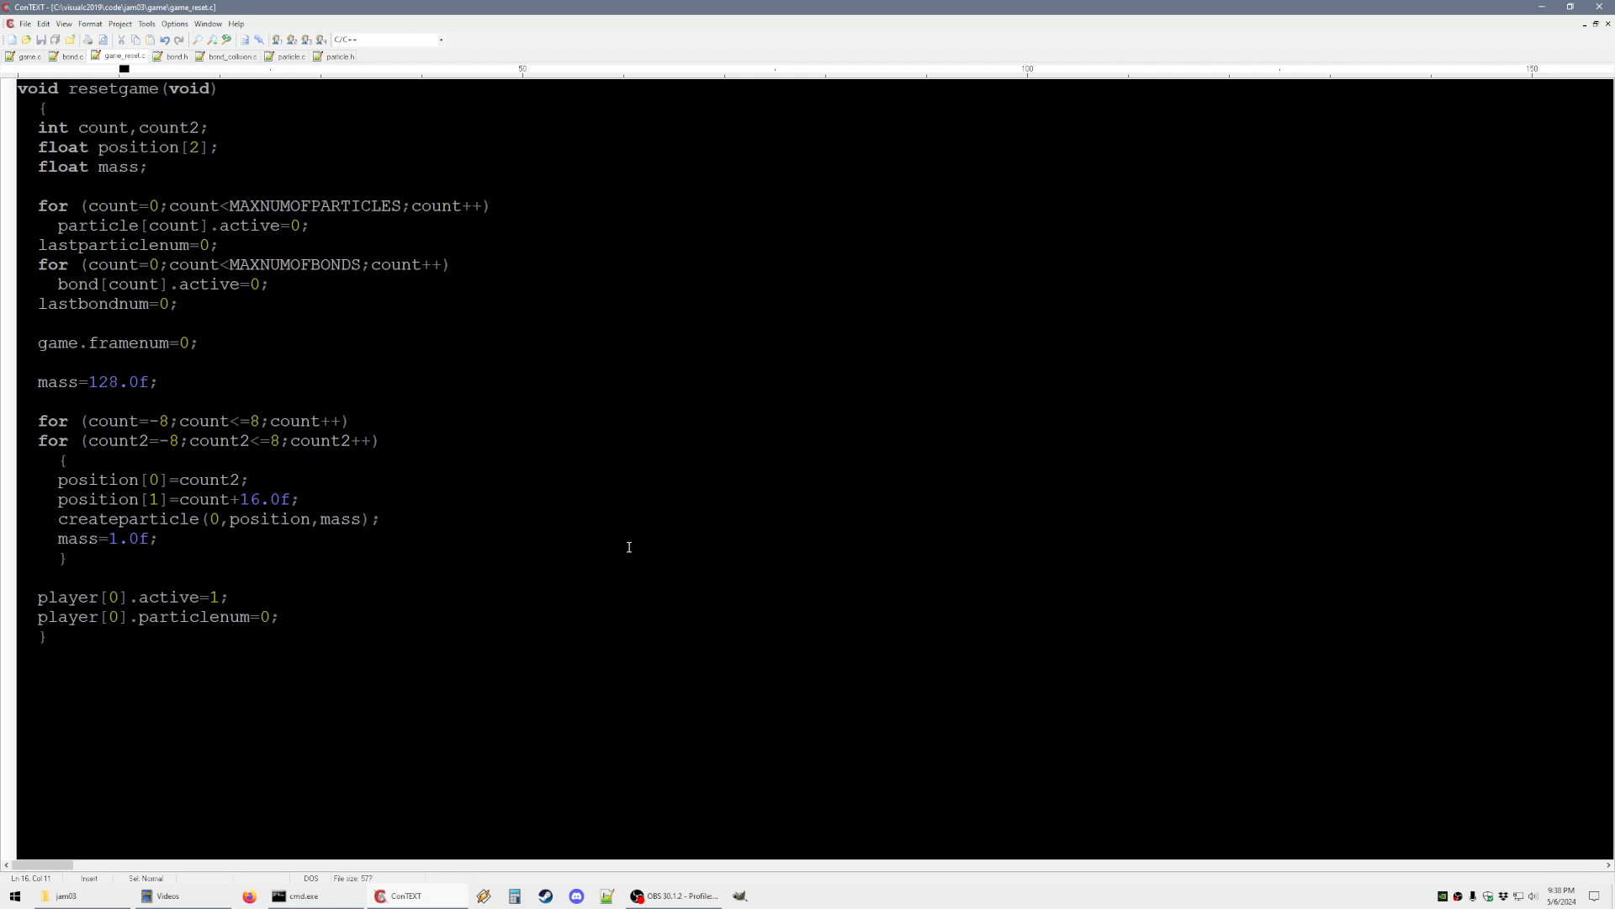
pyautogui.click(299, 895)
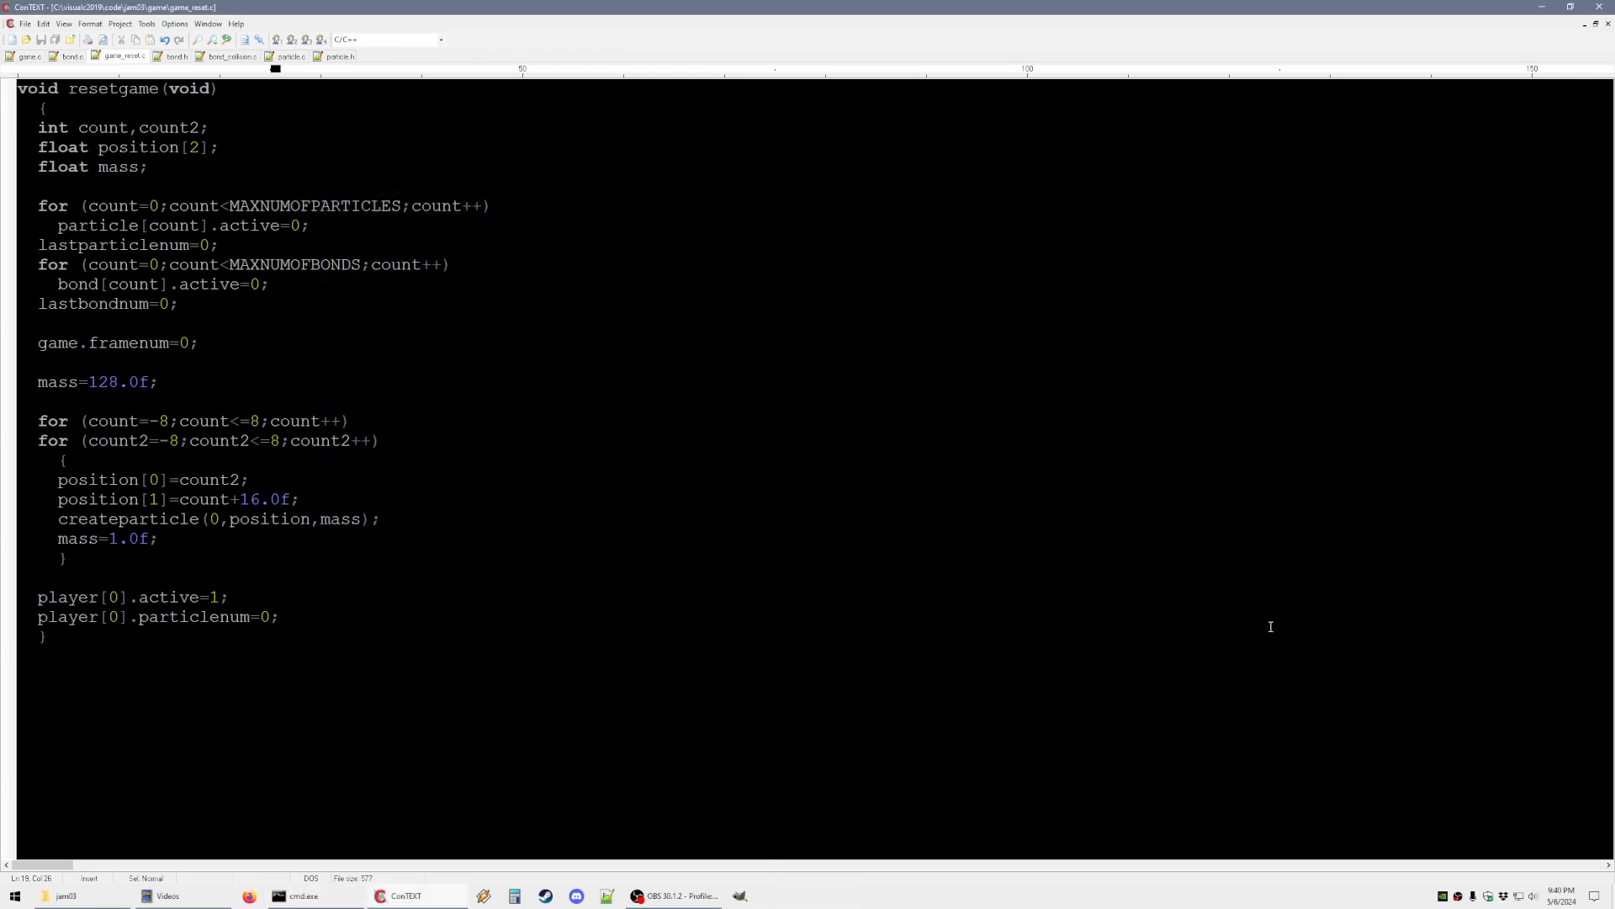
pyautogui.click(285, 57)
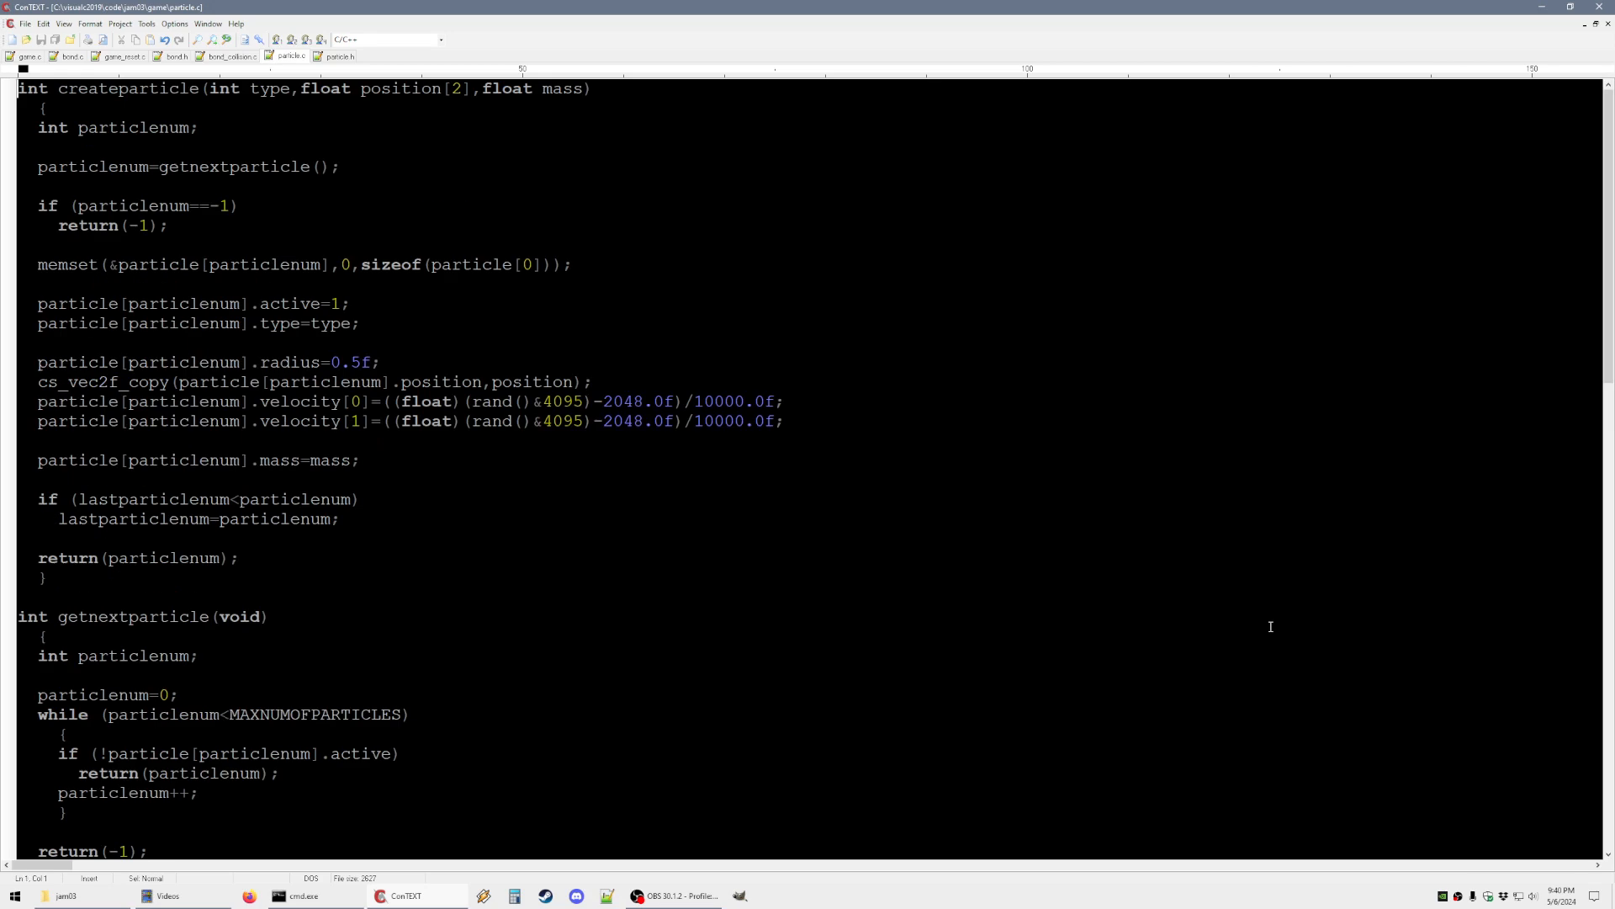
# Raise the per-particle bond limit from 4 to 16 in particlesimulation, then move to bond.c
pyautogui.scroll(-3)
pyautogui.write('if (particle[count2].numofbonds<4')
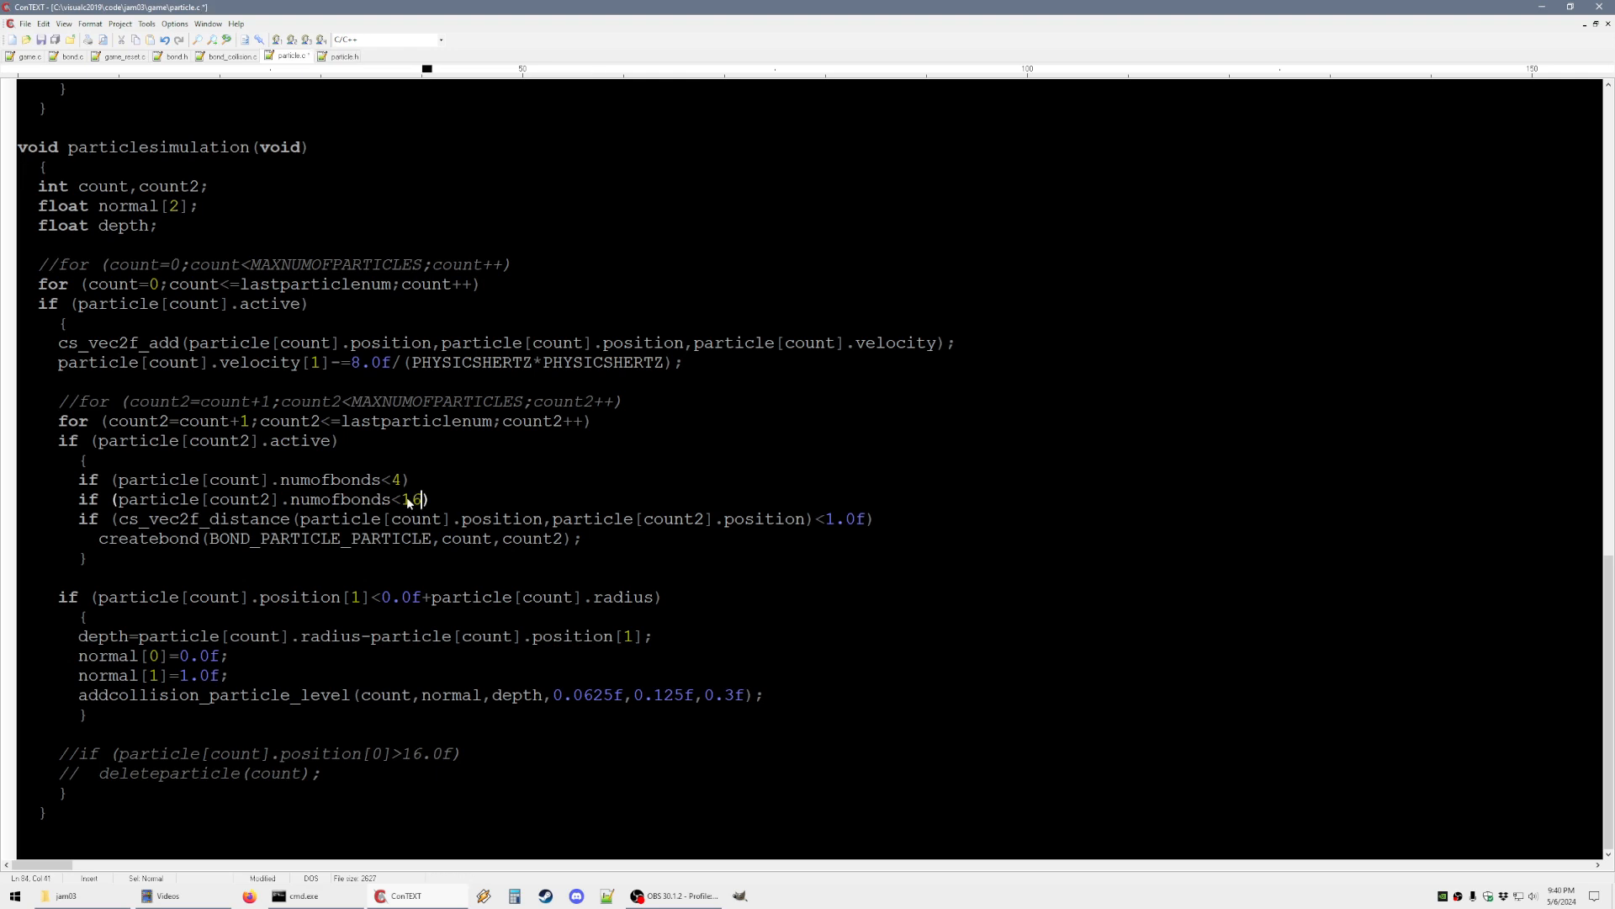
pyautogui.write('6')
pyautogui.click(245, 480)
pyautogui.write('16')
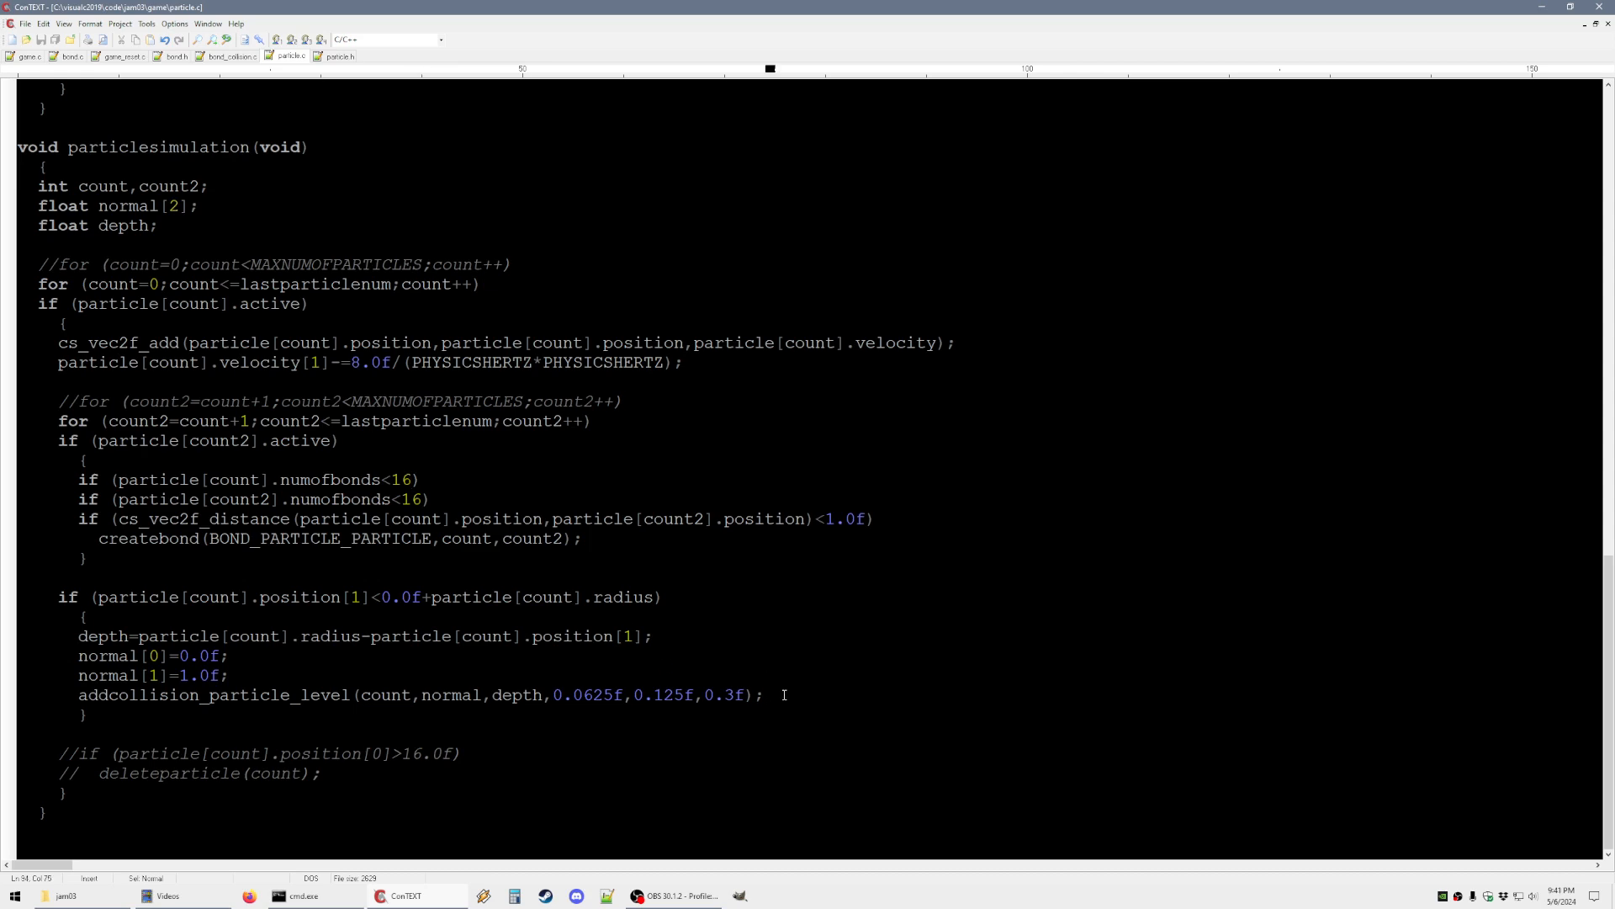
pyautogui.click(64, 57)
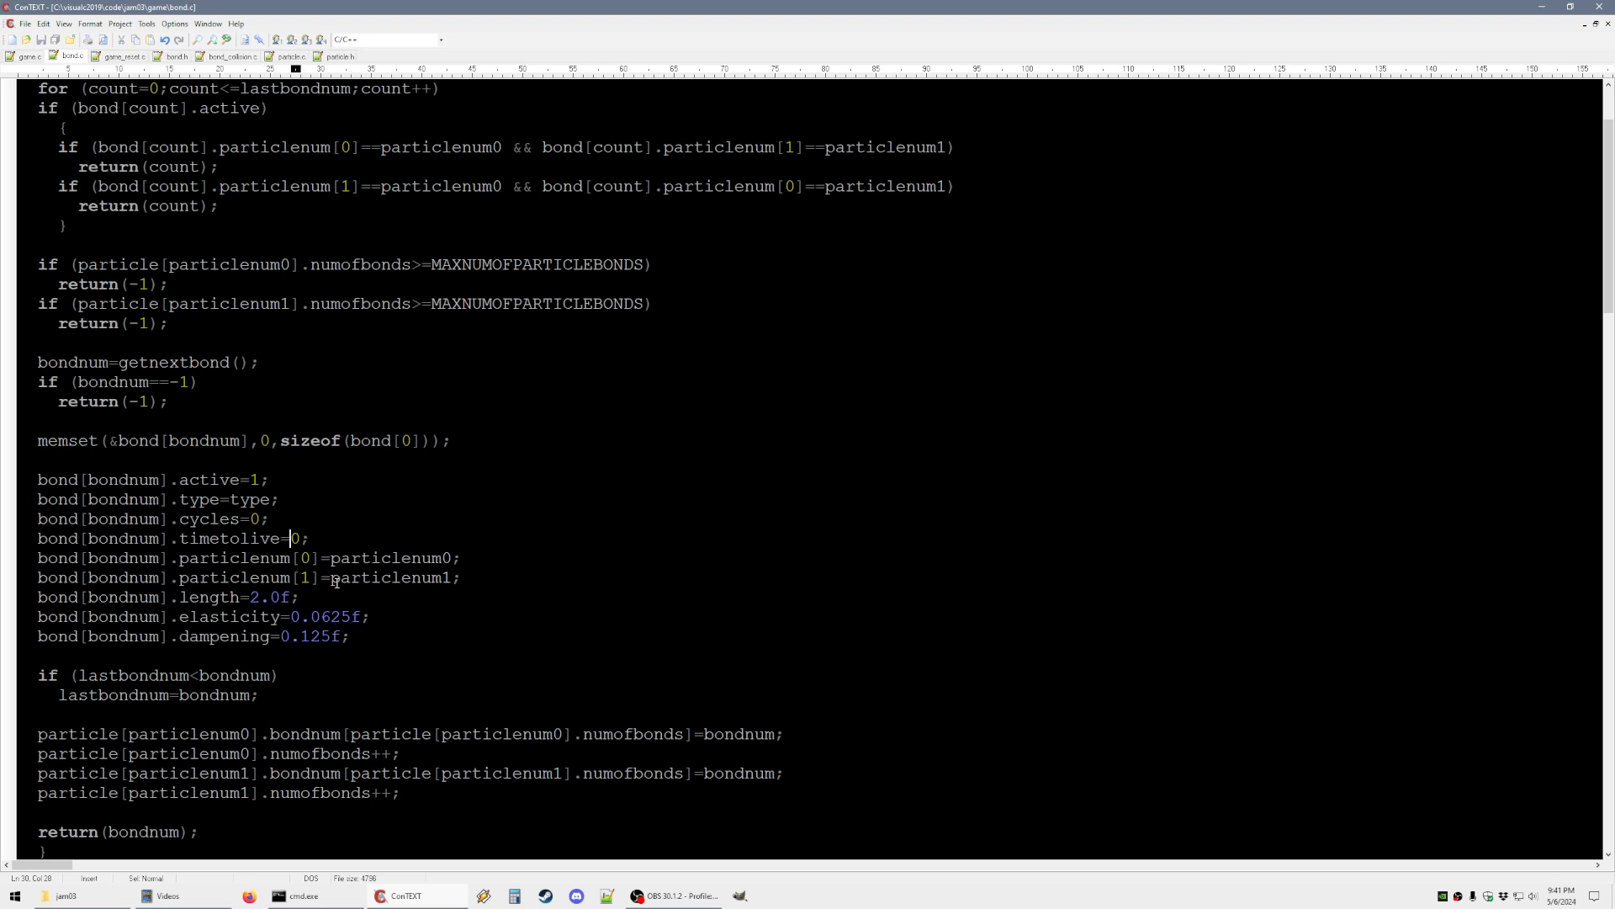
# After reviewing particle.c and deletebond, set bond[bondnum].timetolive=1 in createbond
pyautogui.click(283, 57)
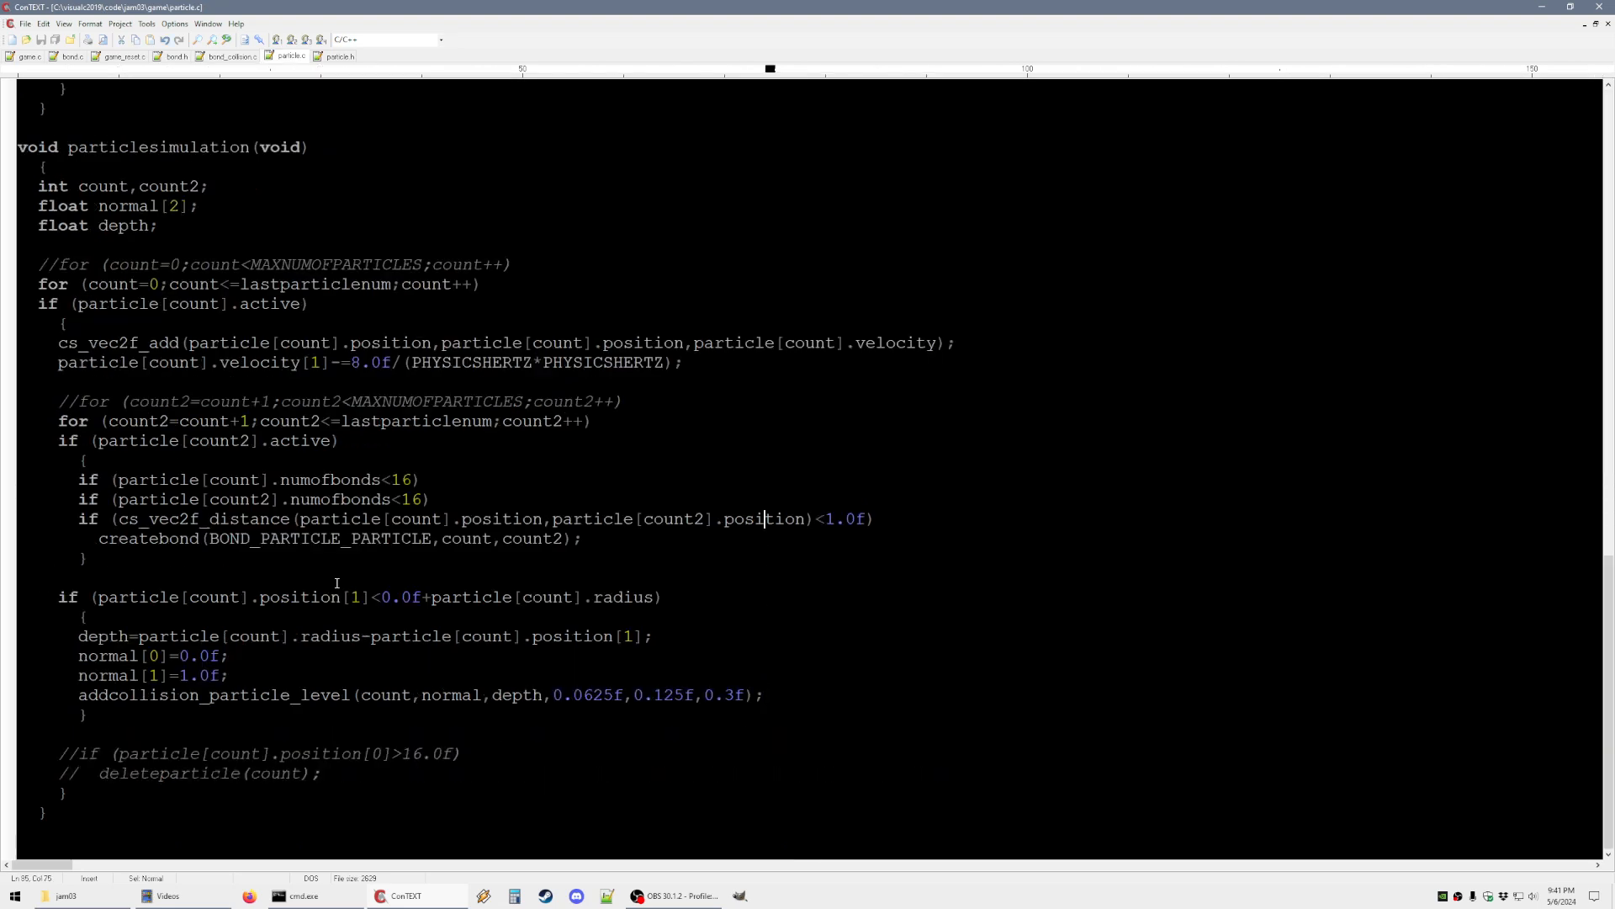
pyautogui.click(70, 57)
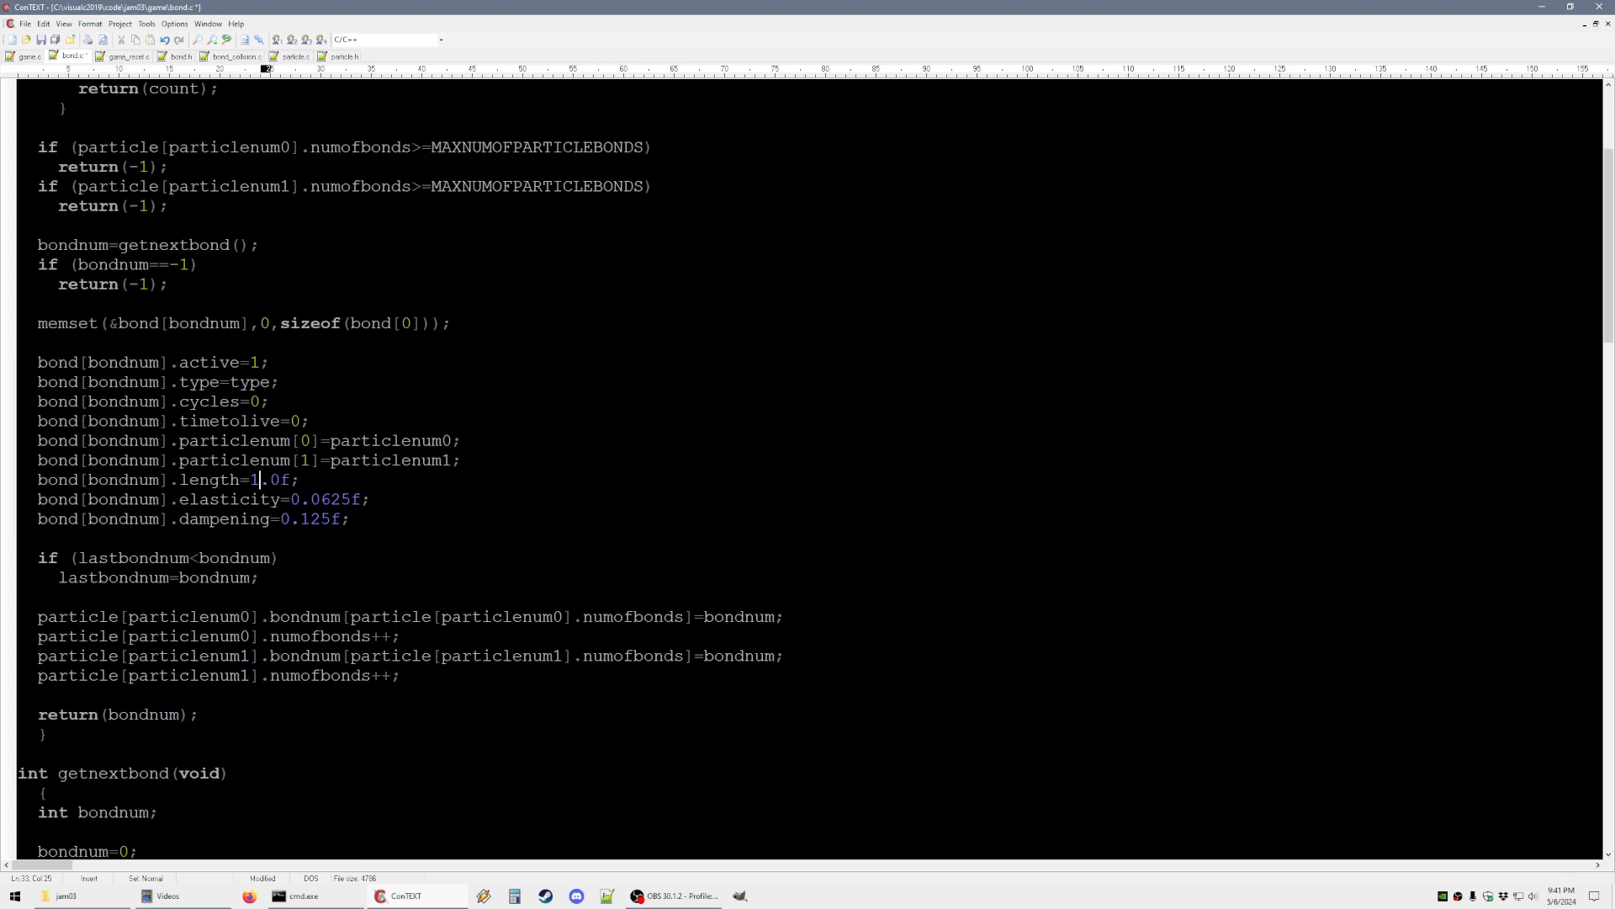
pyautogui.click(286, 57)
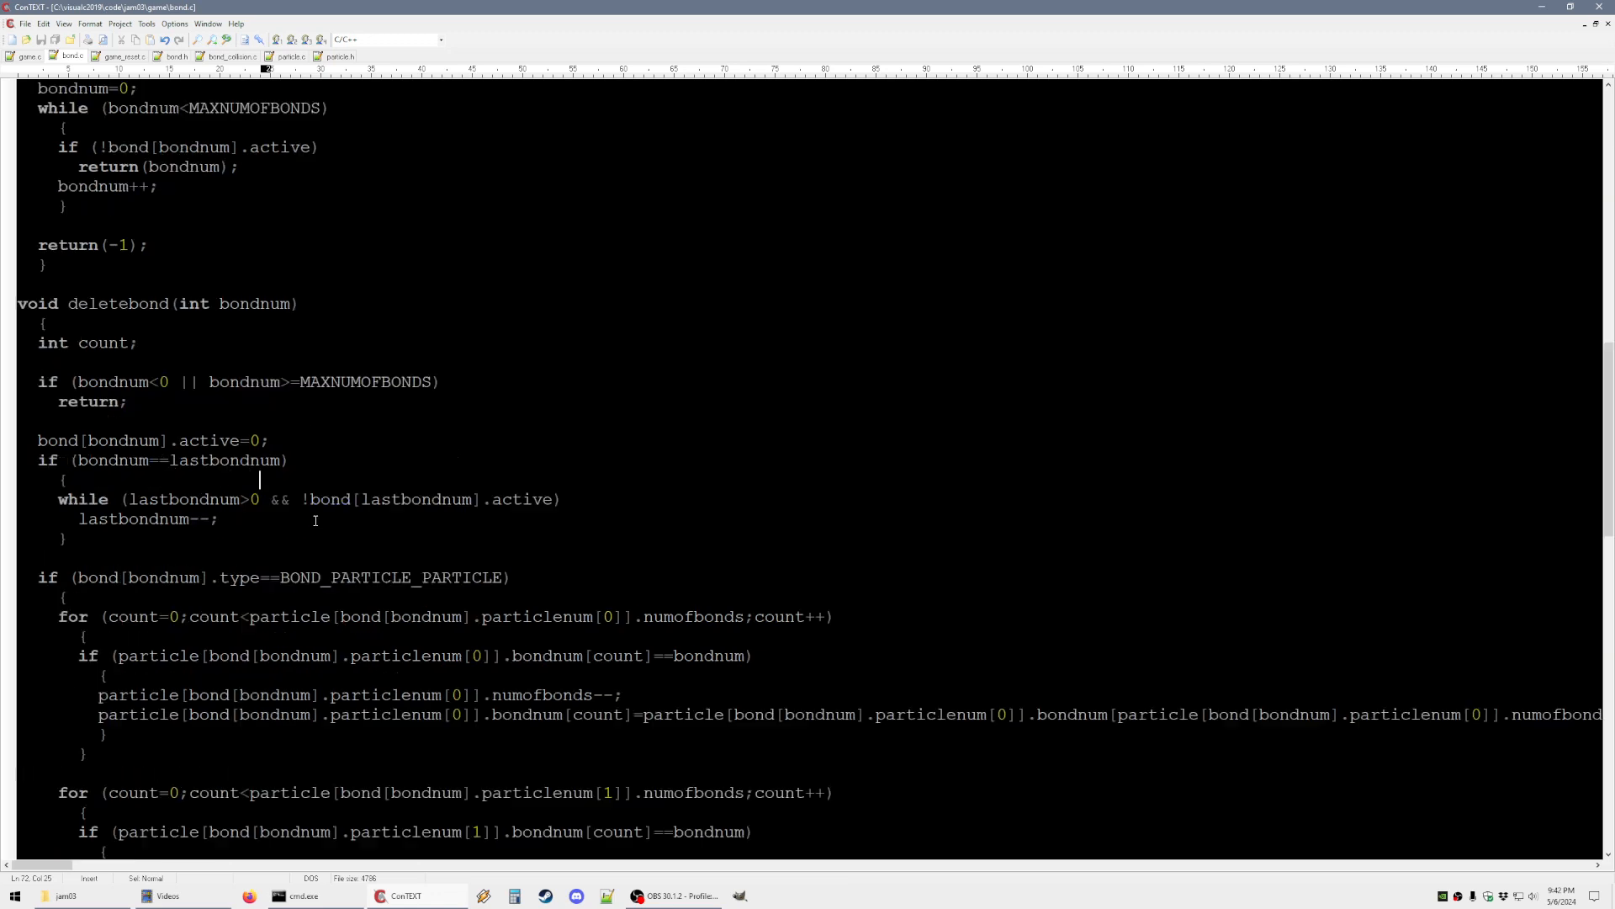
pyautogui.scroll(-3)
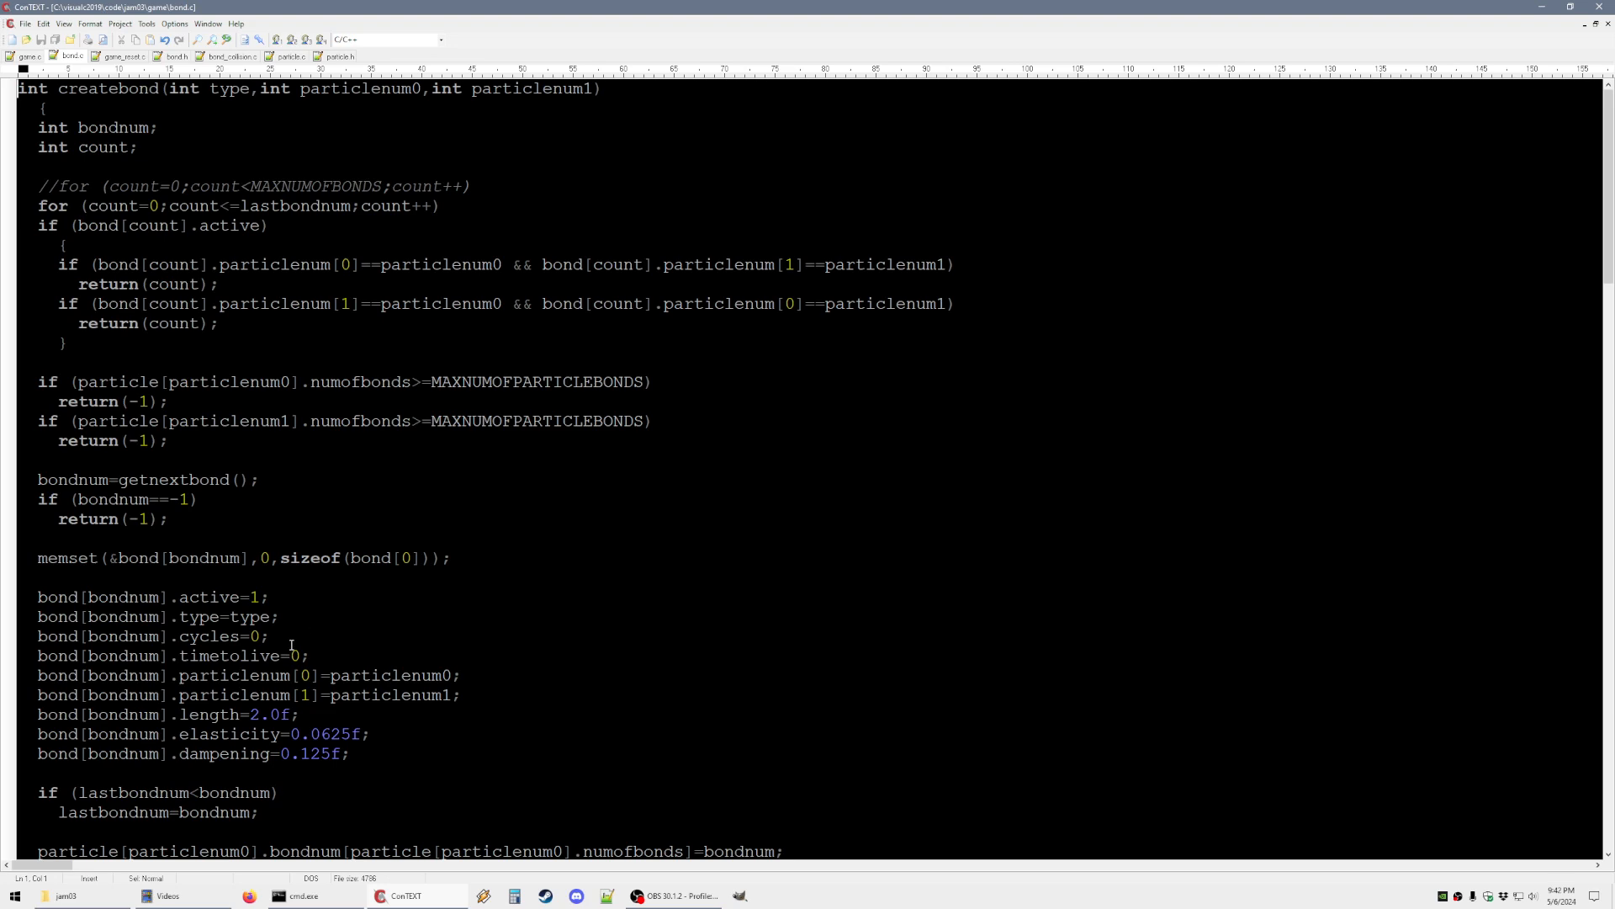
pyautogui.write('1')
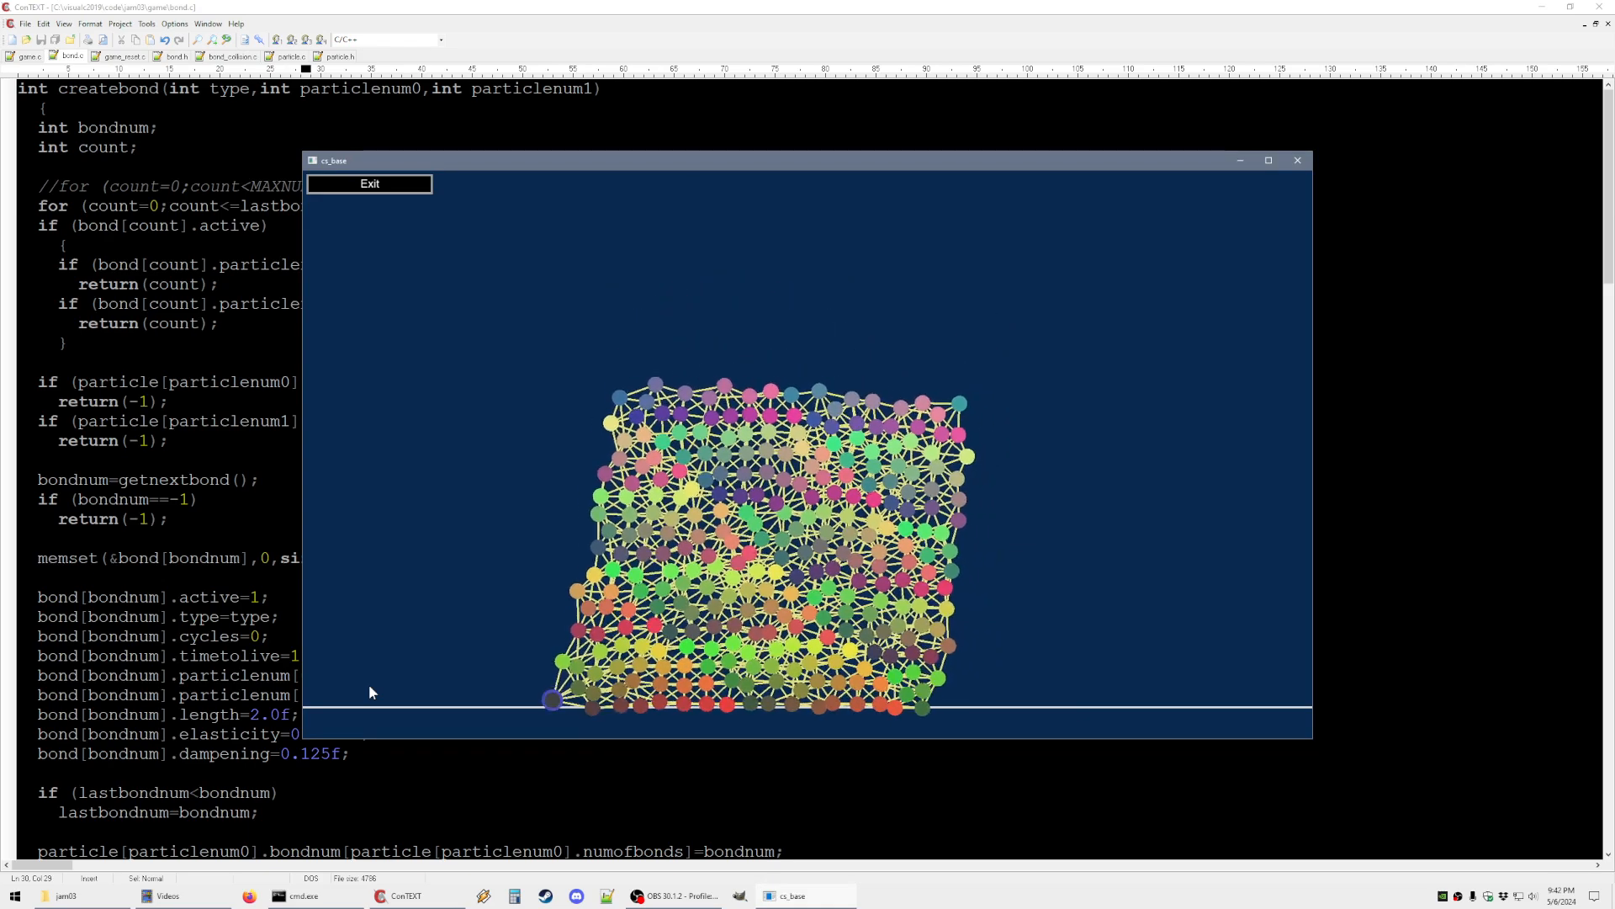
# Exit the running cs_base simulation once the bonded block has settled
pyautogui.click(1298, 160)
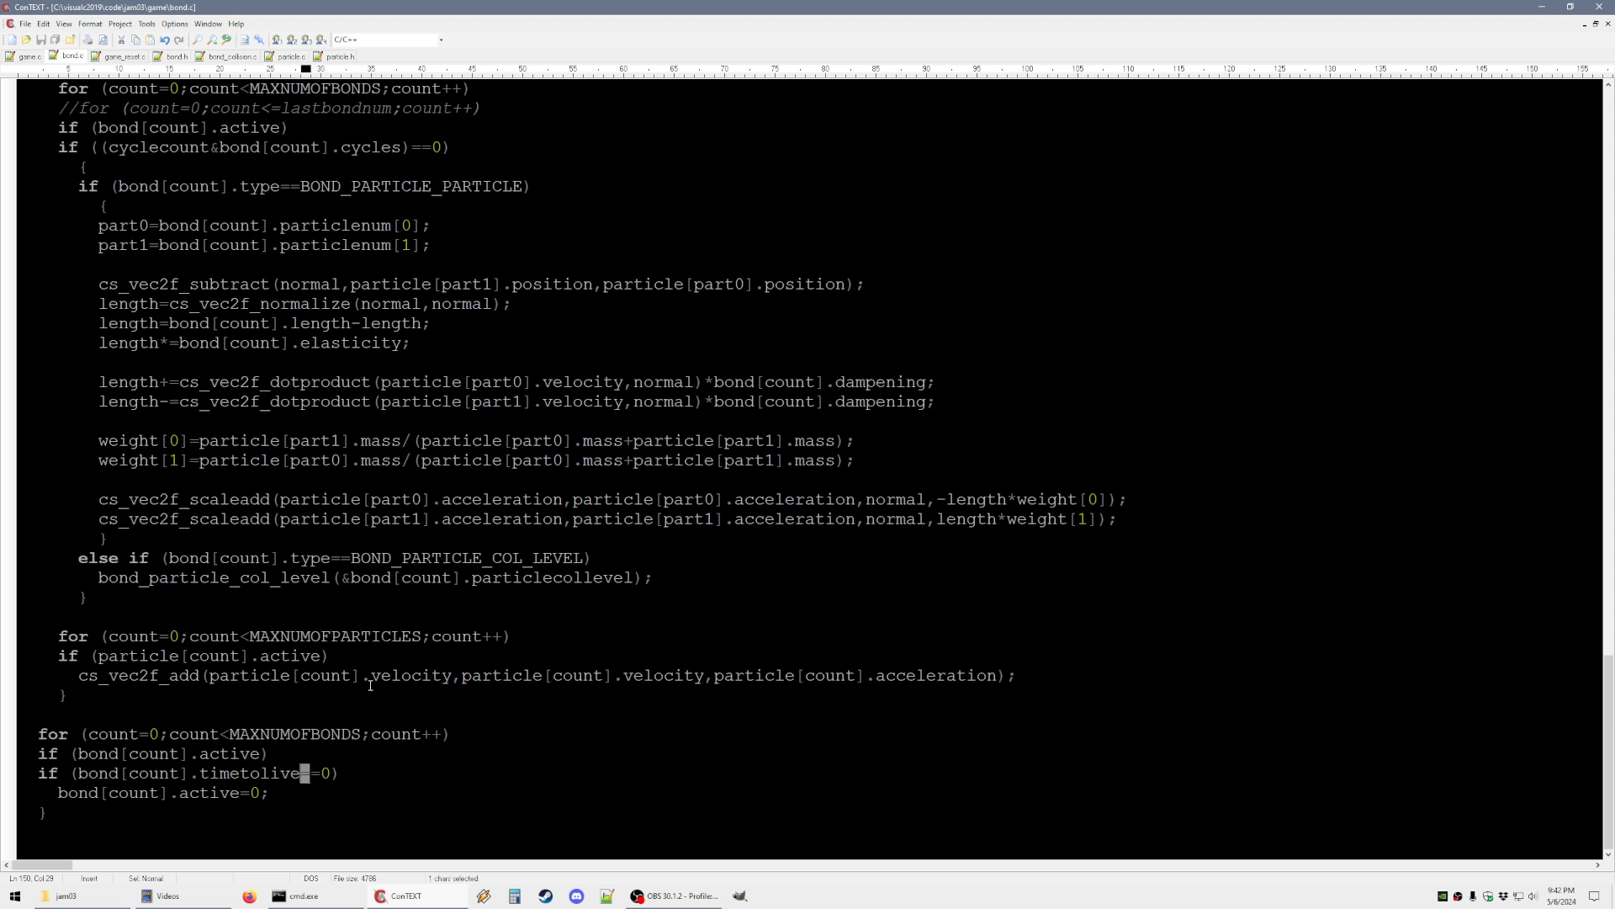
pyautogui.write('<=lastbondnum;count++)')
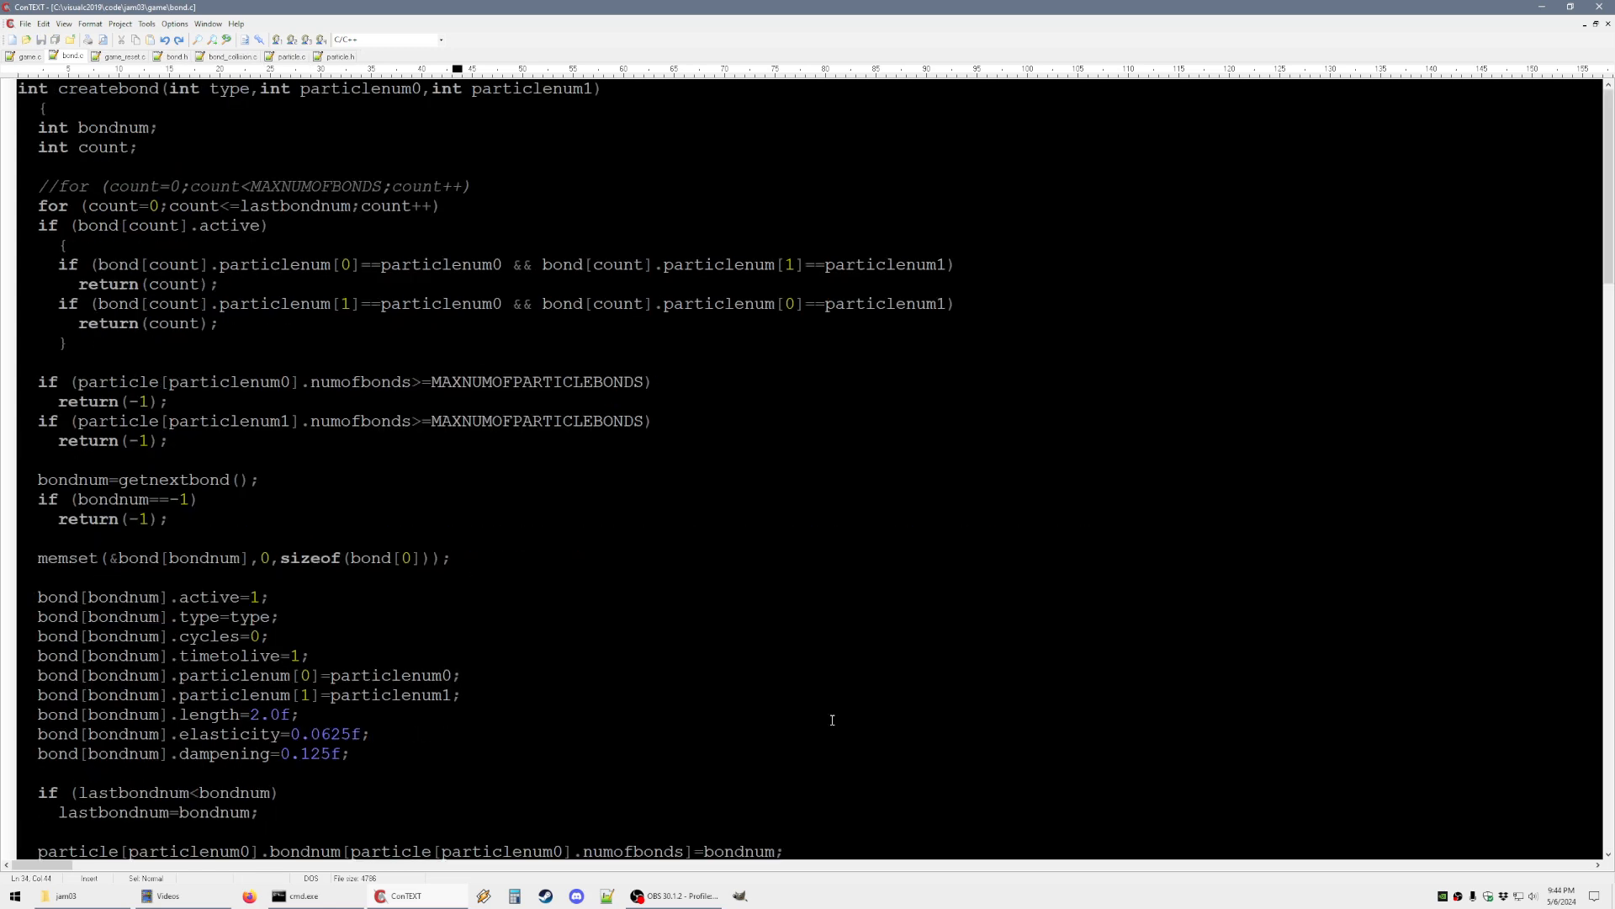
pyautogui.moveTo(306, 654)
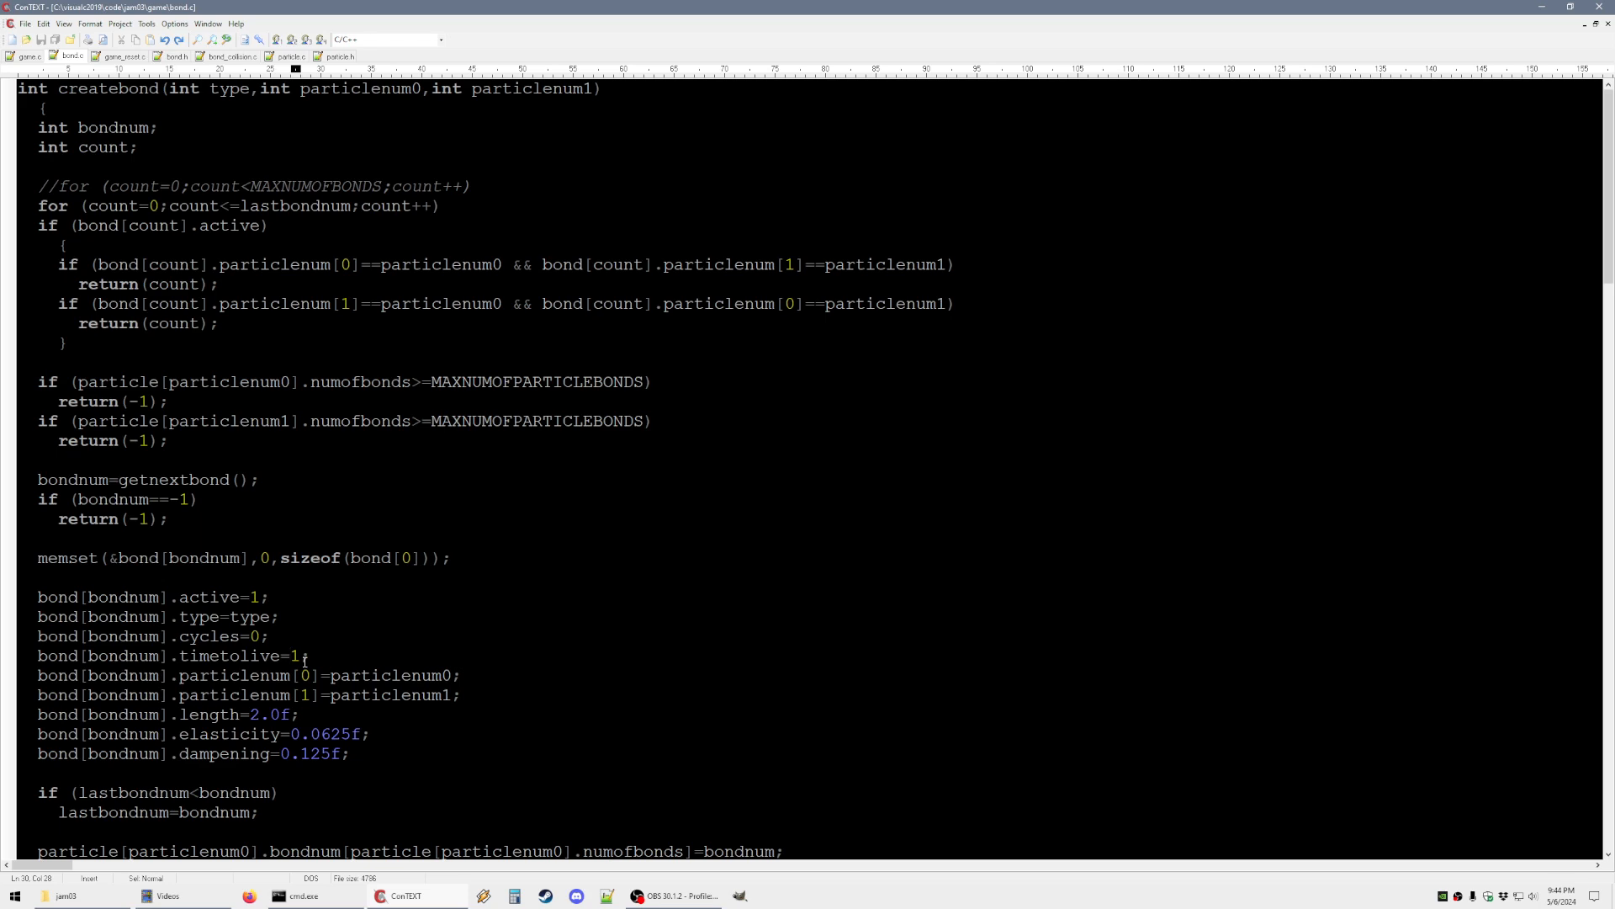
# Call deletebond(count) in bondsimulation's expiry loop instead of clearing active, then show particle.c
pyautogui.scroll(-3)
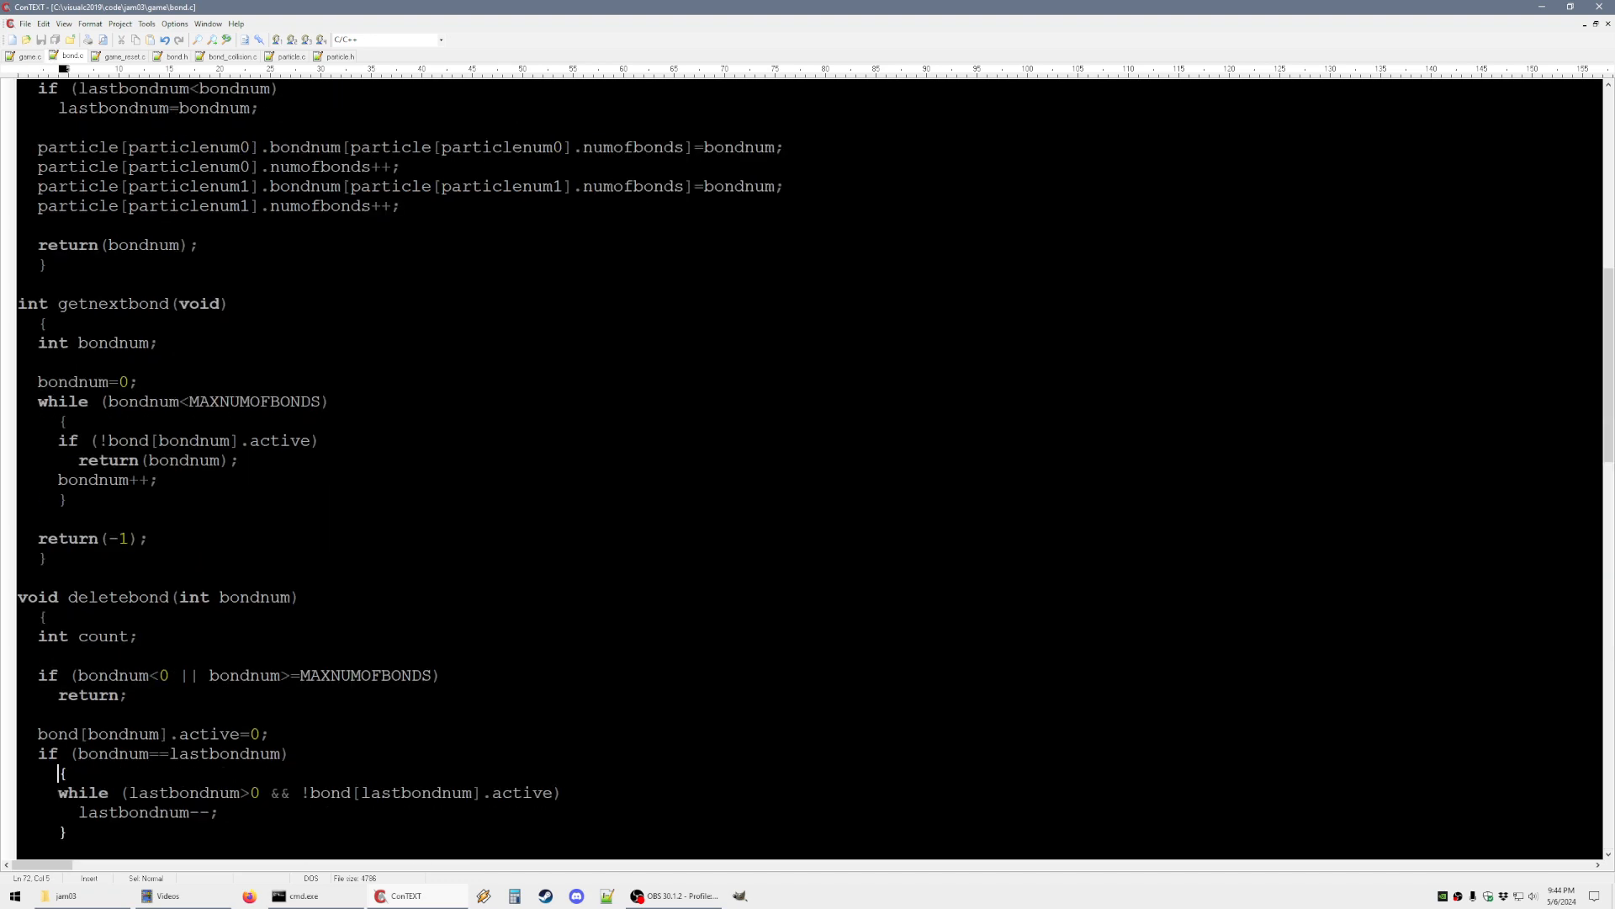
pyautogui.scroll(-3)
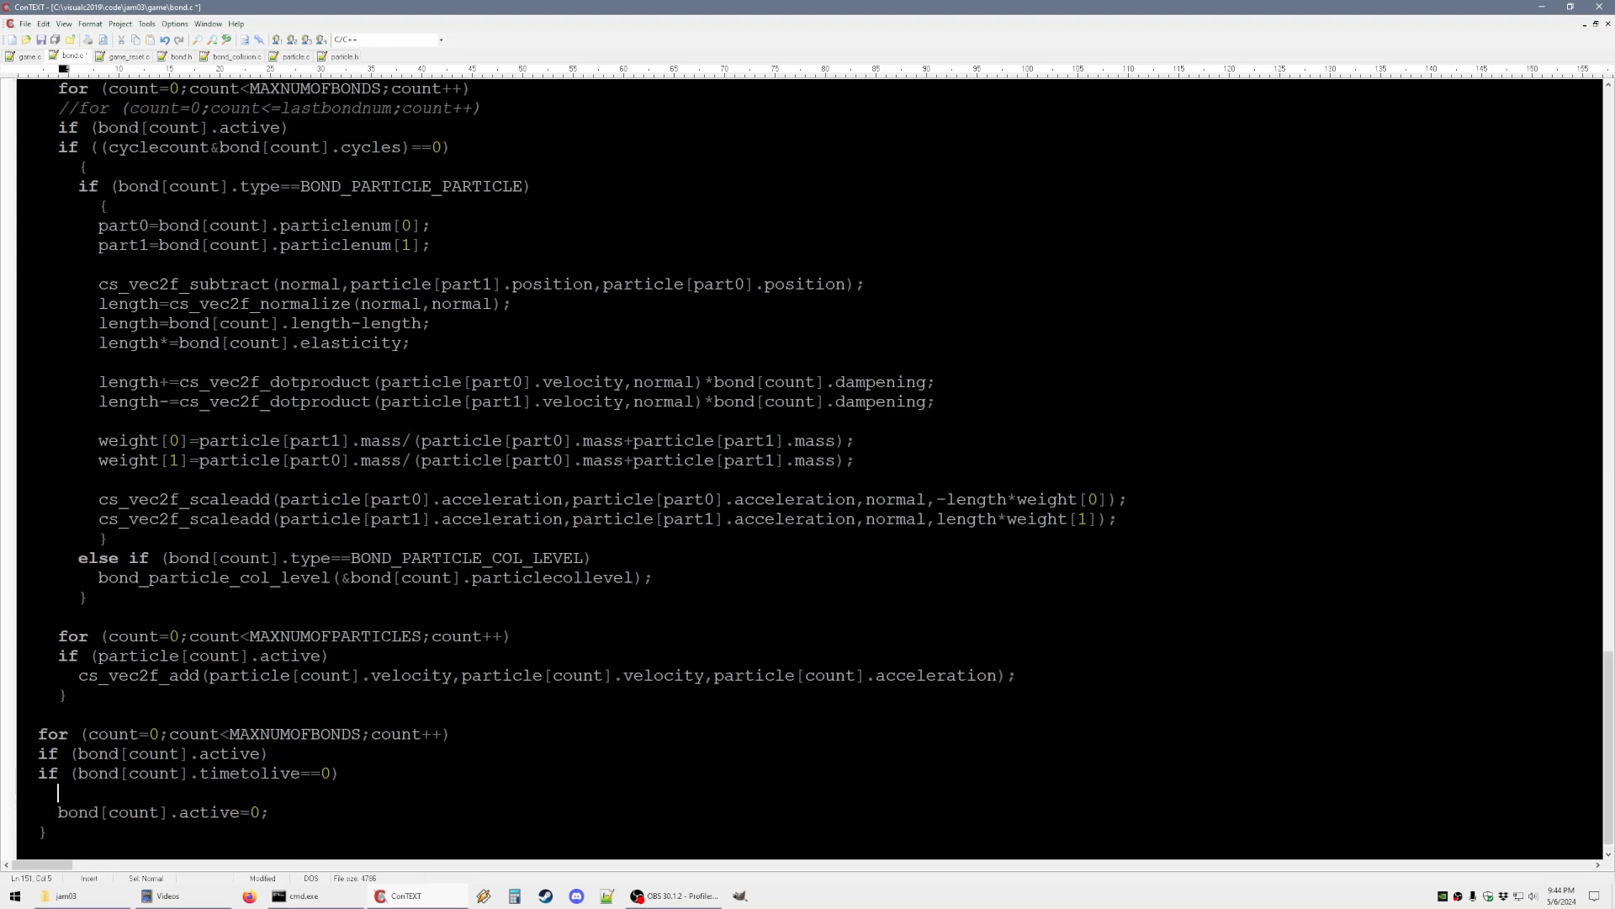
pyautogui.write('deletebond(count')
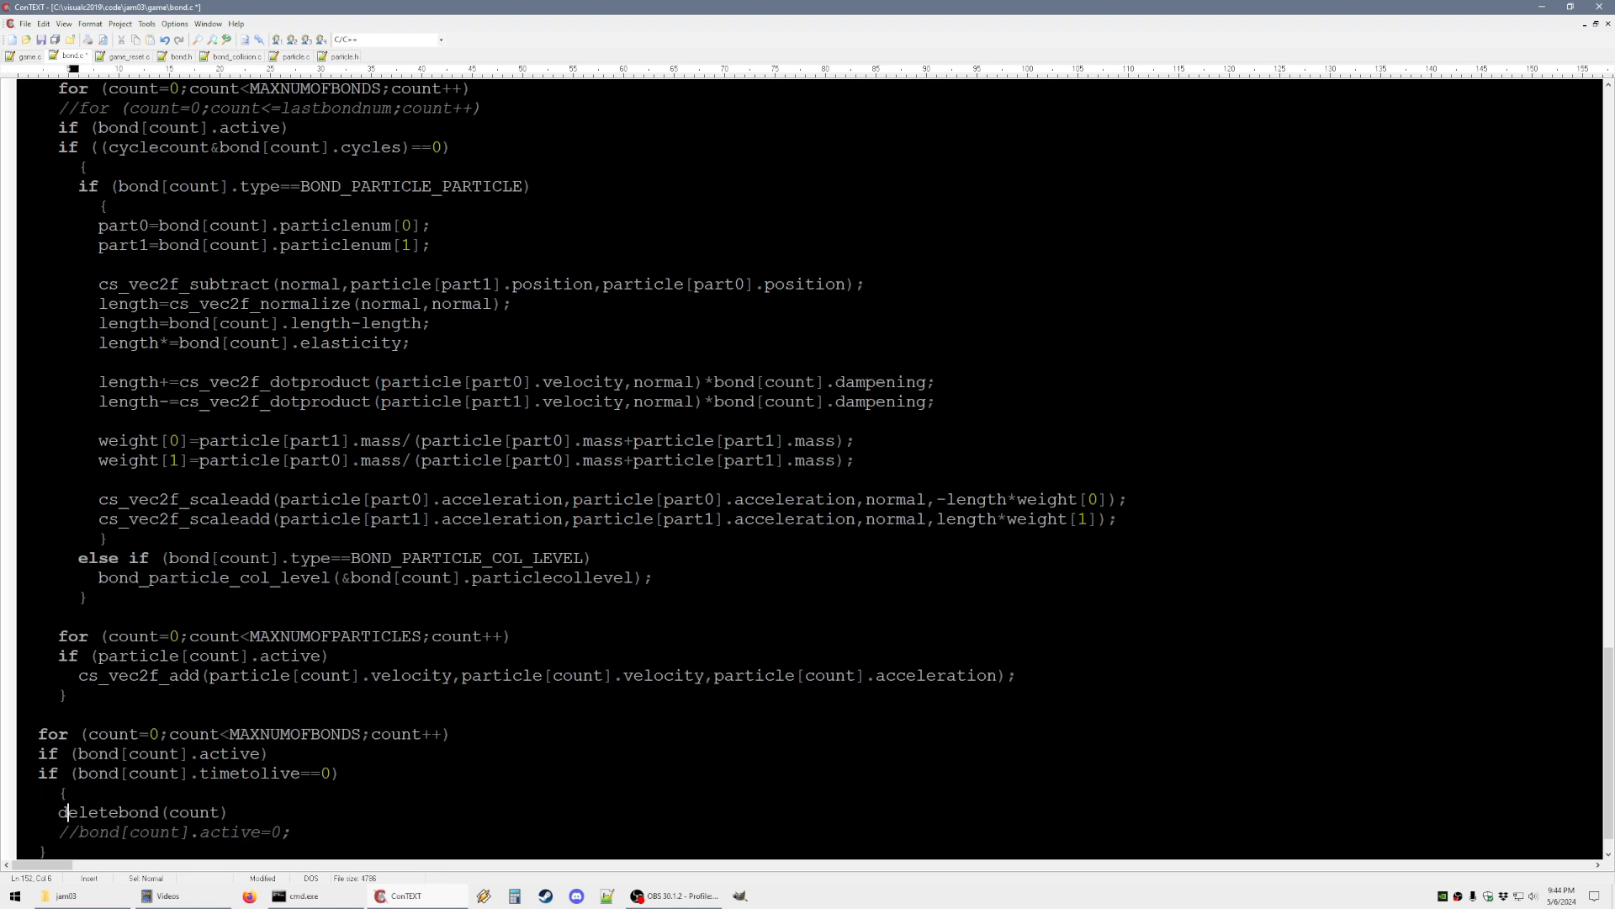
pyautogui.click(291, 58)
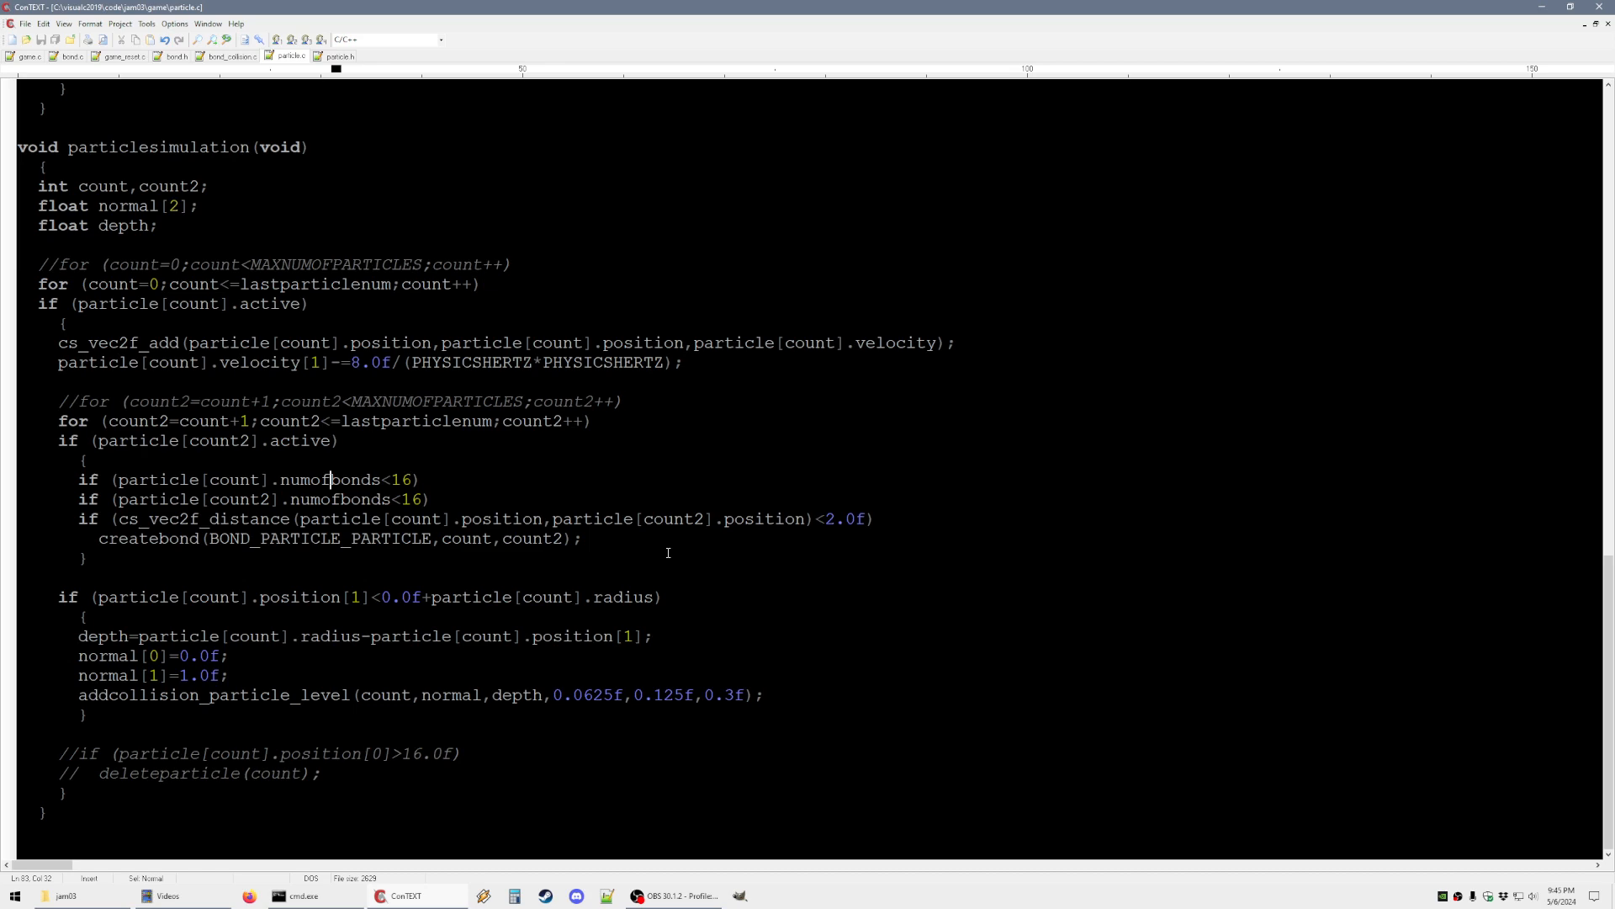
# Back in bond.c, reset createbond's initial timetolive from 1 to 0
pyautogui.click(67, 57)
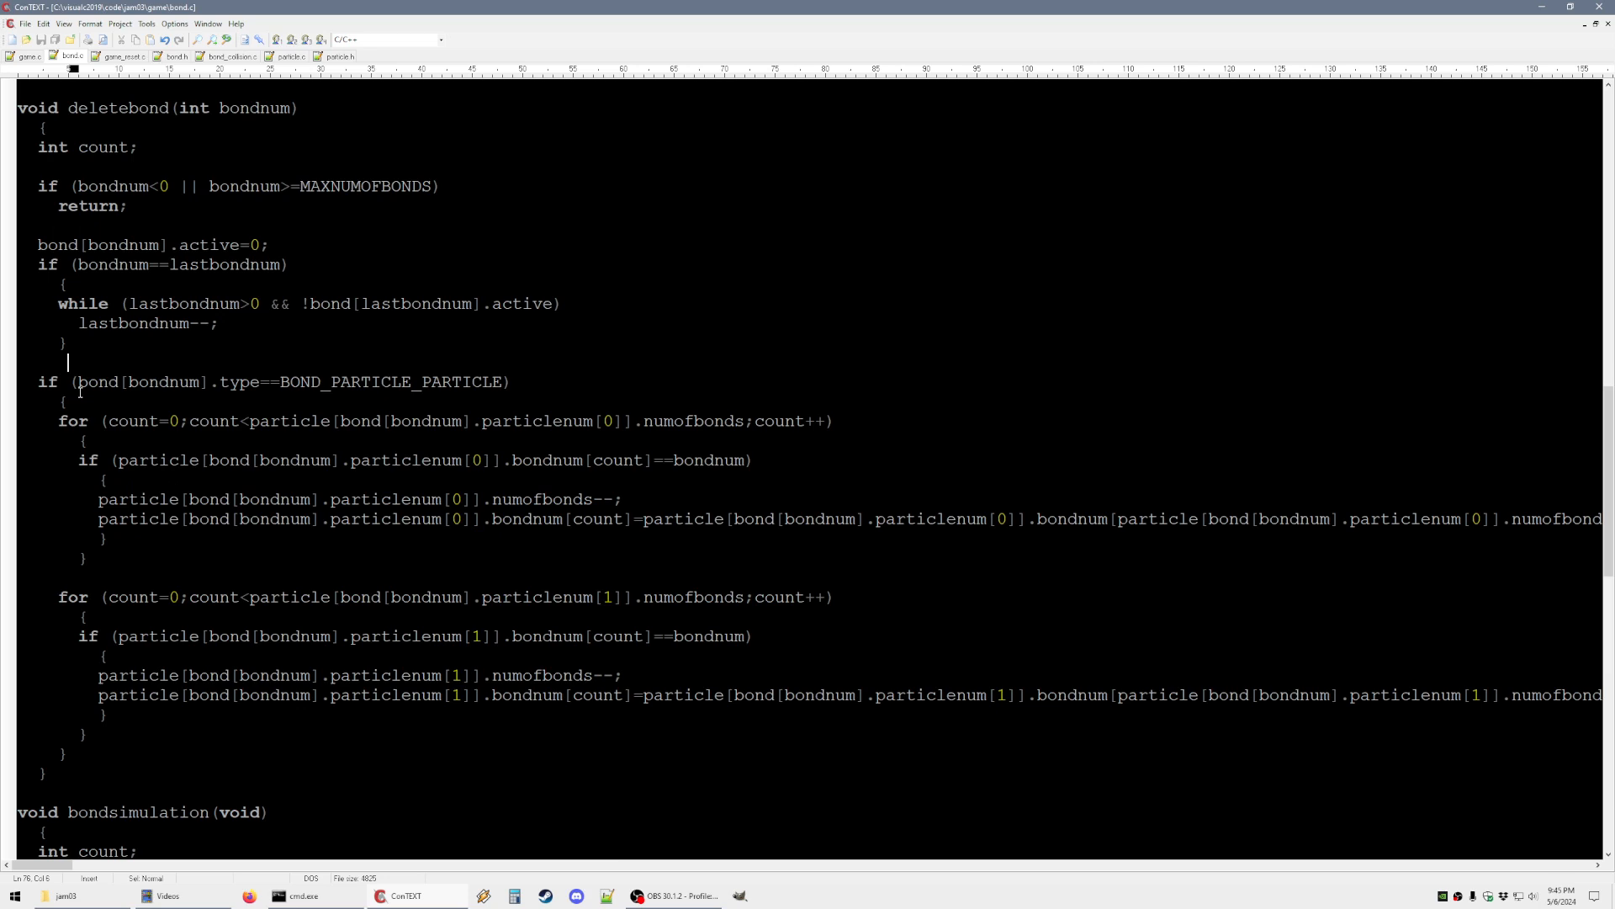
pyautogui.moveTo(524, 357)
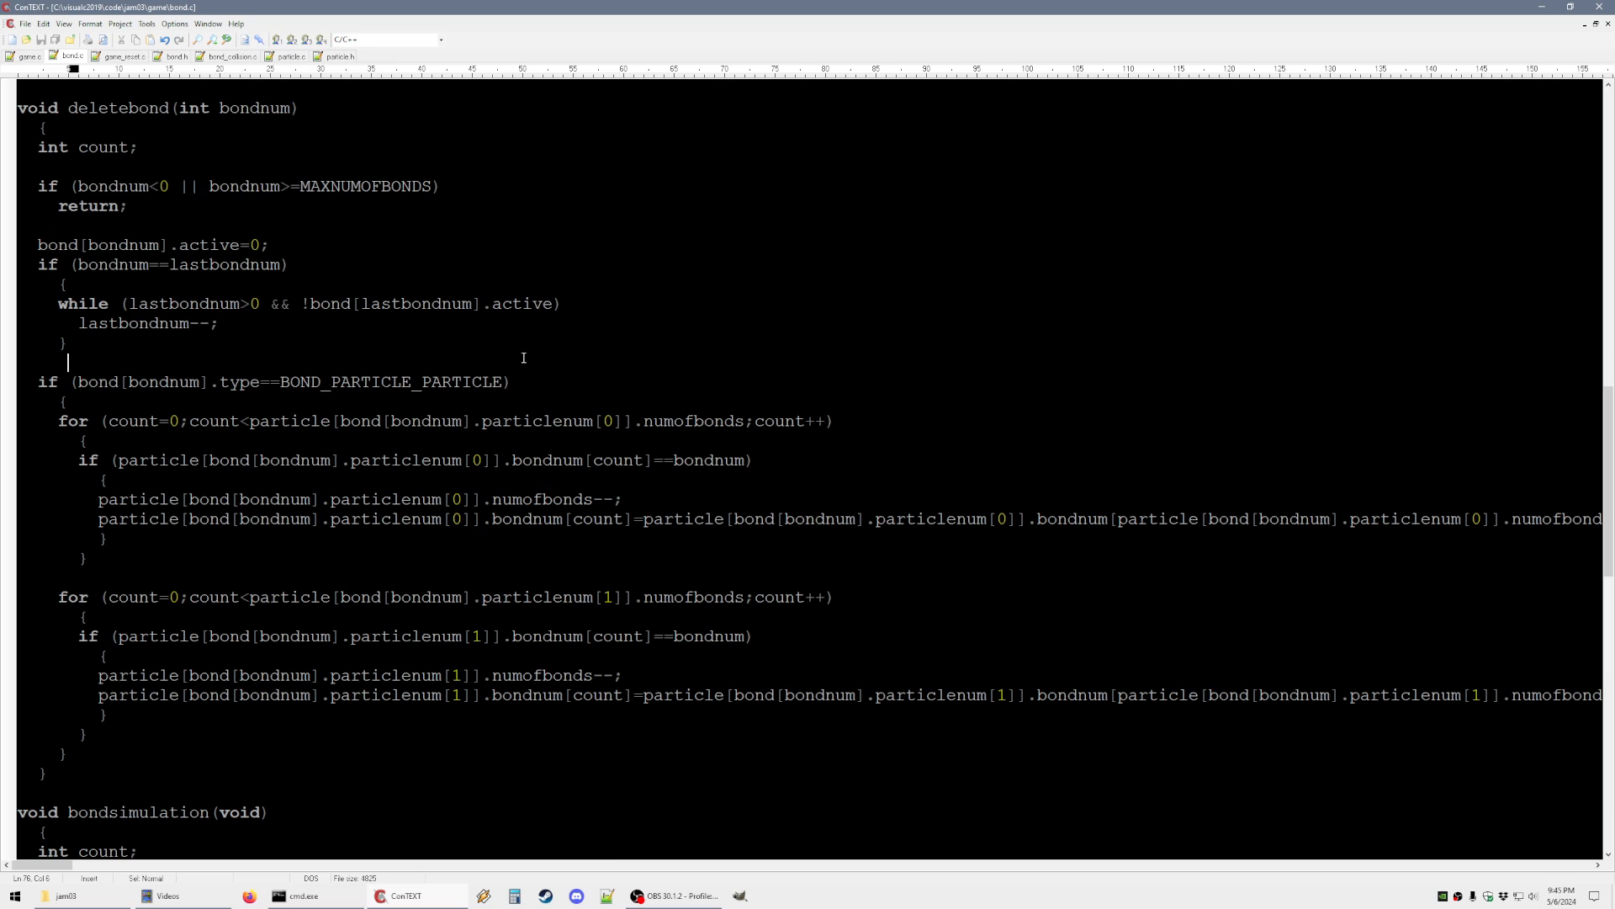
pyautogui.scroll(-3)
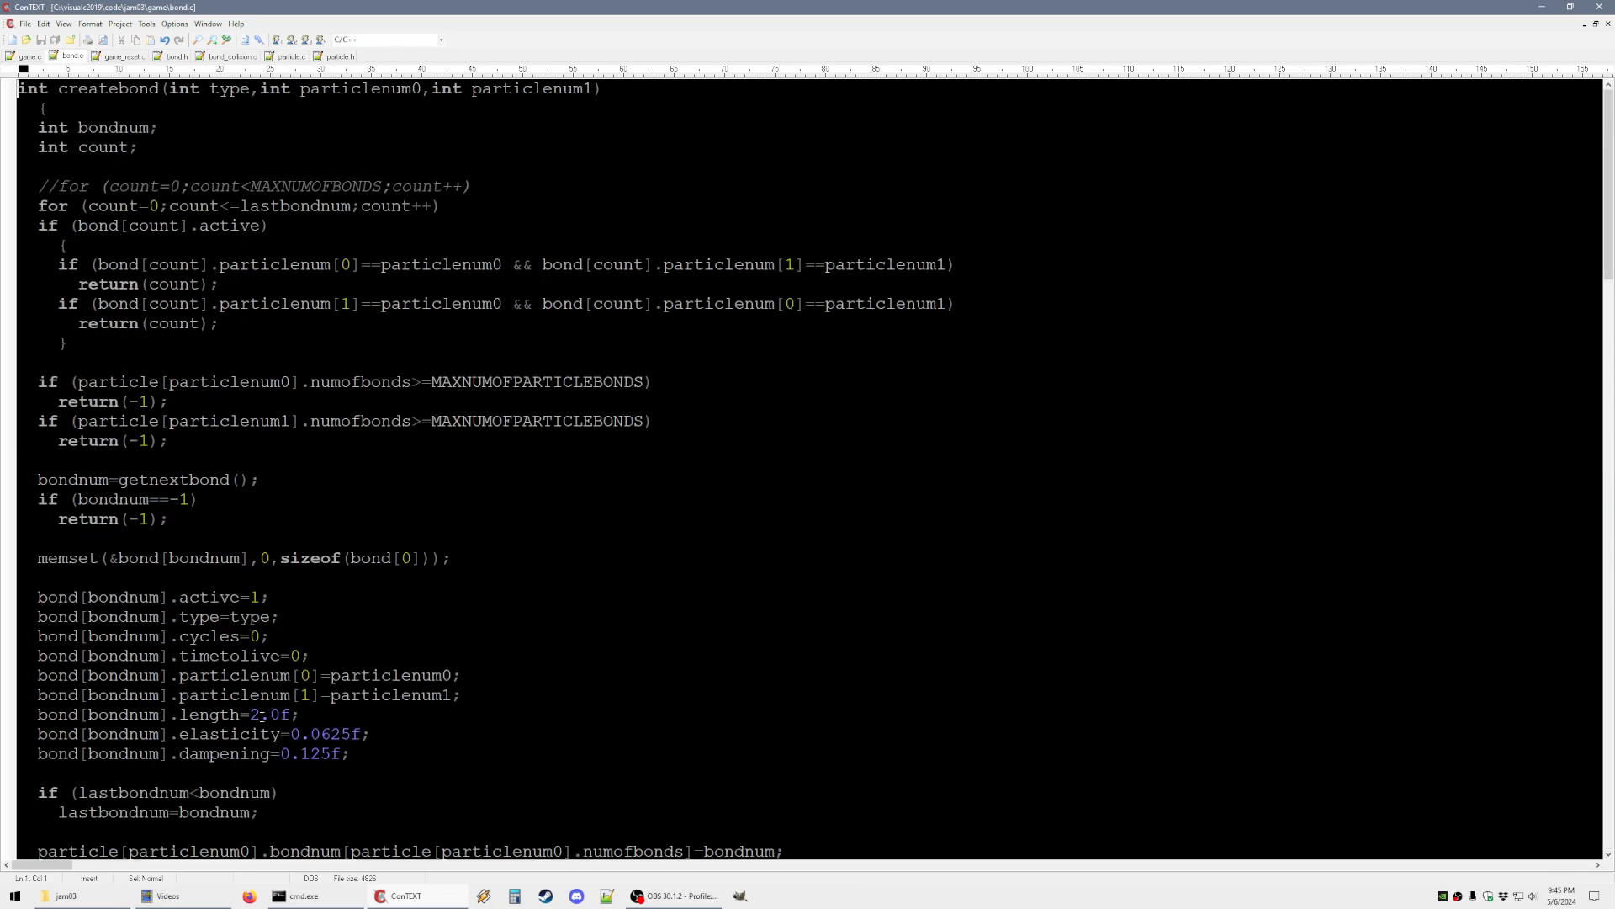
# Set createbond length to 1.0f, move the bond-expiry deletebond loop into game.c, then show particle.c
pyautogui.write('1.0f')
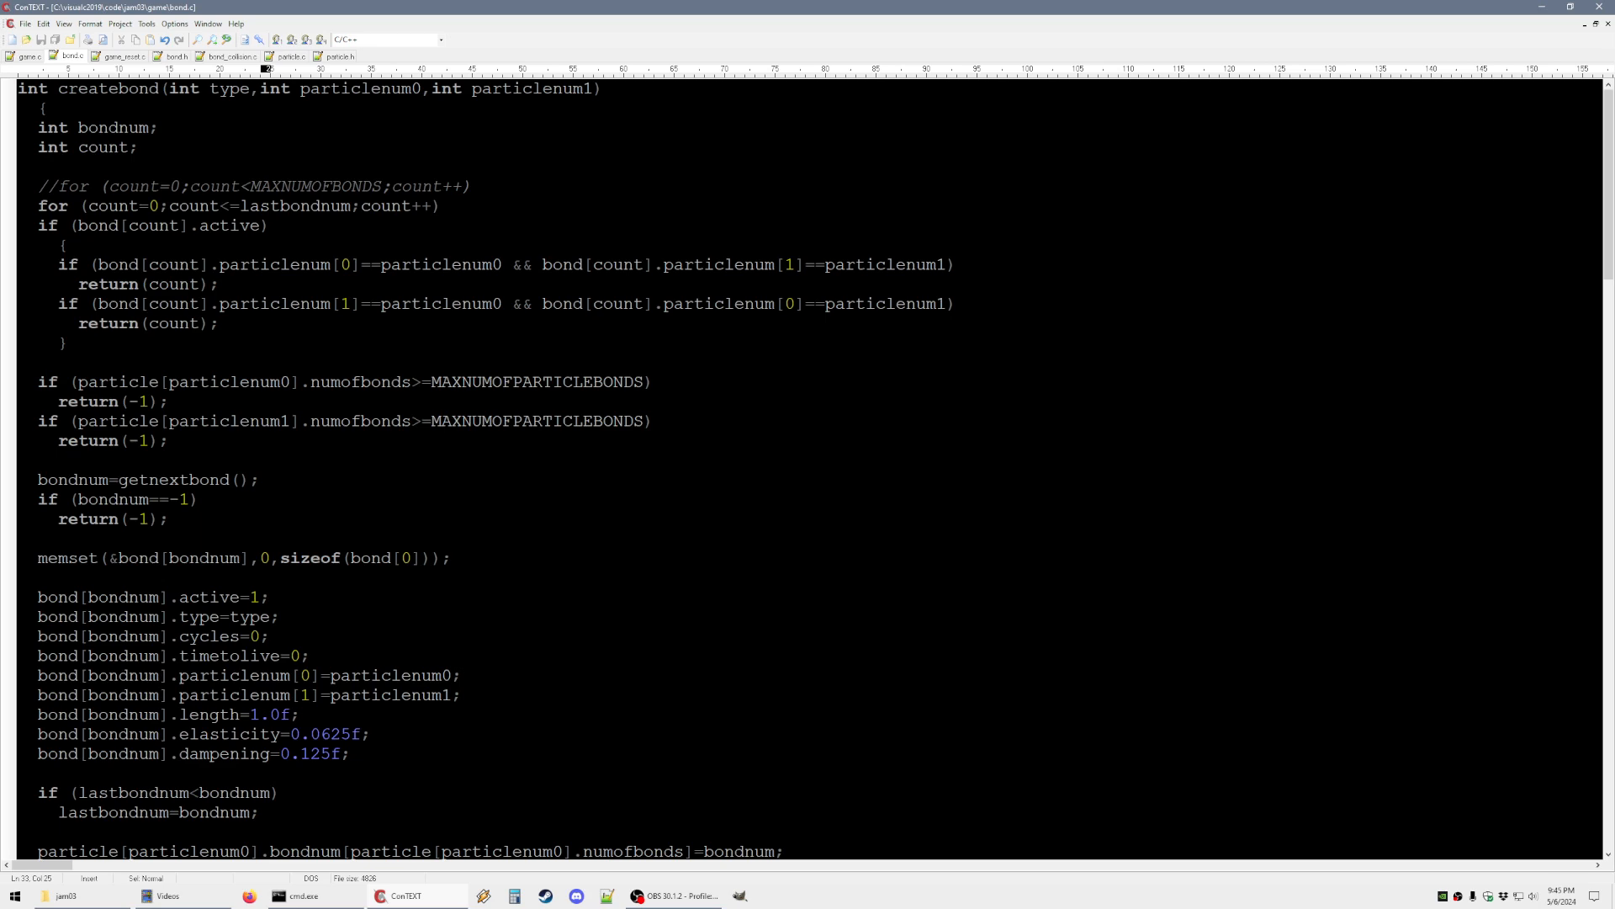
pyautogui.scroll(-3)
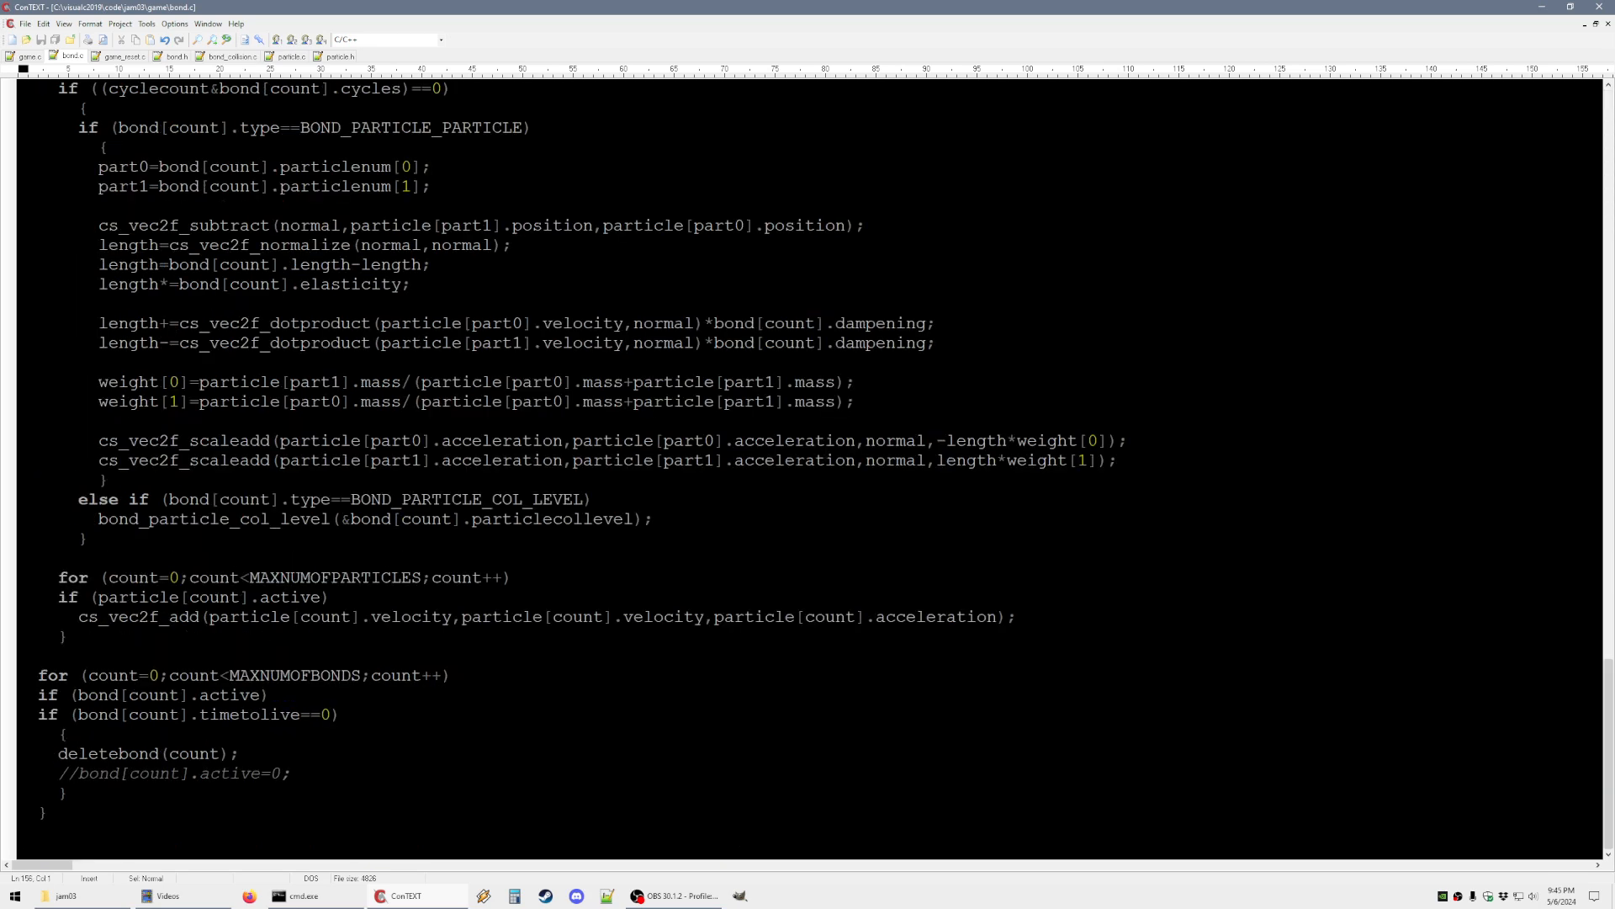
pyautogui.moveTo(59, 772); pyautogui.dragTo(68, 791)
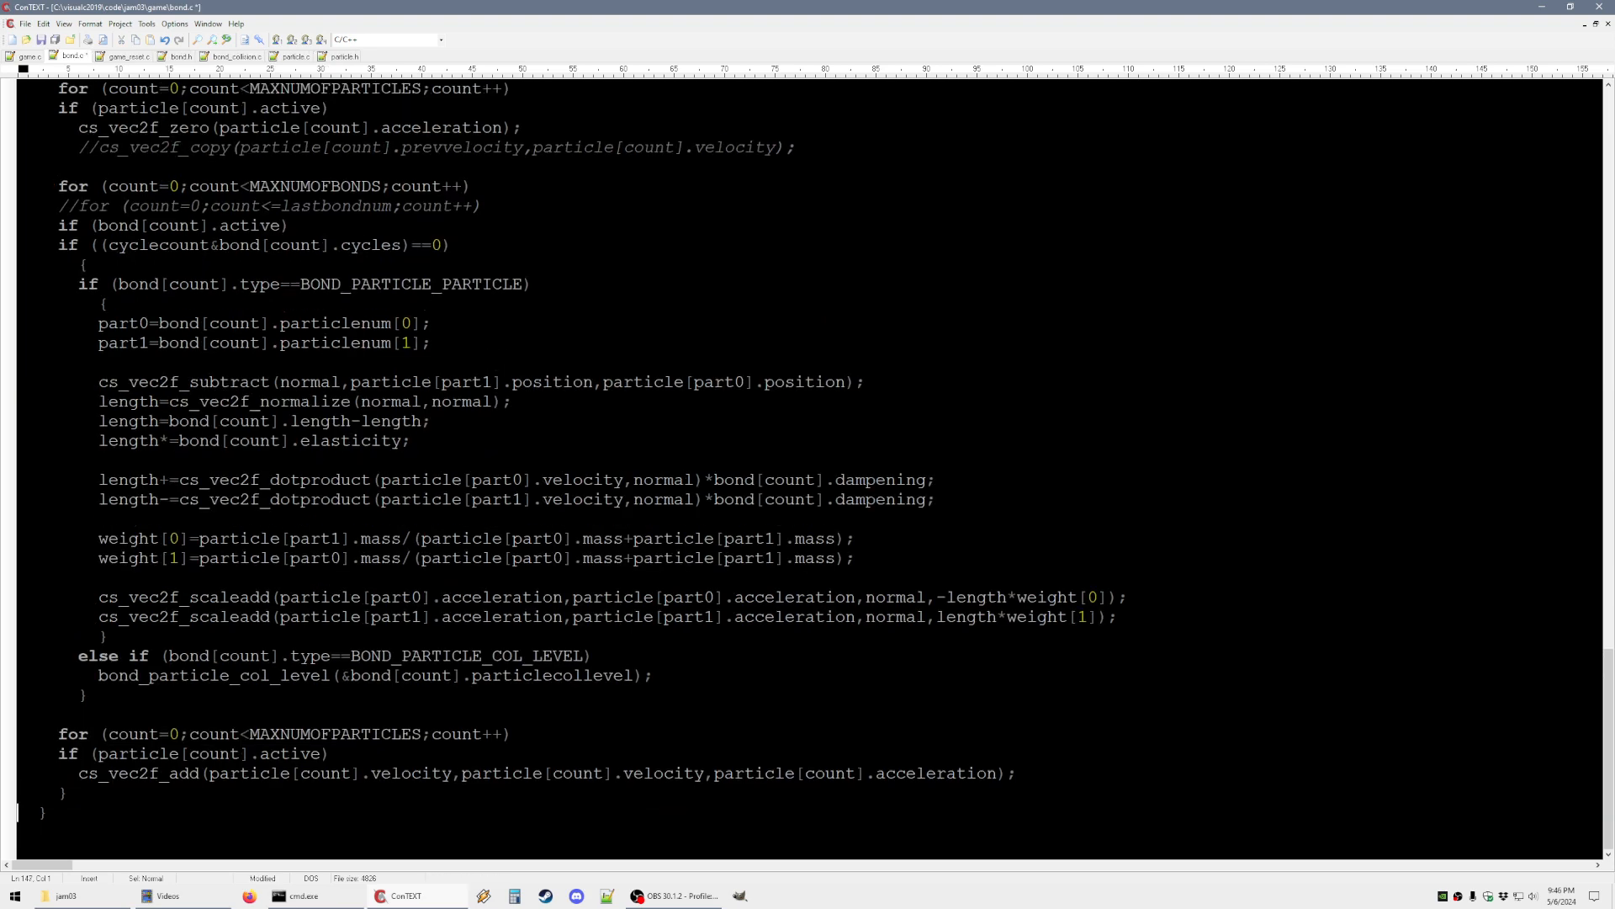
pyautogui.click(18, 79)
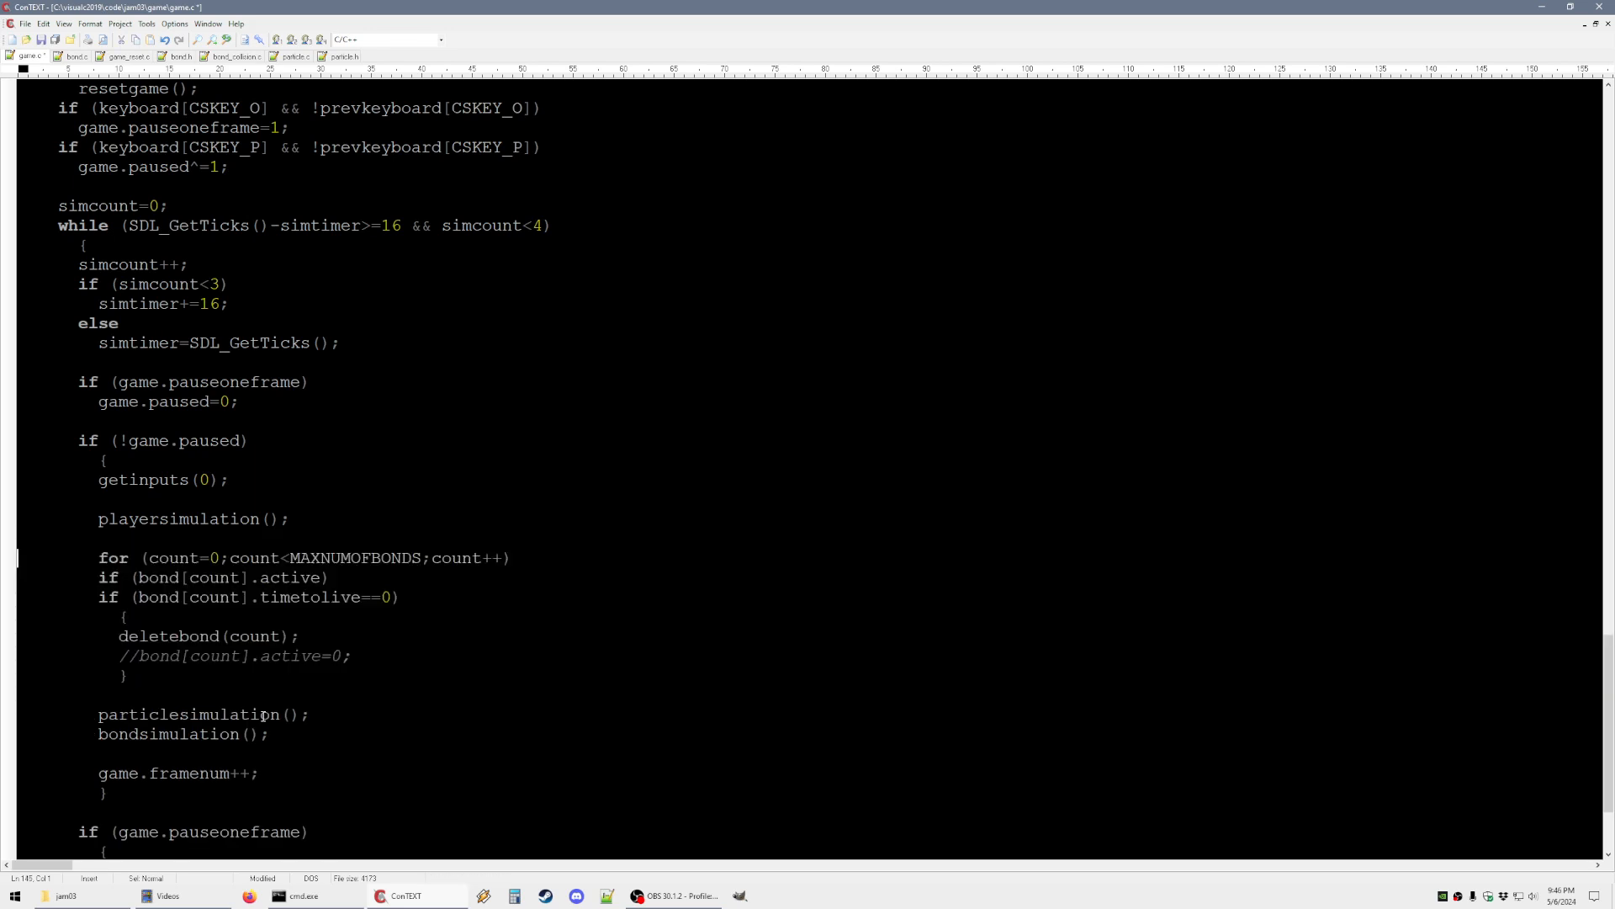
pyautogui.click(296, 895)
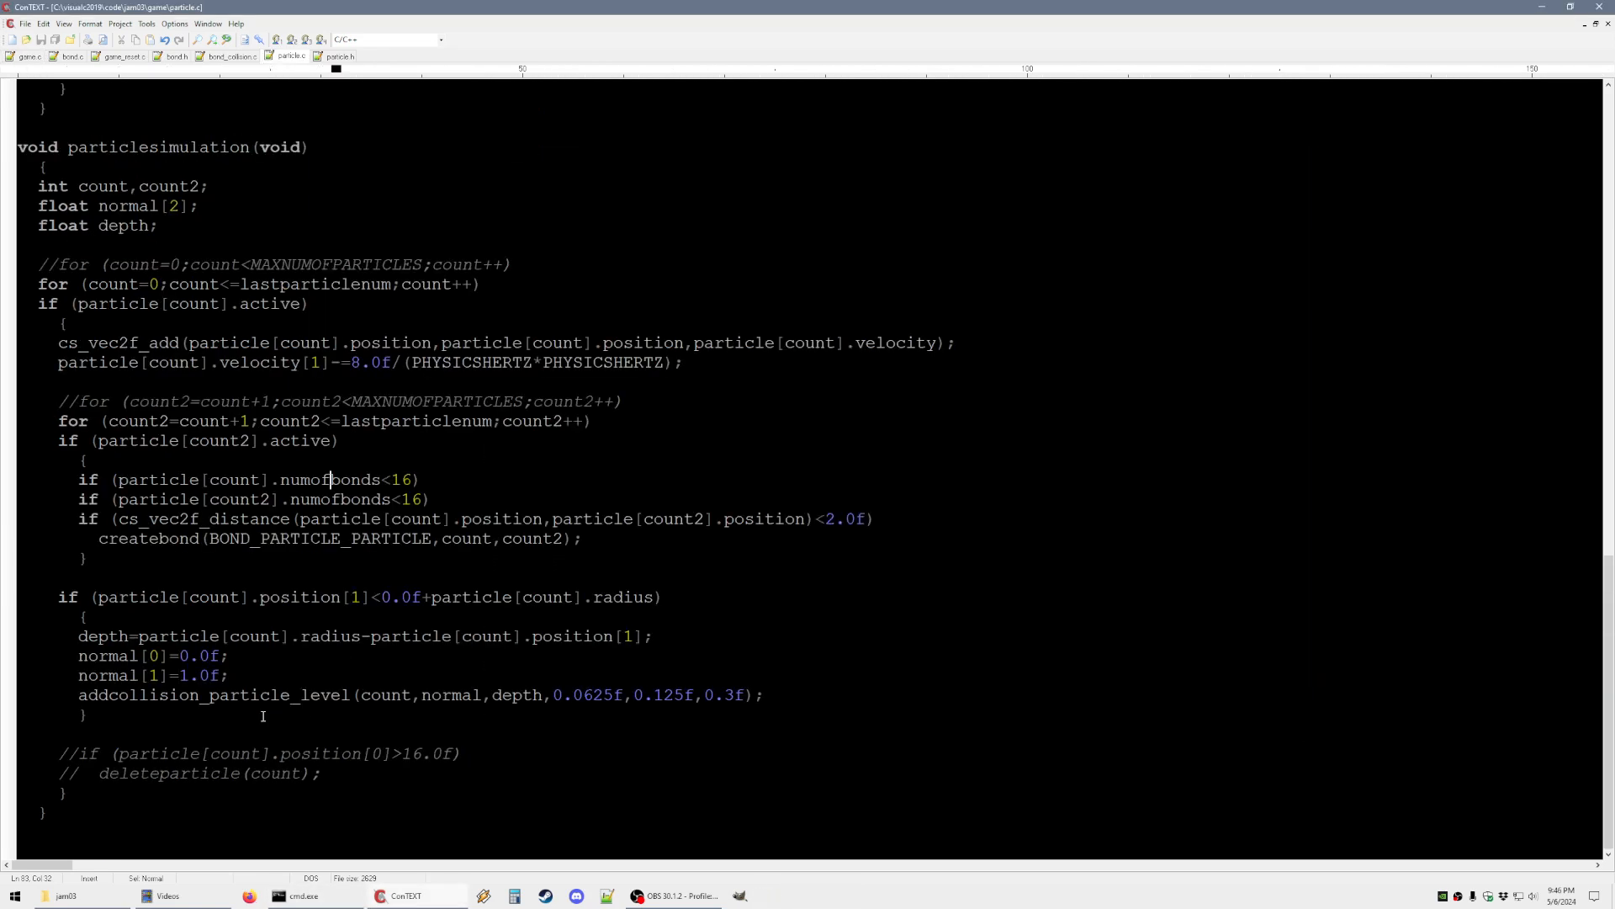
# Add level.c with createlevel's line from (-64,0) to (64,0) plus lineintersectlevel and circleintersectlevel
pyautogui.click(66, 57)
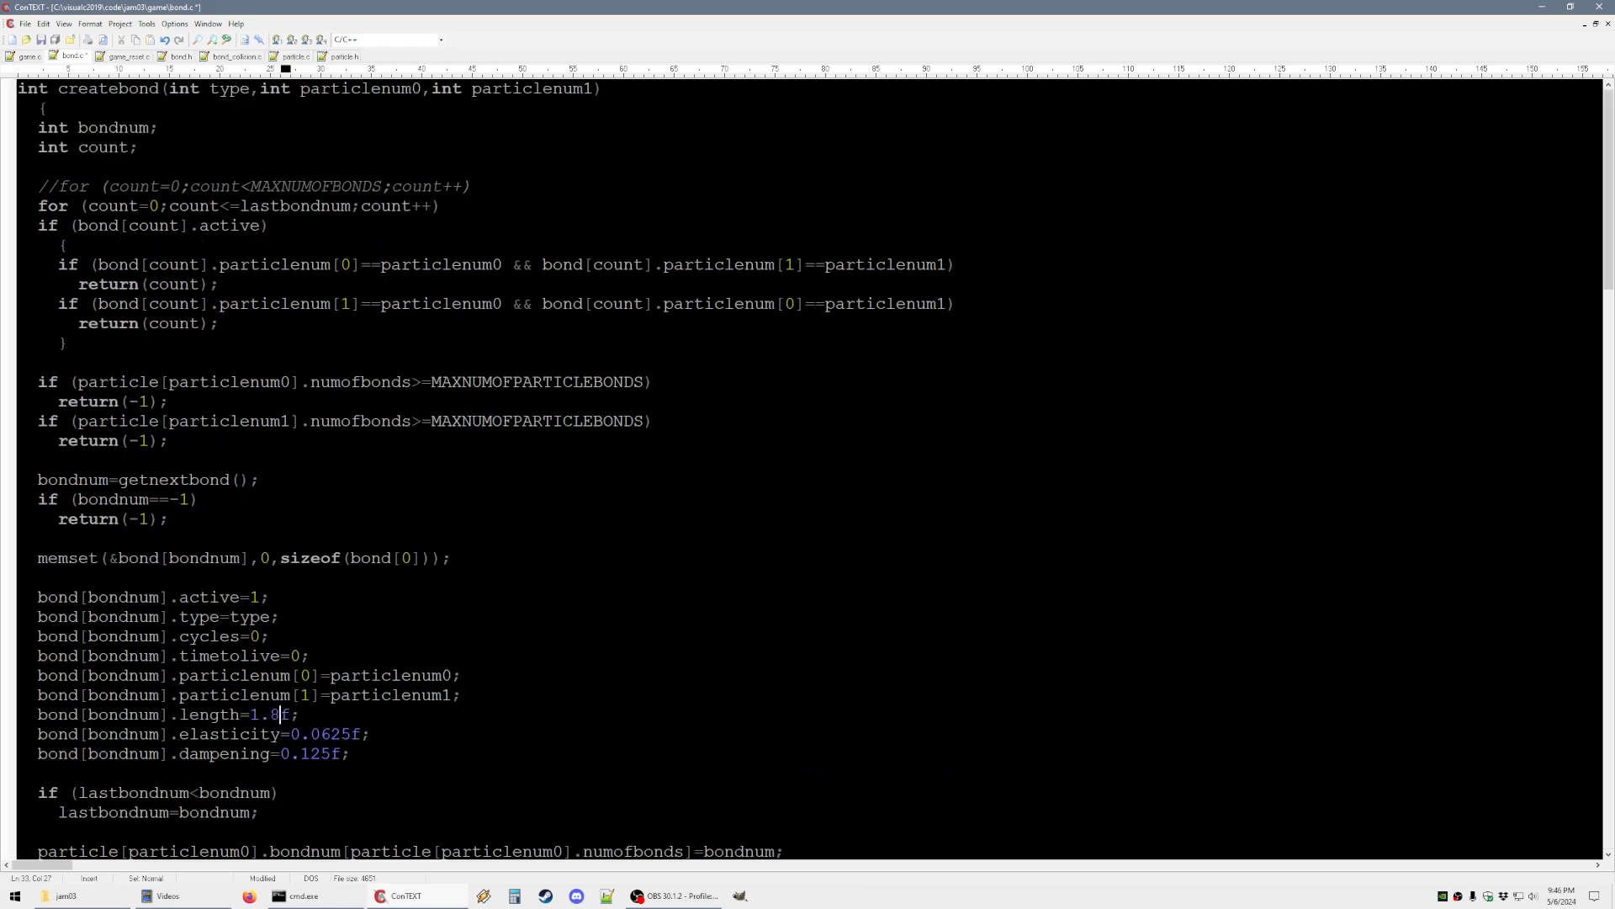
pyautogui.click(295, 895)
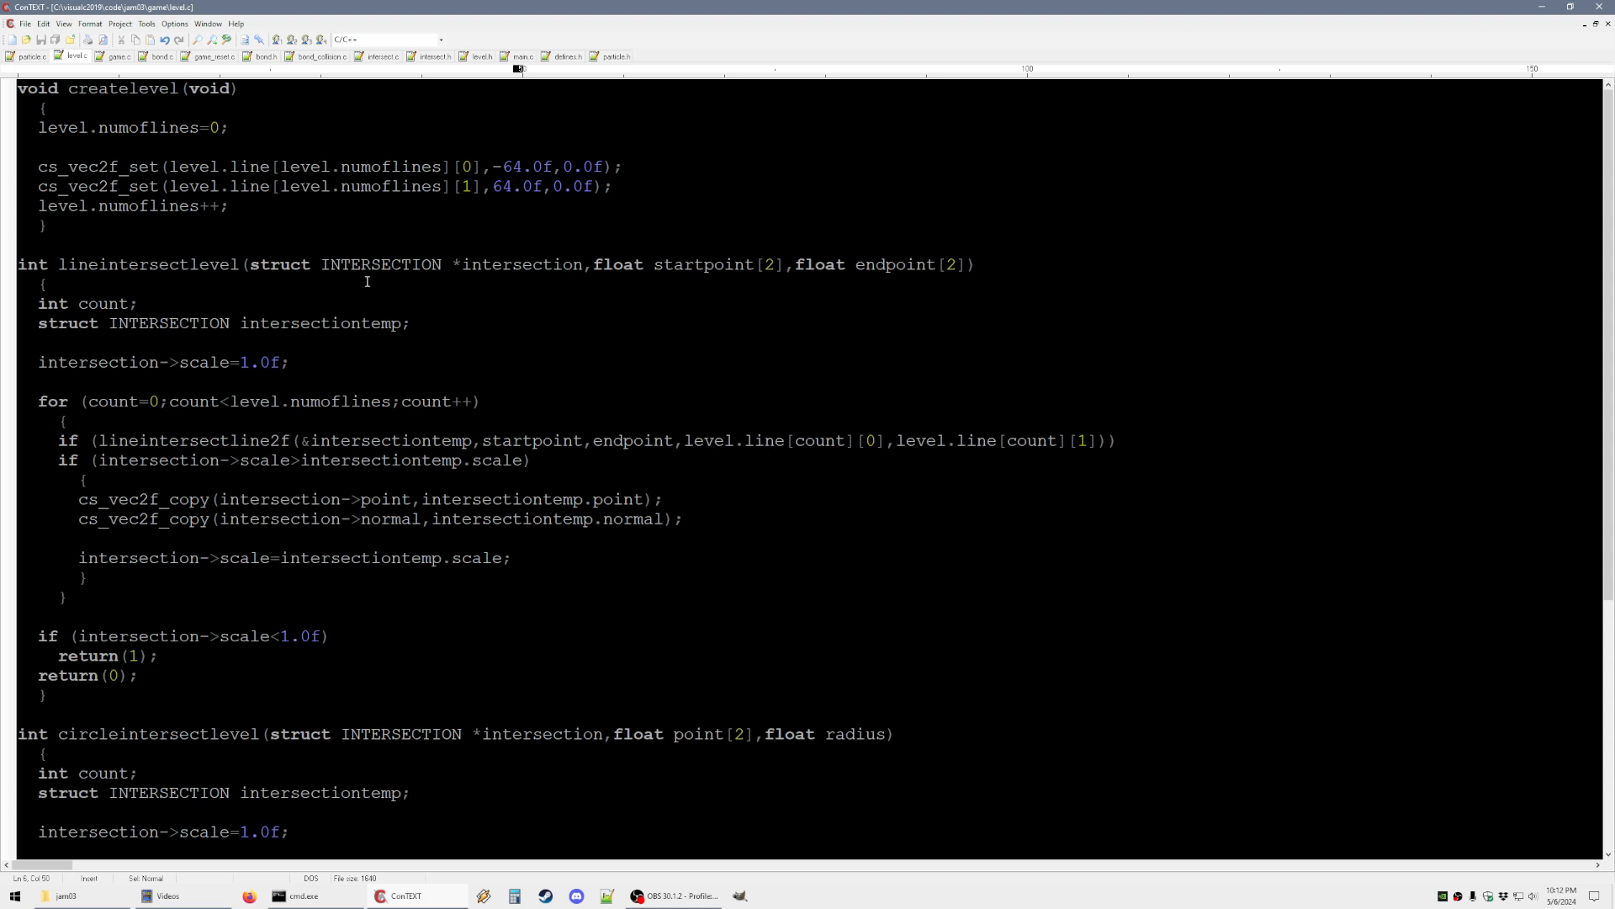
# Check level.h, then view particlesimulation using the level intersection calls with the ground check commented out
pyautogui.click(515, 186)
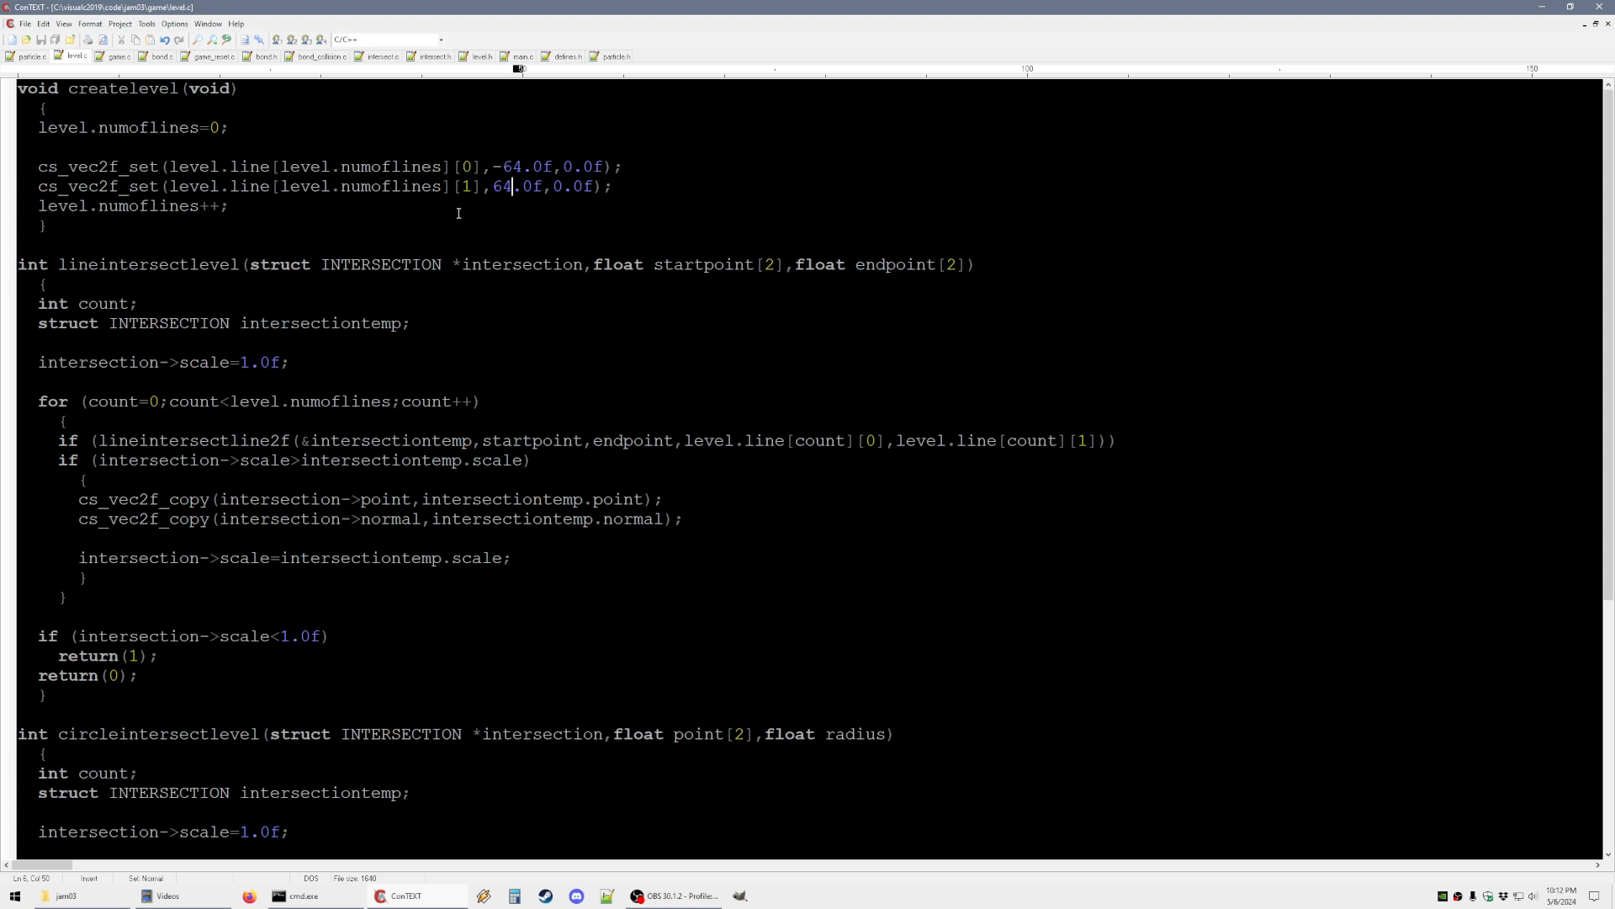
pyautogui.click(481, 55)
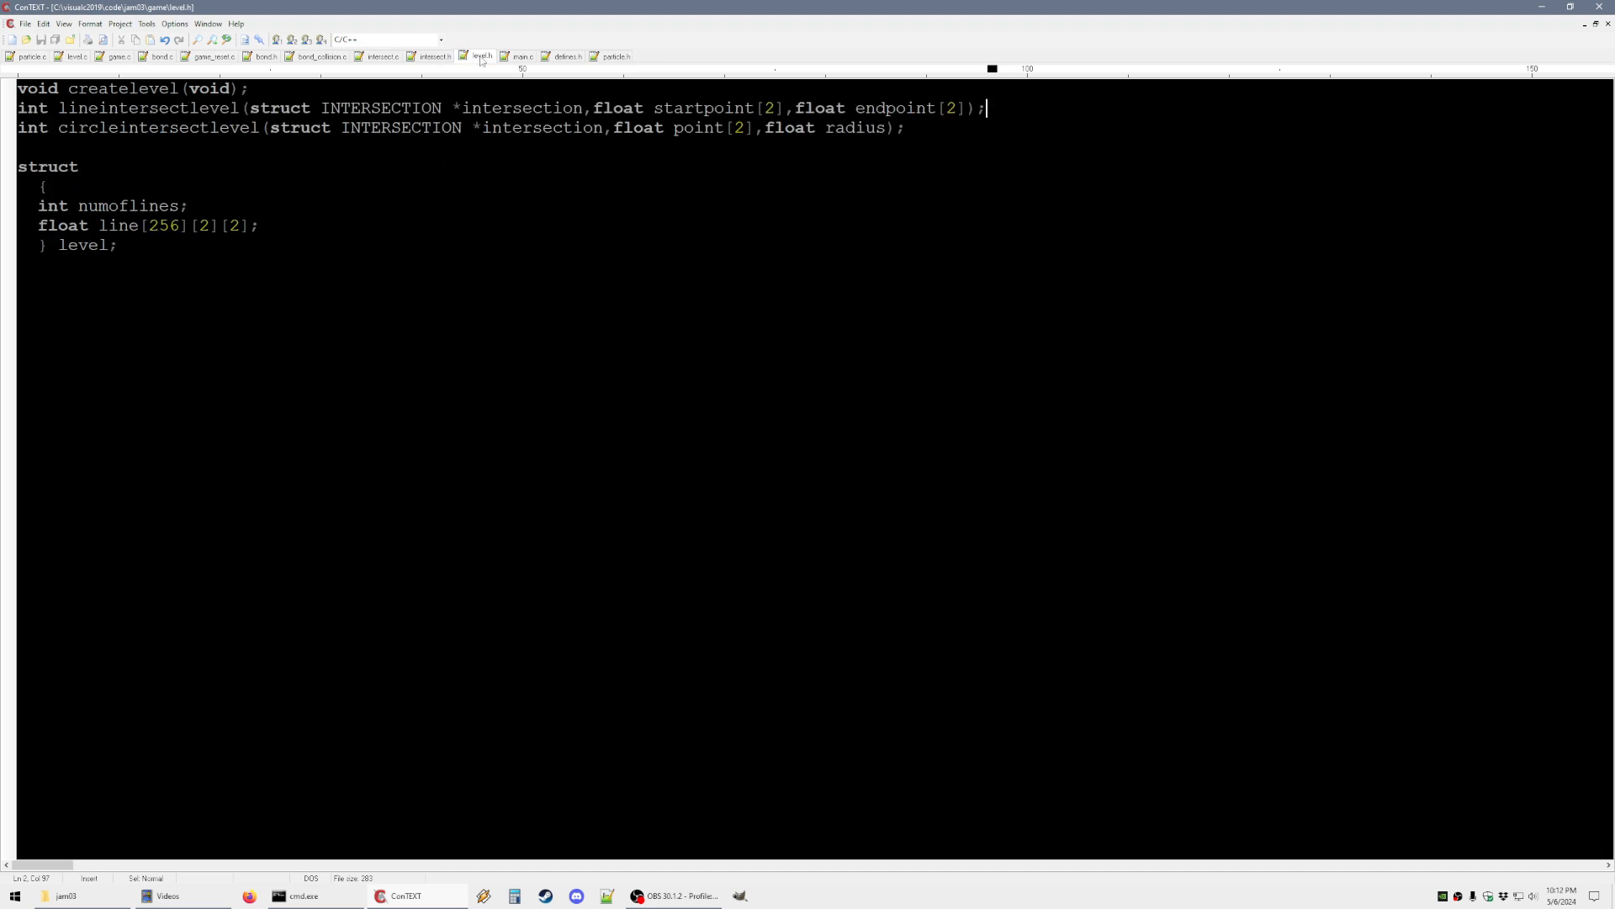
pyautogui.moveTo(619, 215)
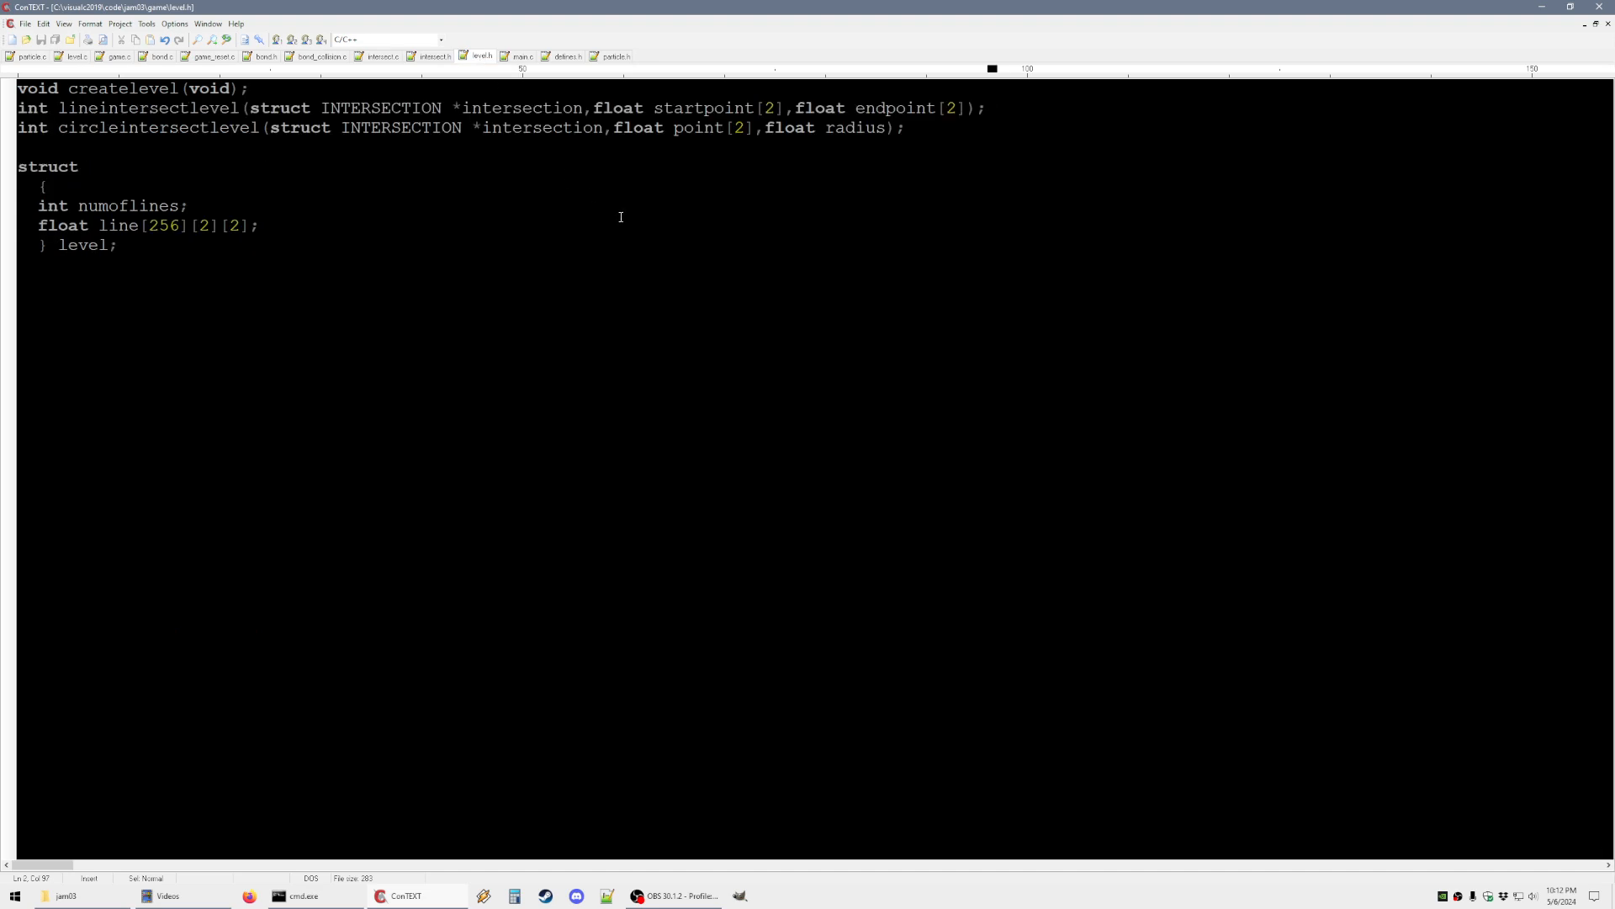
pyautogui.moveTo(338, 234)
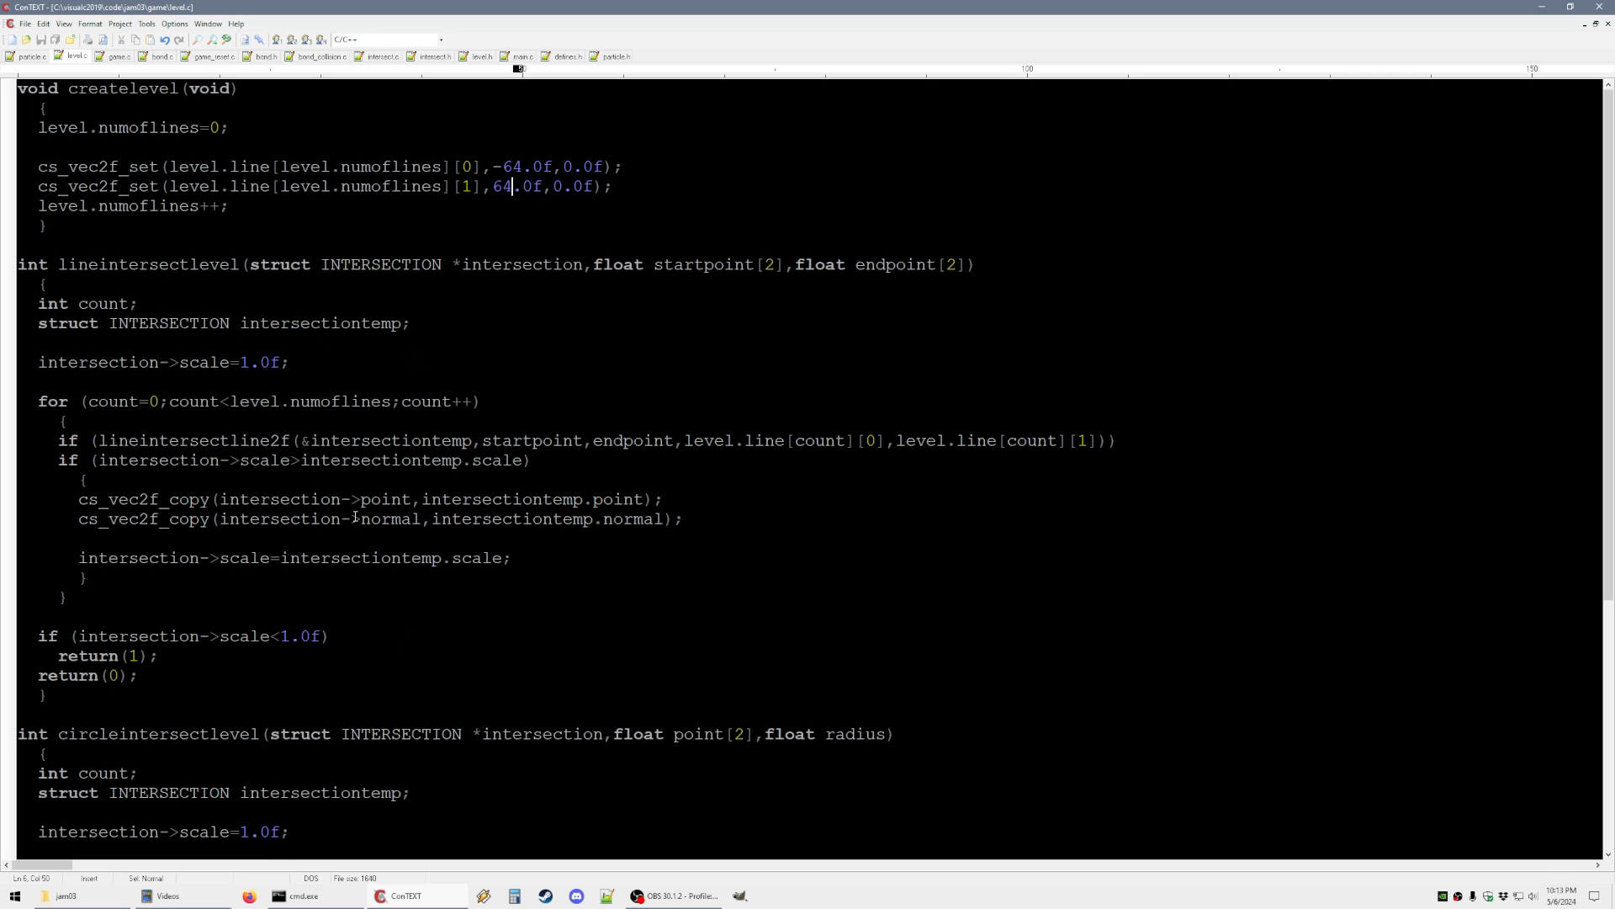
pyautogui.scroll(-3)
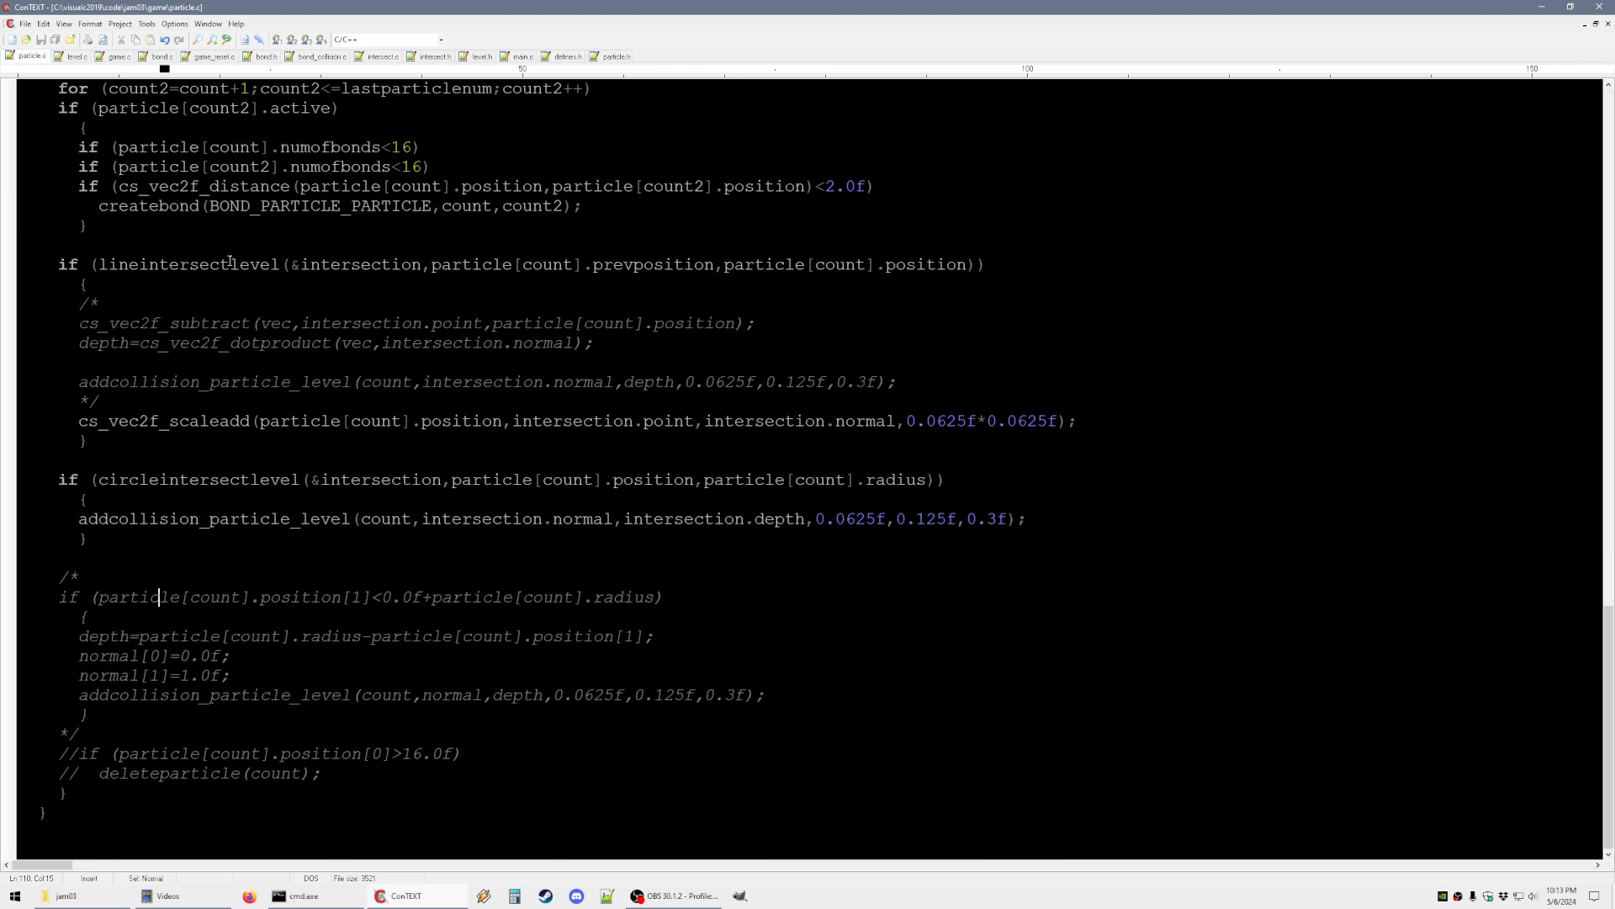
# Review particle.c's collision code, then compile and run to see particles heap on the level line
pyautogui.click(219, 263)
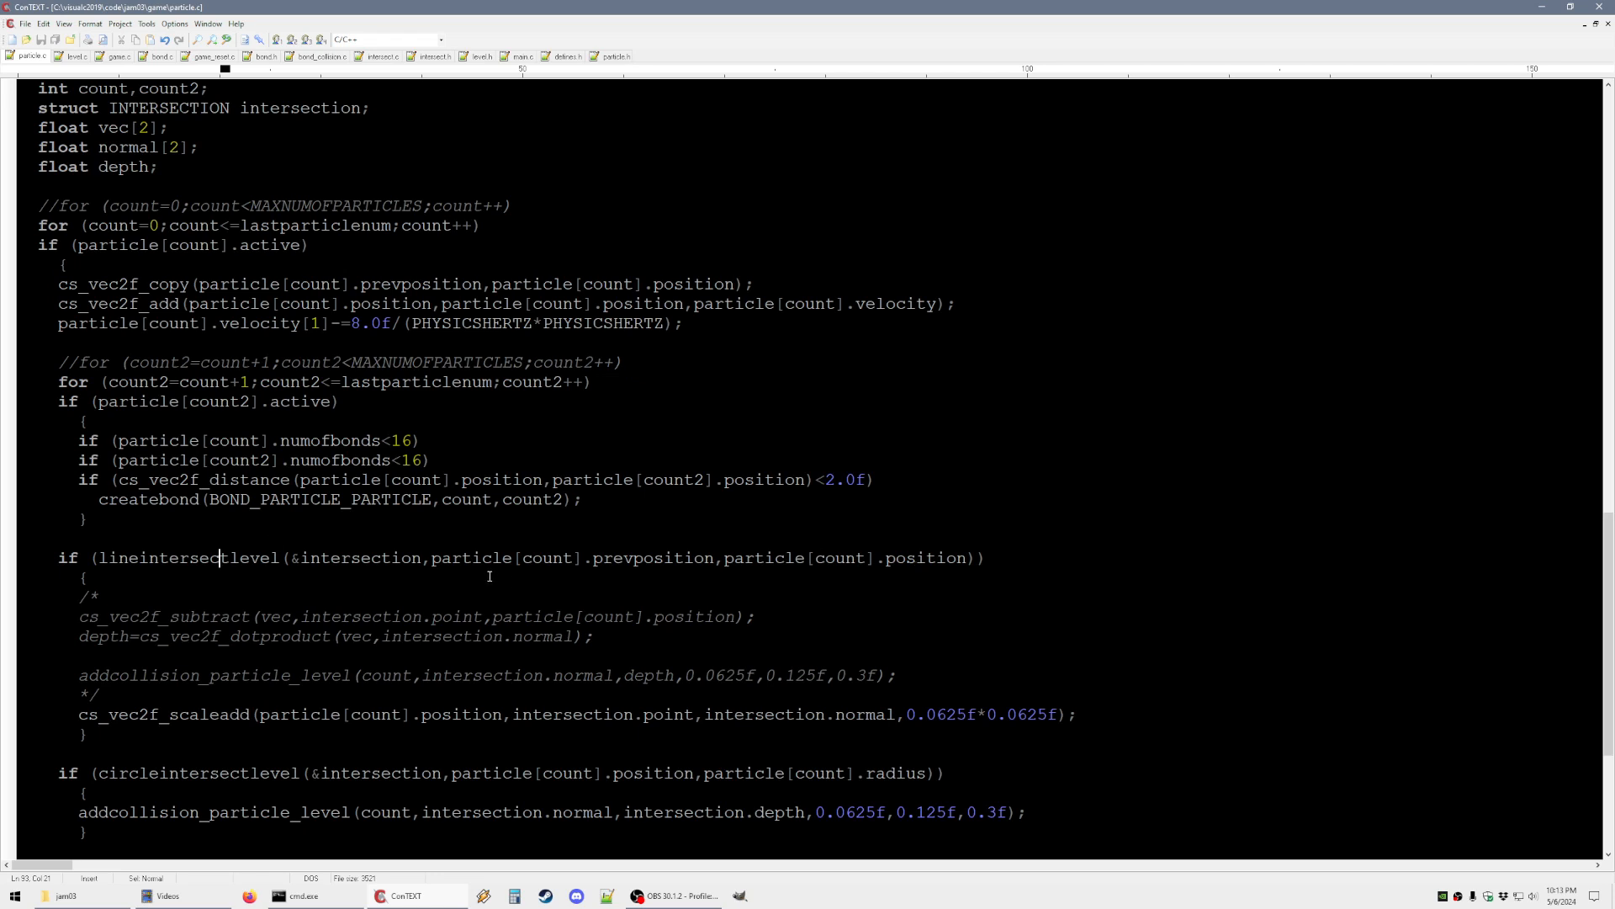
pyautogui.moveTo(436, 713)
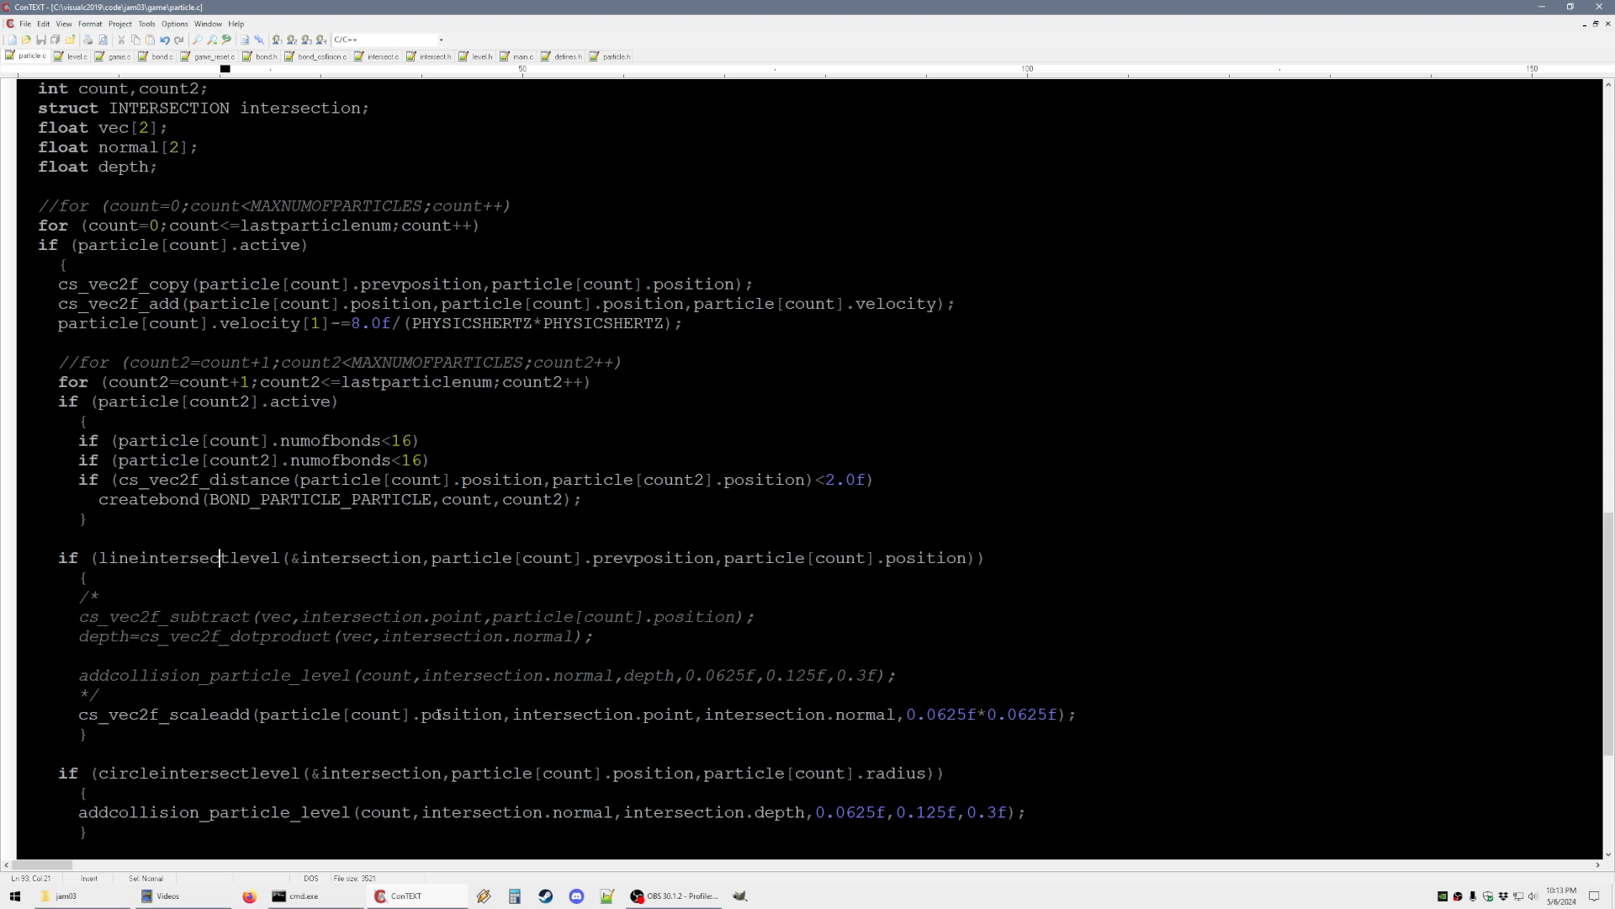
pyautogui.moveTo(682, 727)
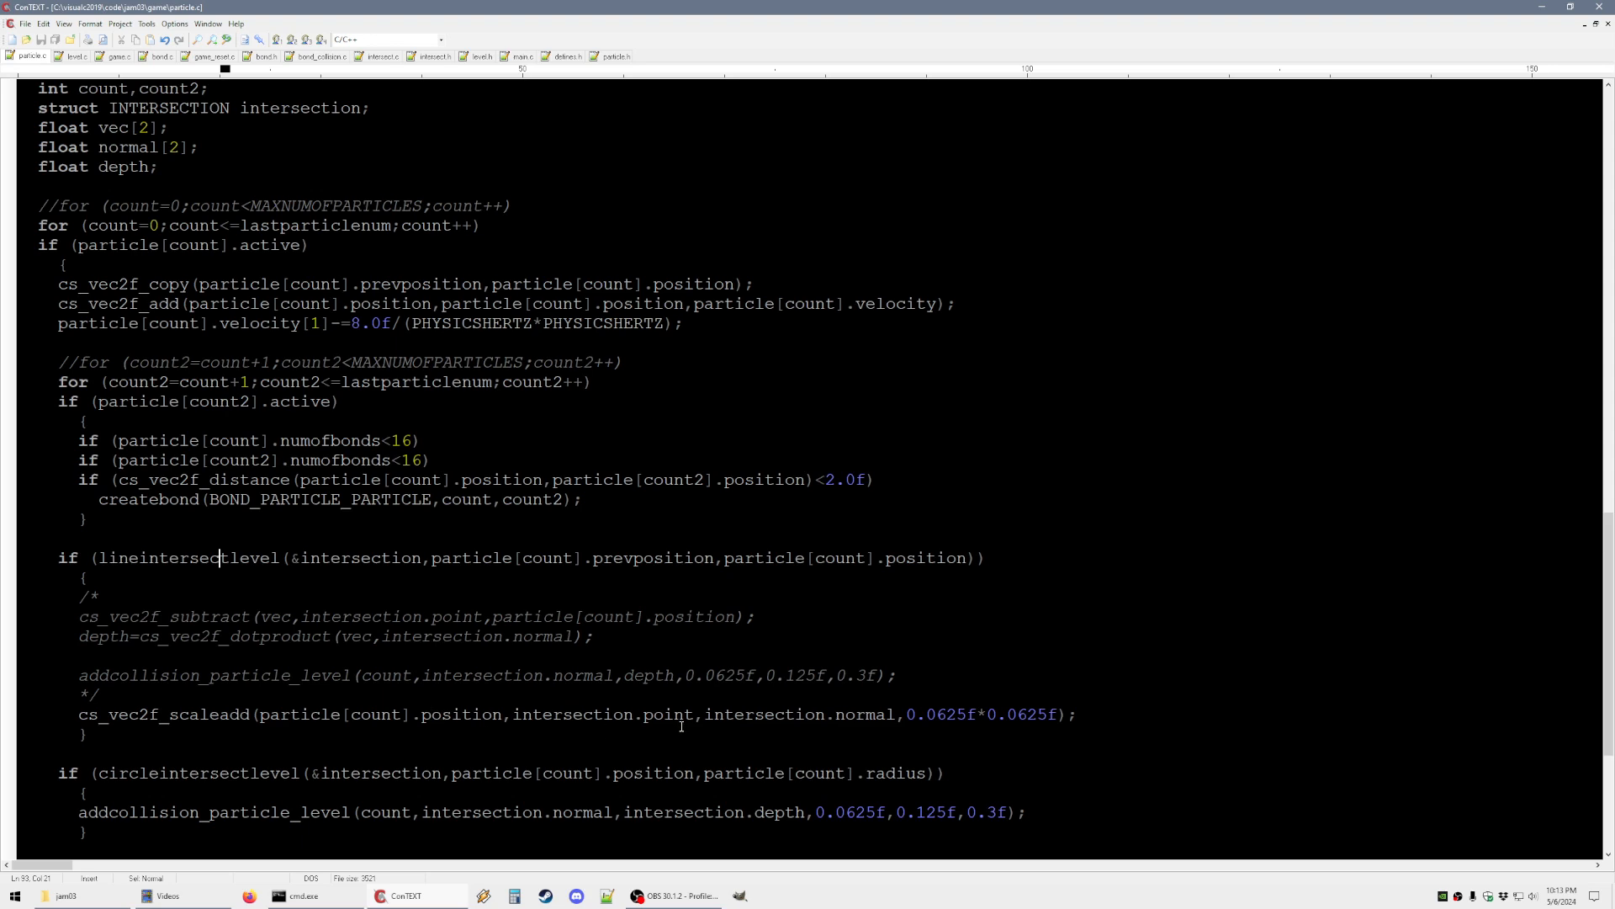
pyautogui.scroll(-3)
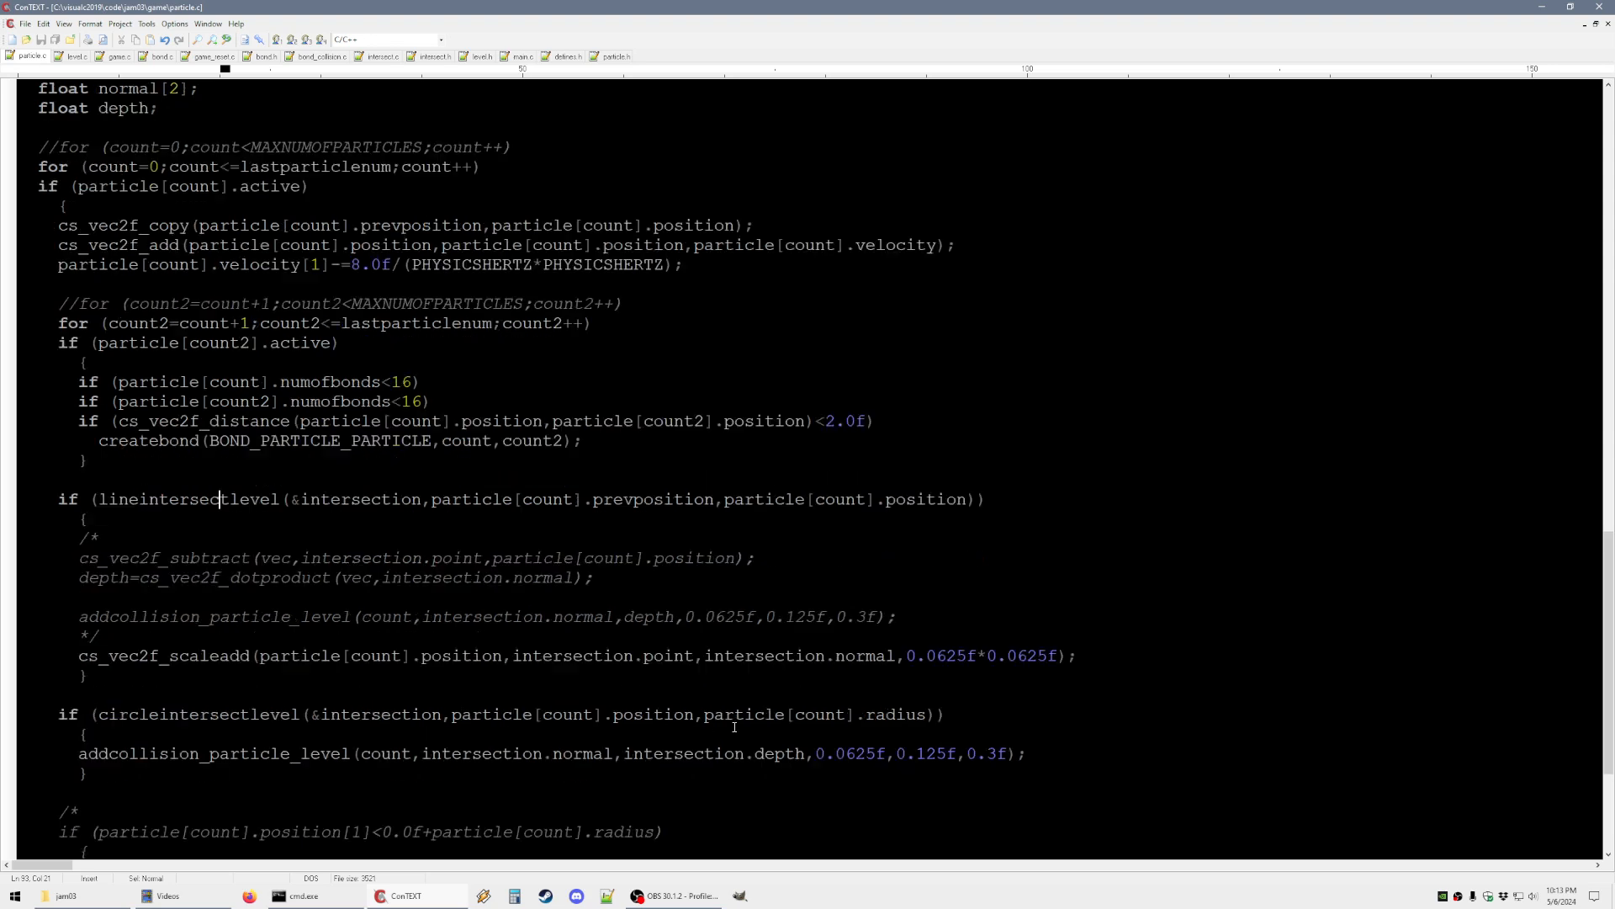
pyautogui.scroll(-3)
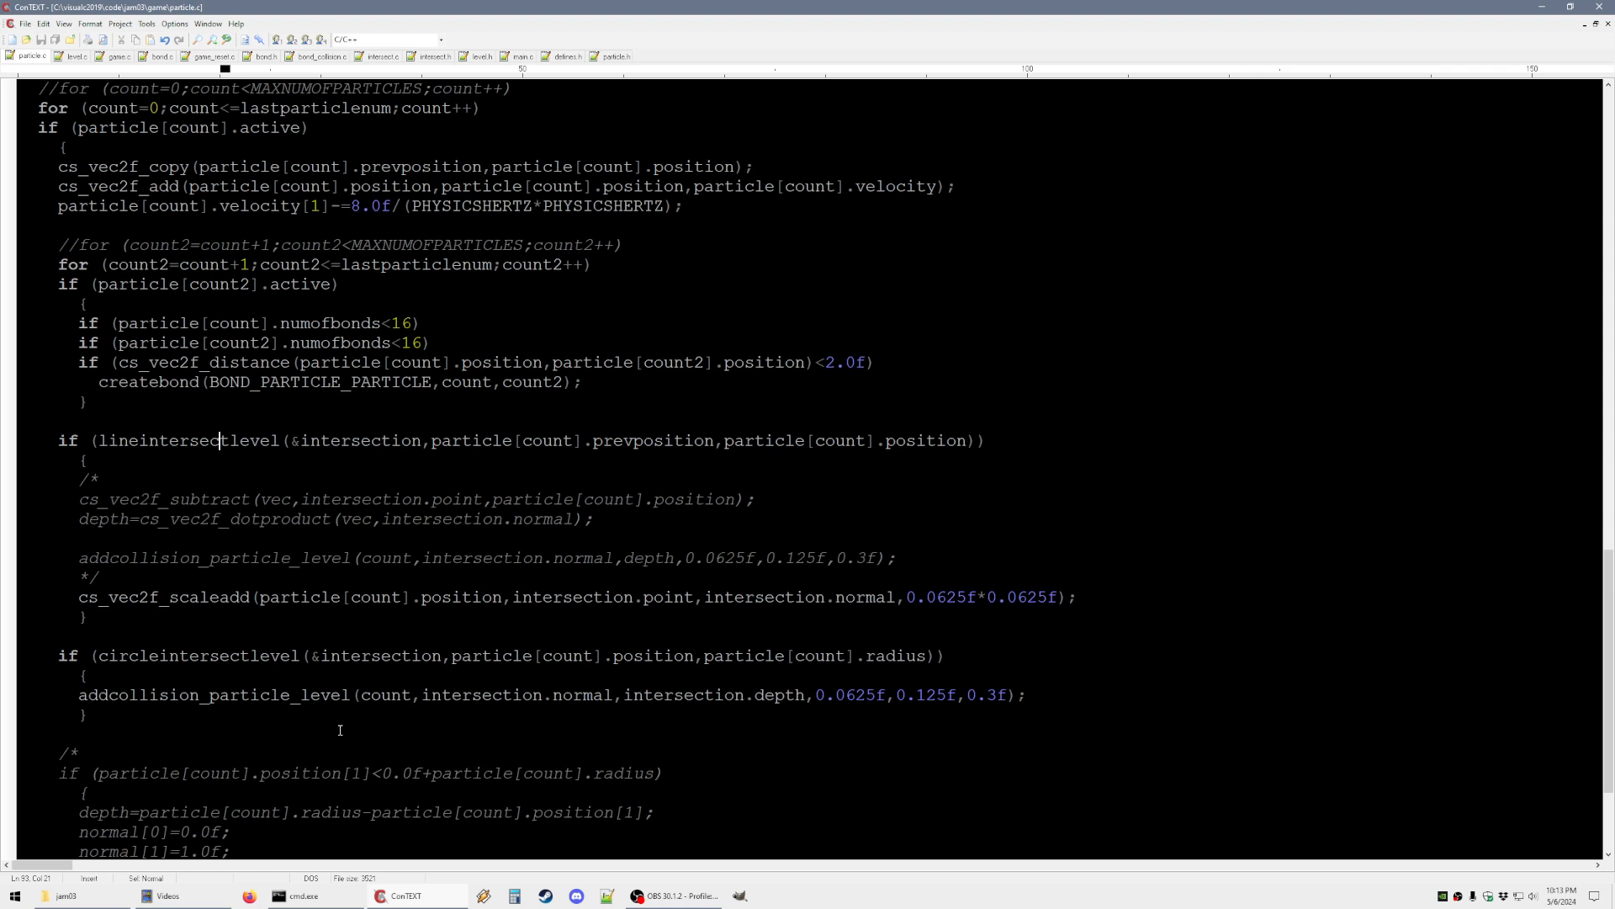
pyautogui.moveTo(320, 727)
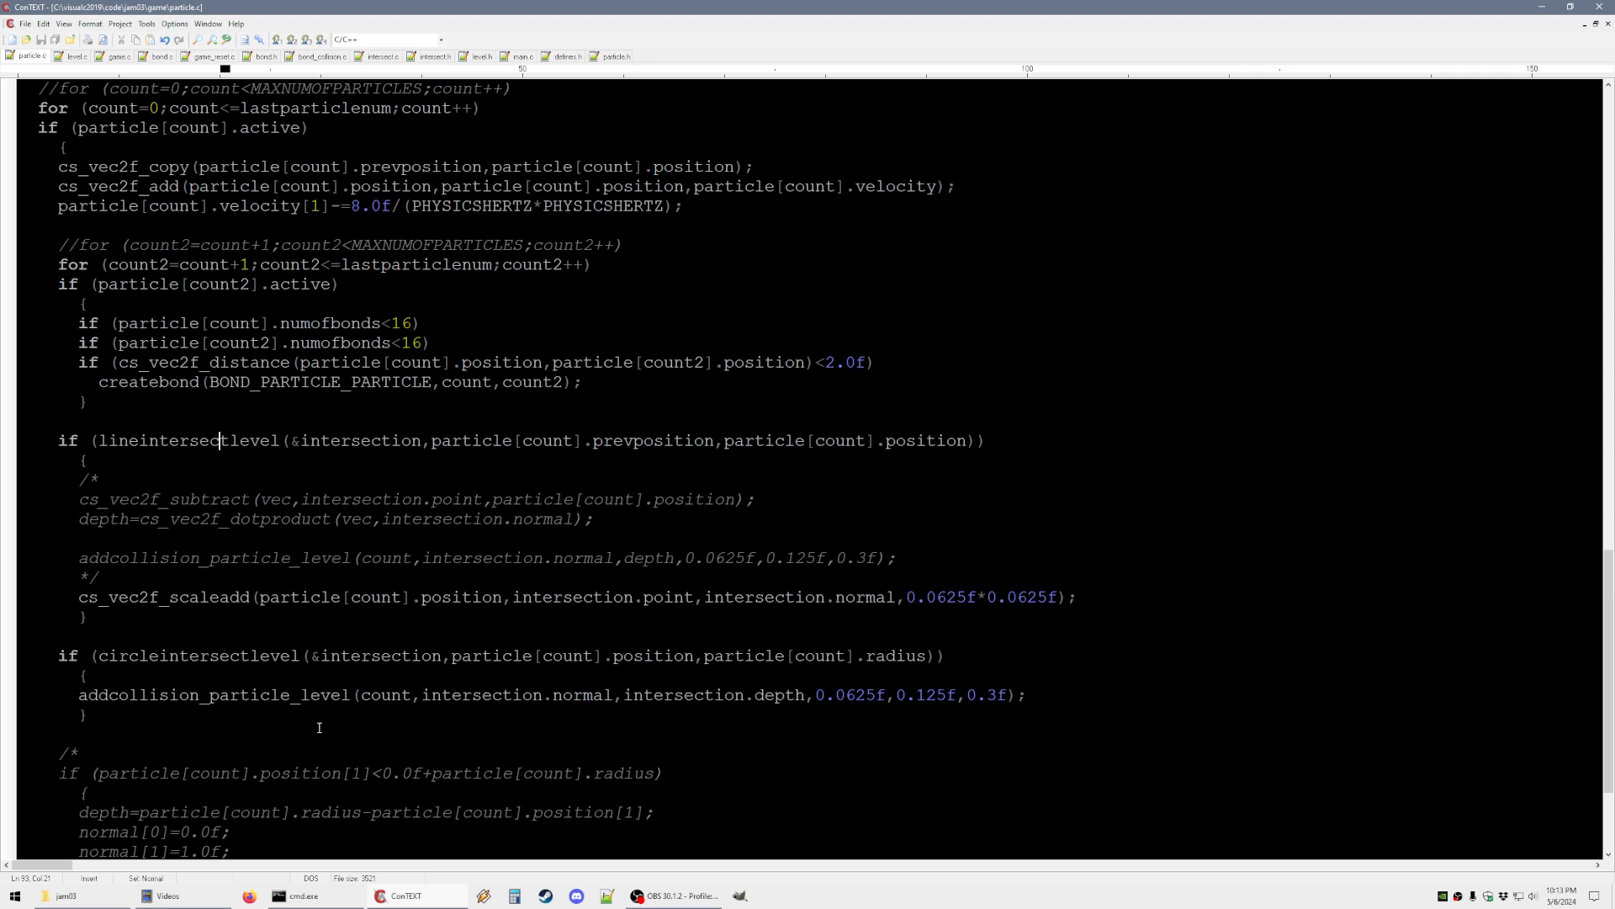
pyautogui.click(293, 895)
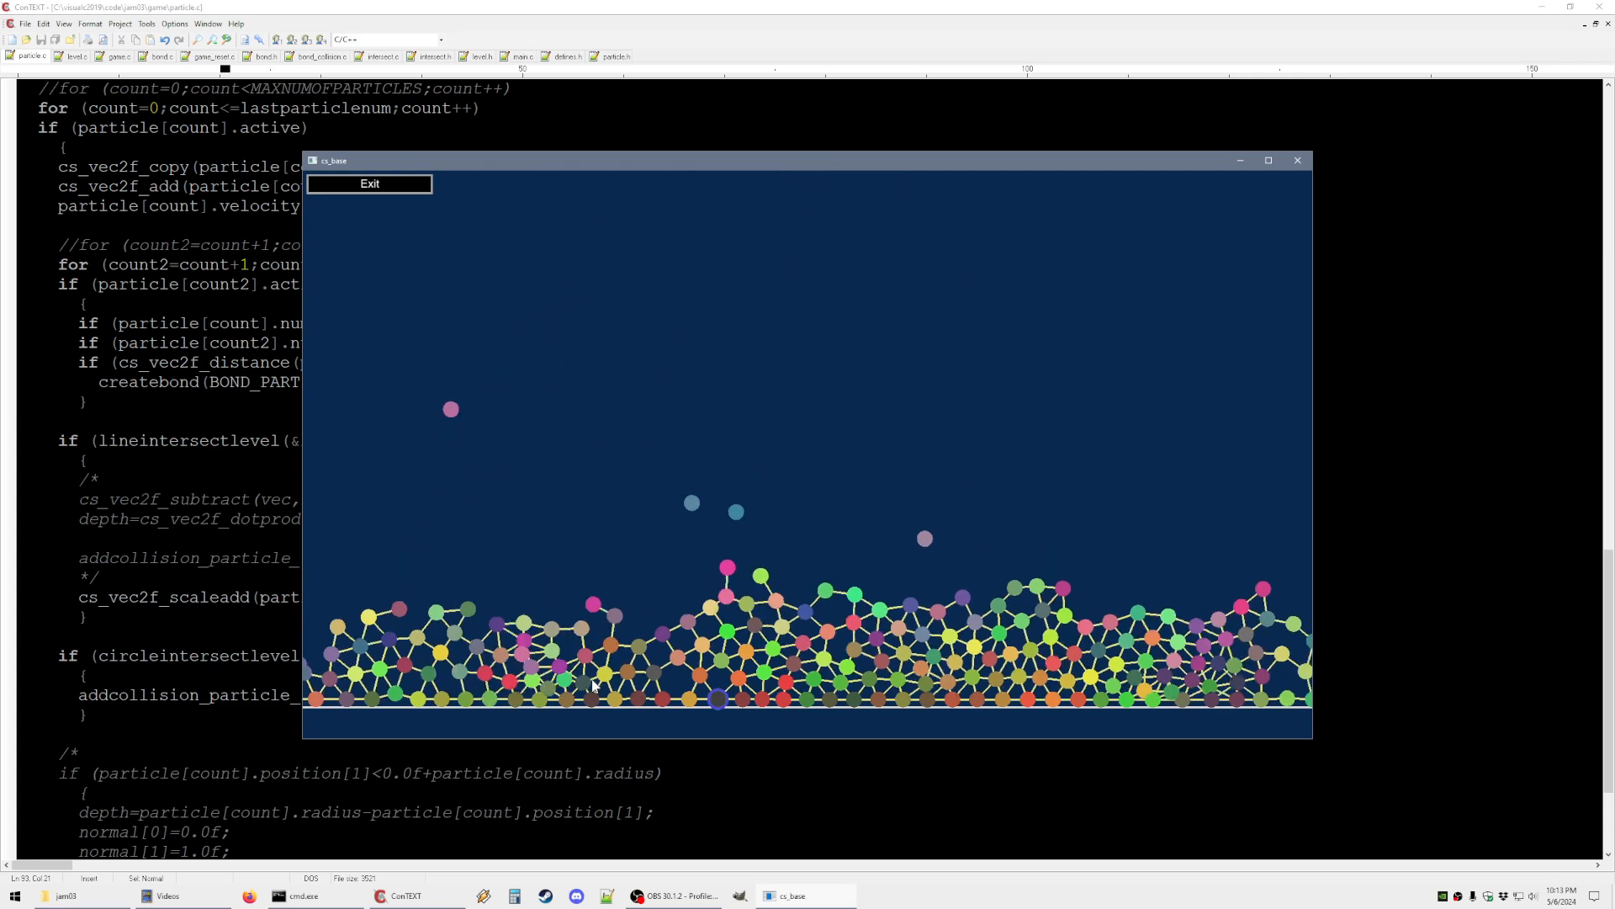
# End the first level line at (0,0) and add a slope to (16,8) and a wall to (16,32) in createlevel
pyautogui.click(369, 184)
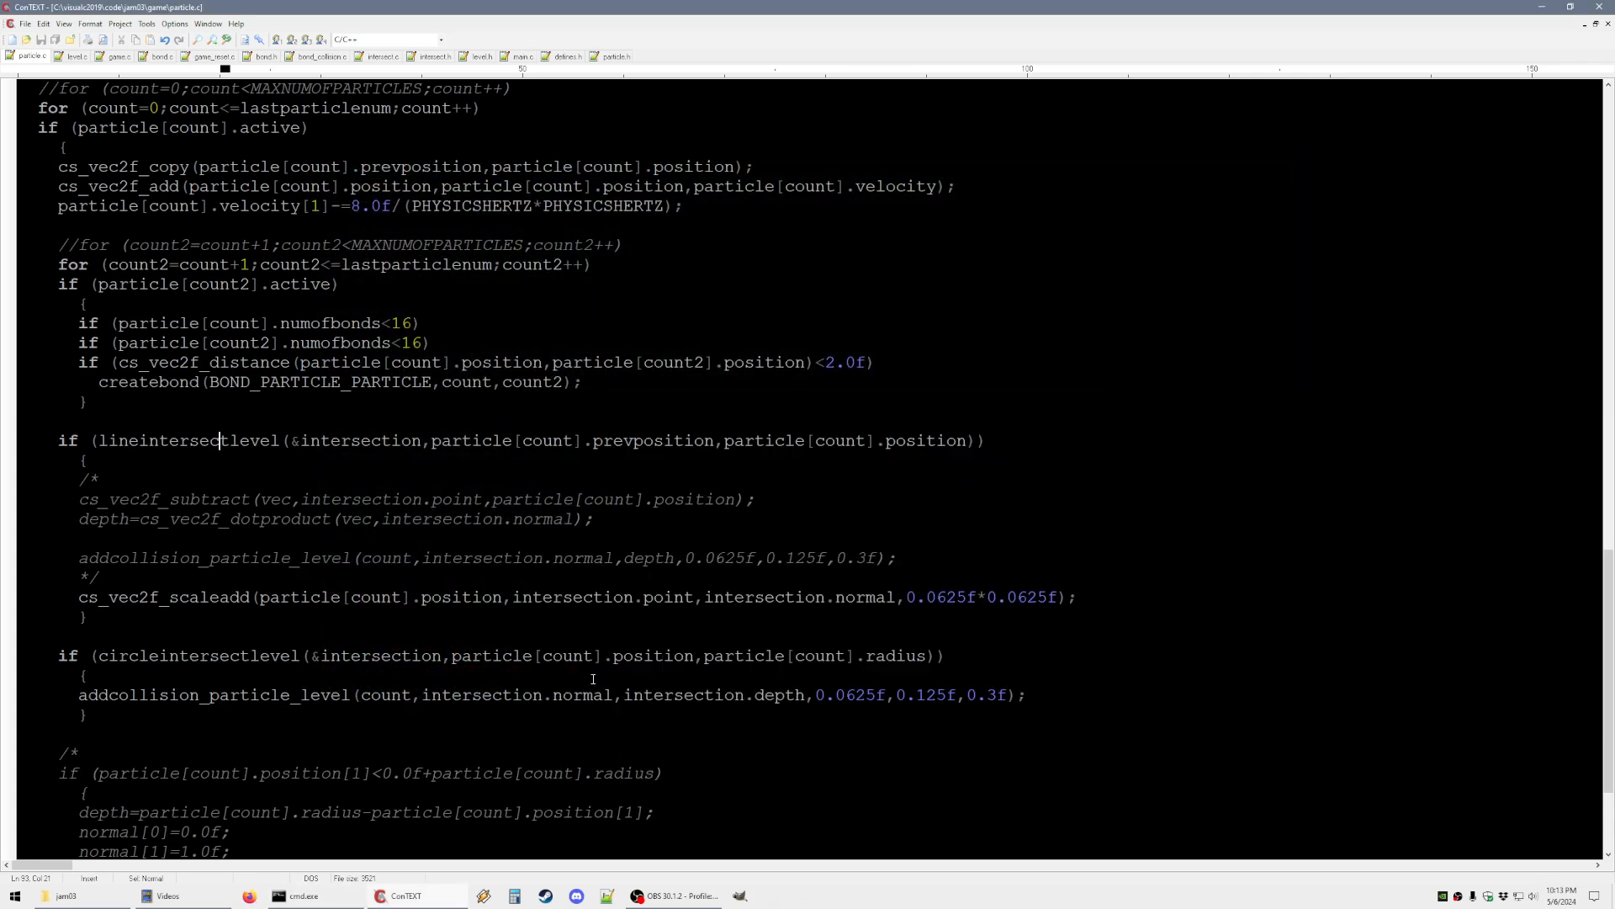
pyautogui.click(60, 58)
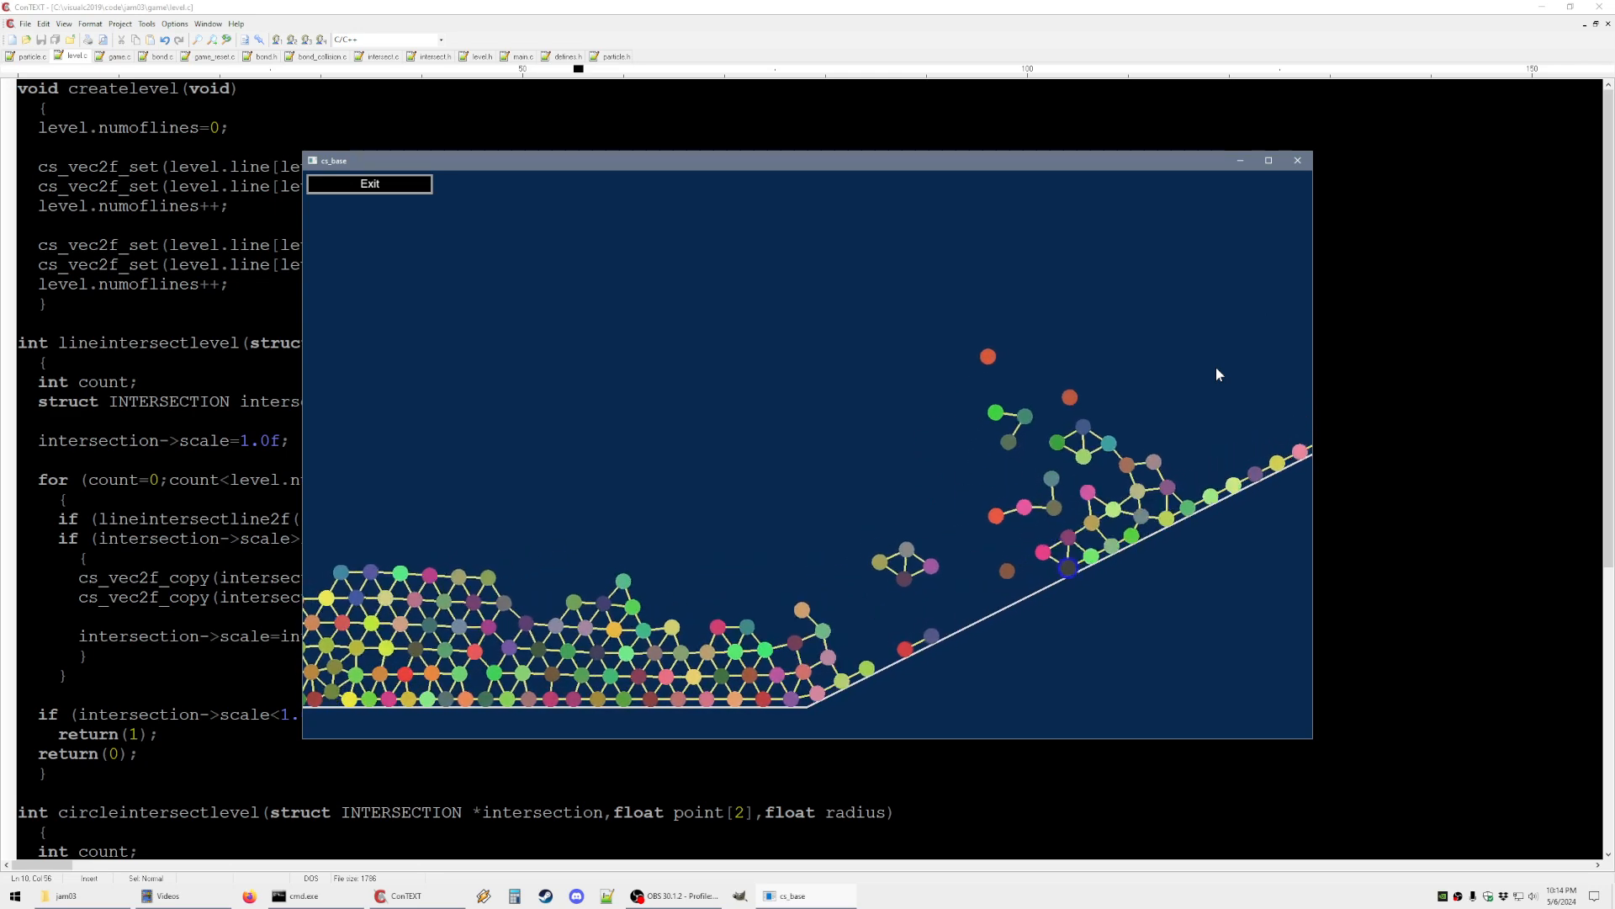
pyautogui.click(1298, 160)
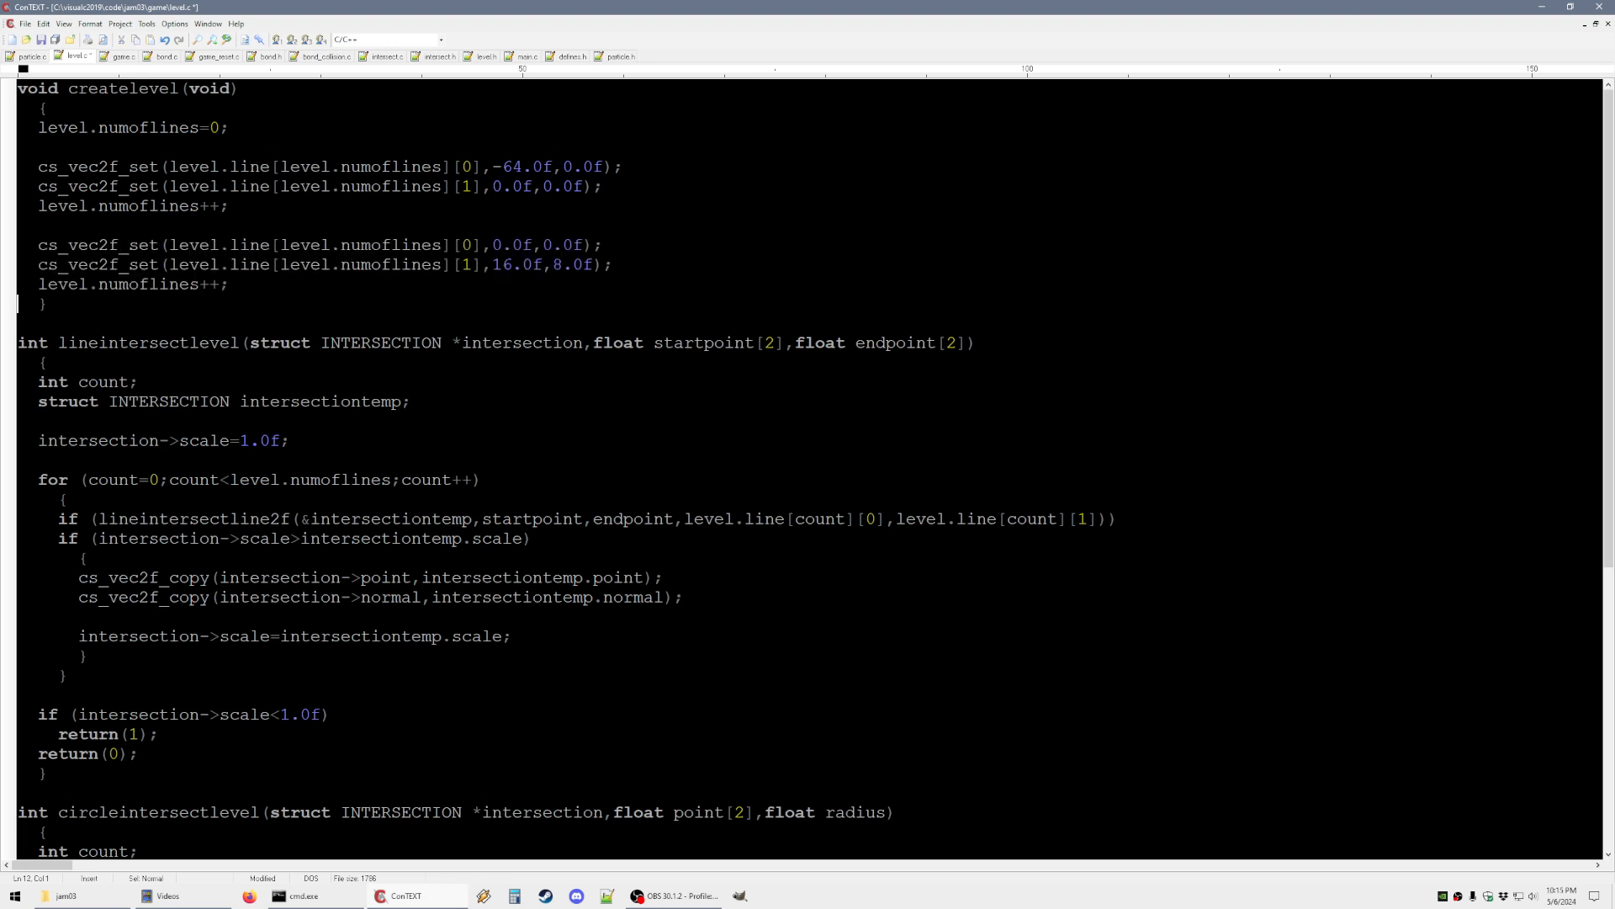
pyautogui.write('cs_vec2f_set(level.line[level.numoflines][0],0.0f,0.0f);')
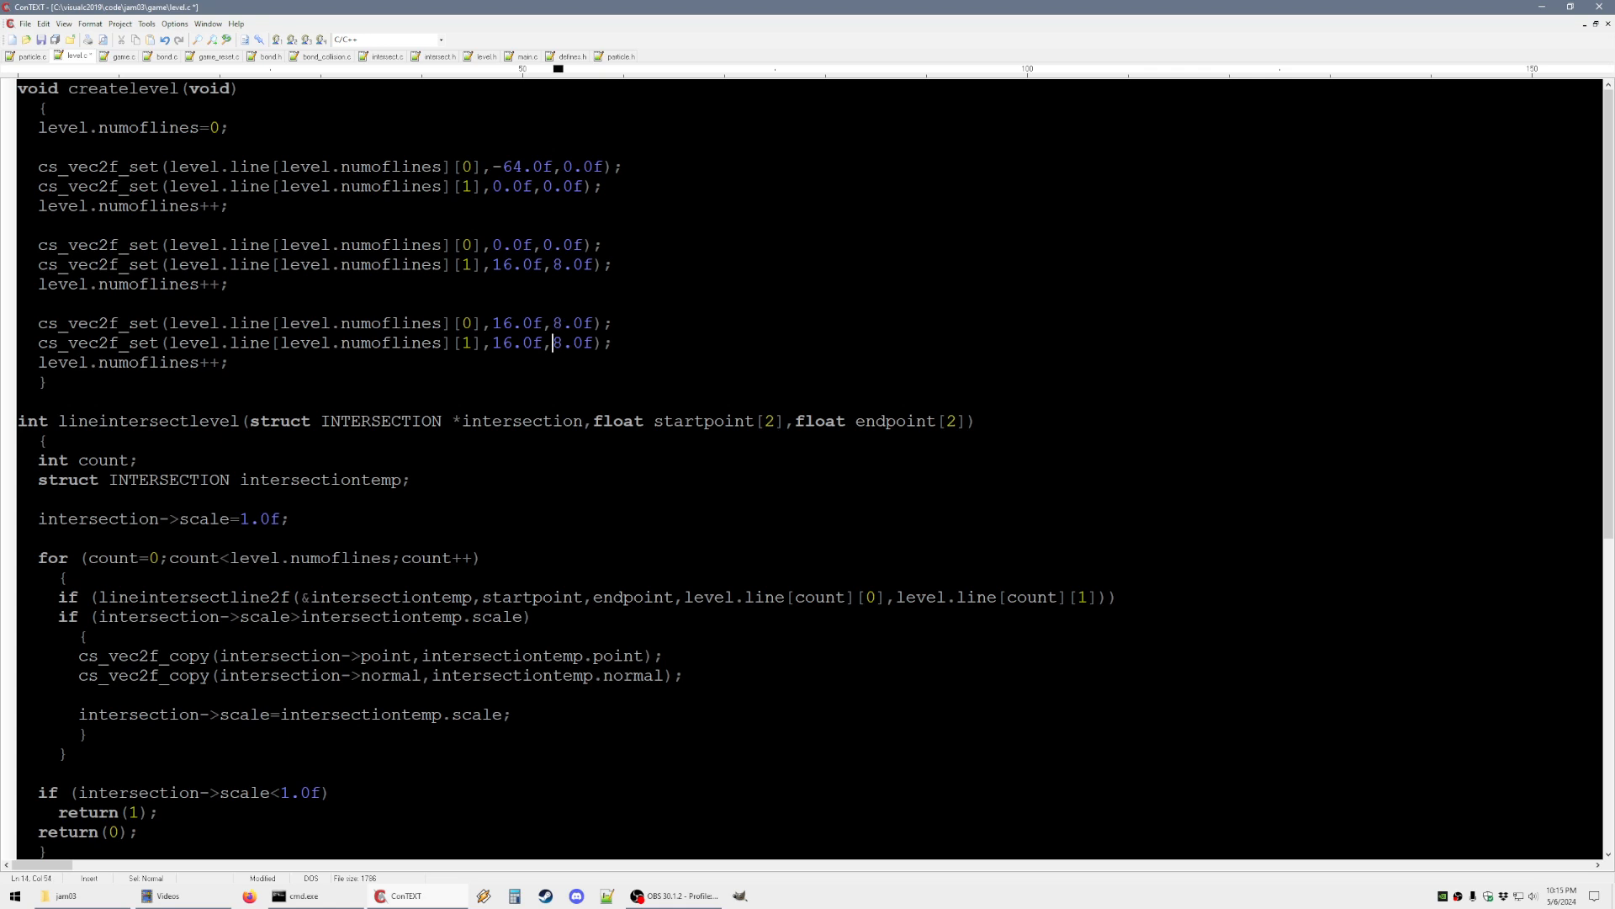
pyautogui.write('32.0f')
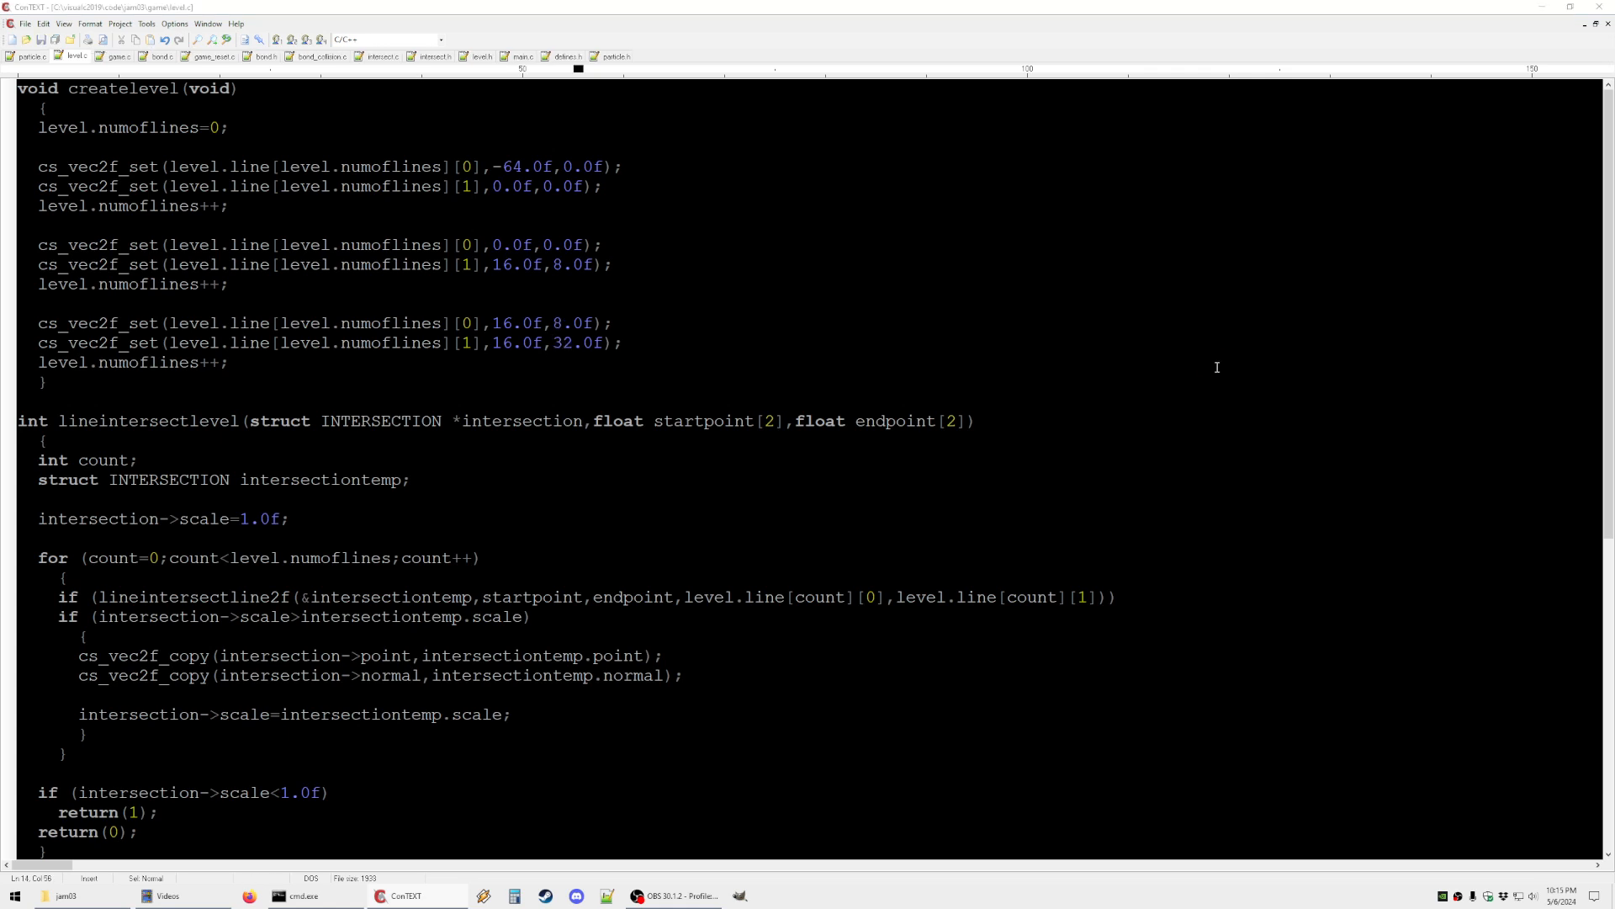